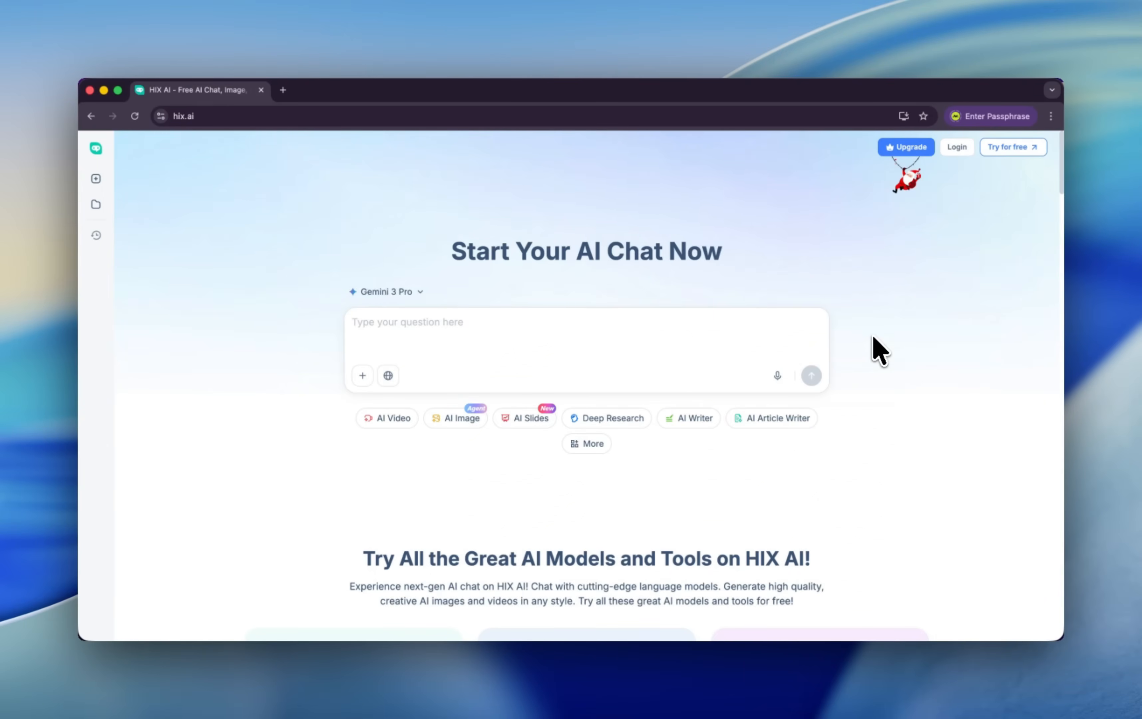
mouse_move(481, 333)
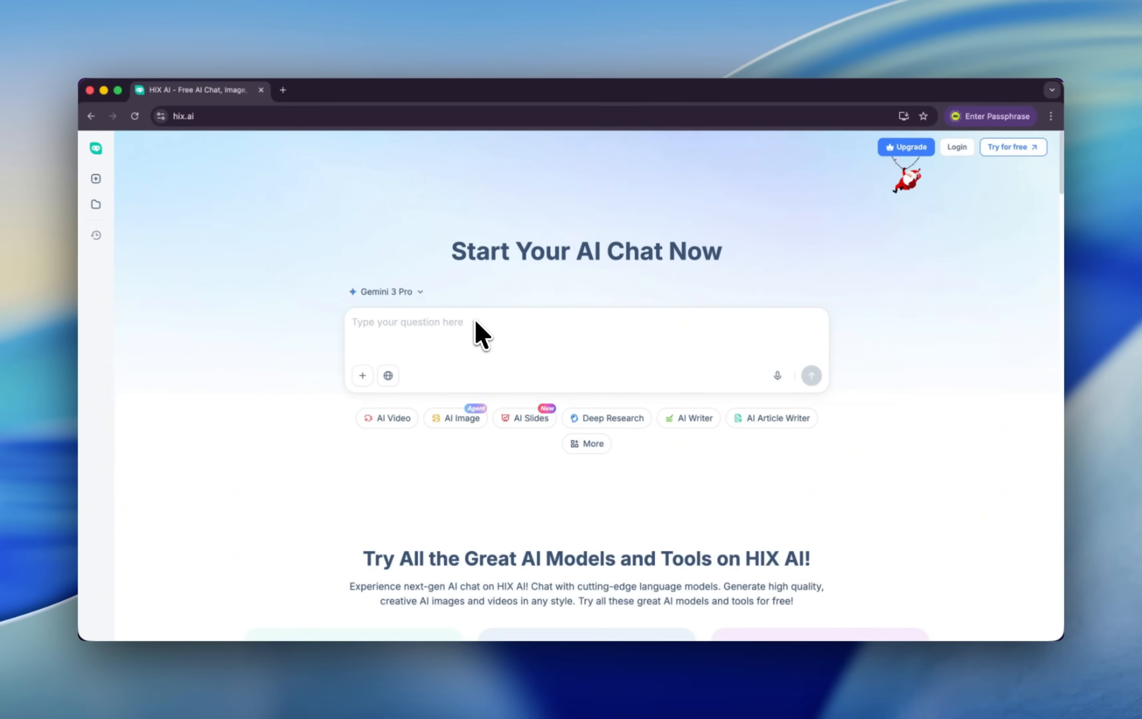
Browse the HIX AI landing page and the list of available chat models
click(386, 292)
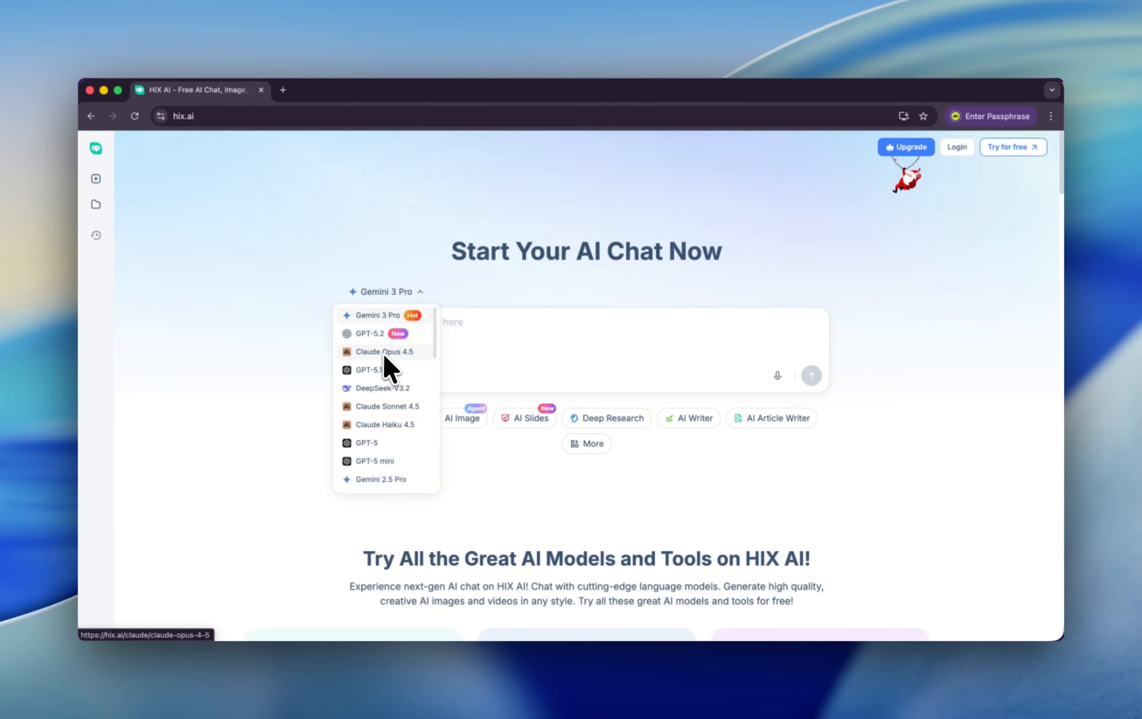
mouse_move(417, 419)
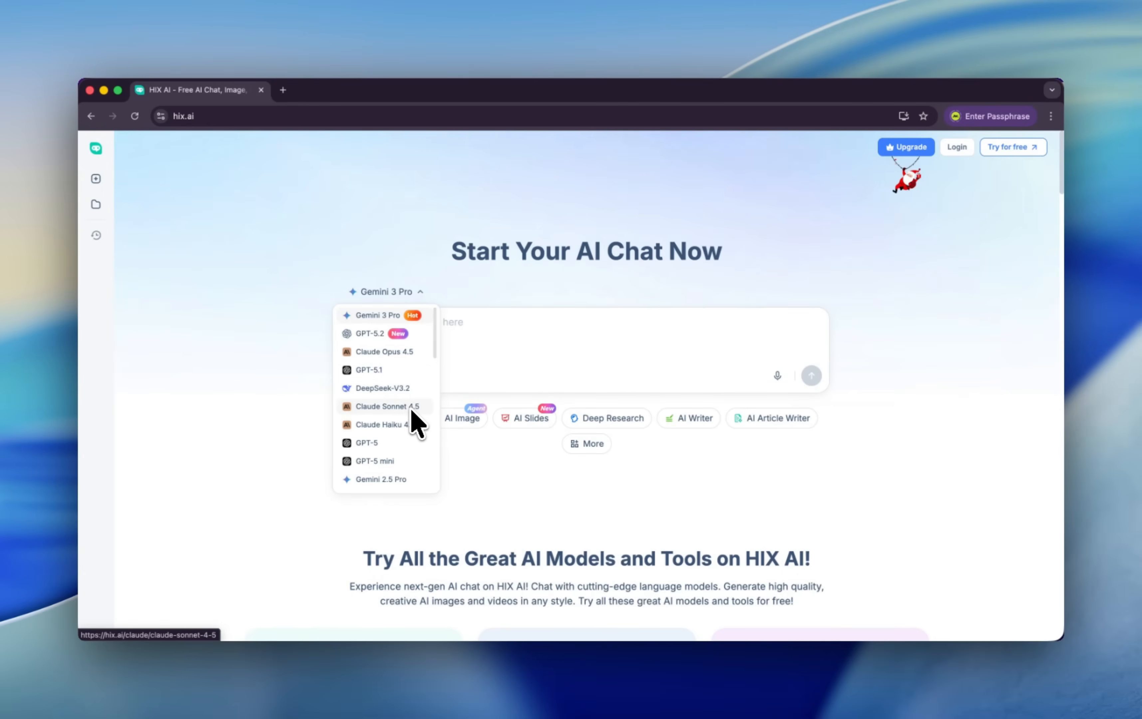
scroll(down, 3)
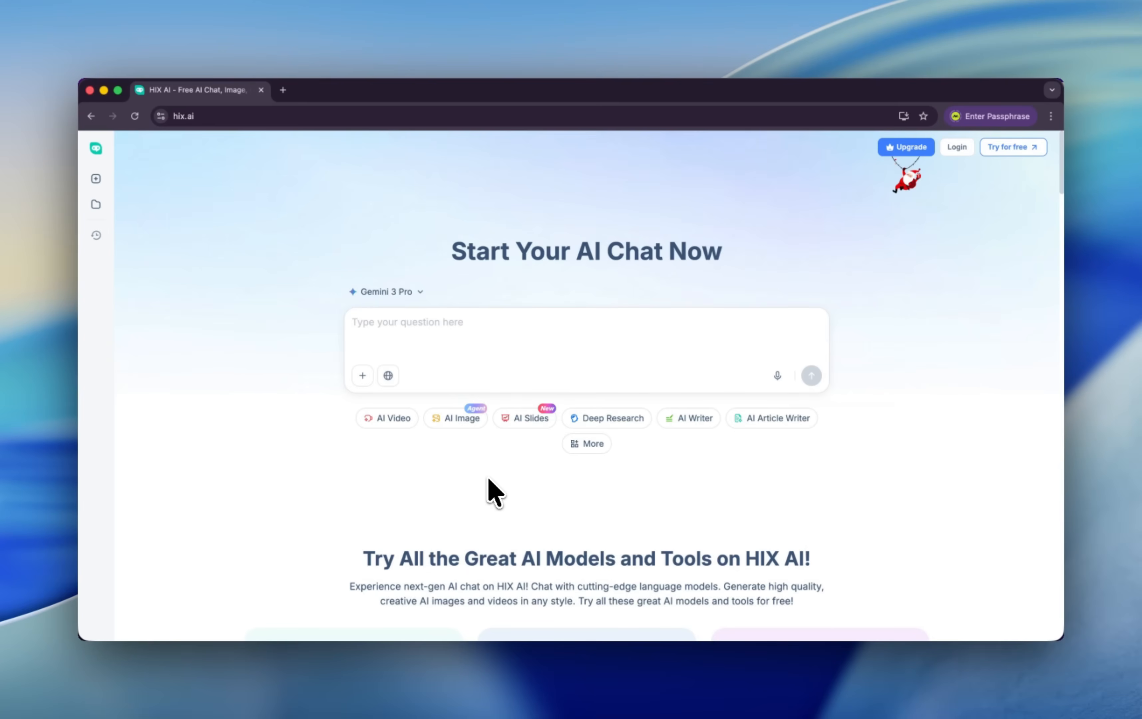
mouse_move(517, 489)
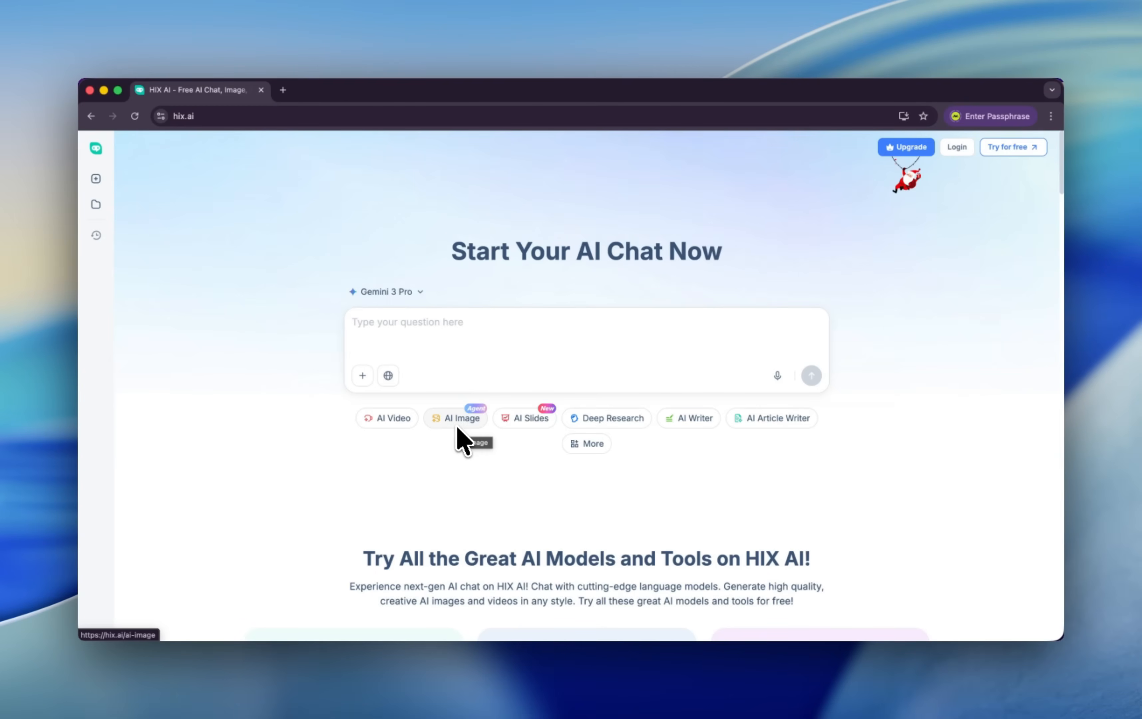
mouse_move(390, 451)
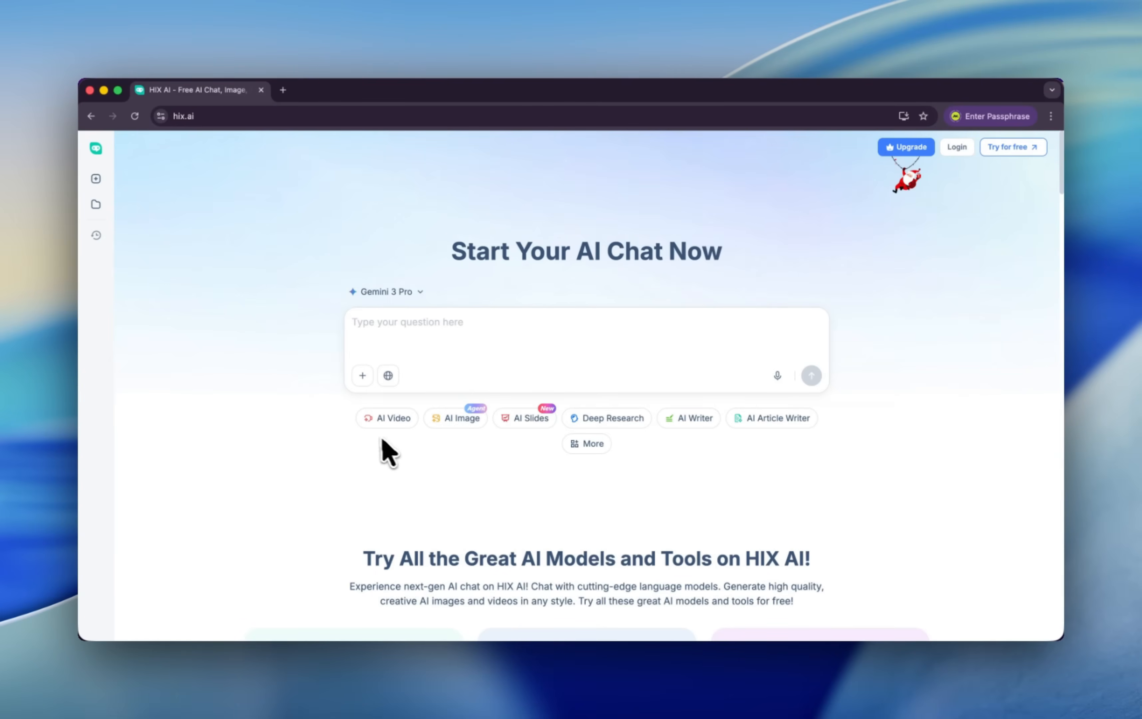
mouse_move(701, 457)
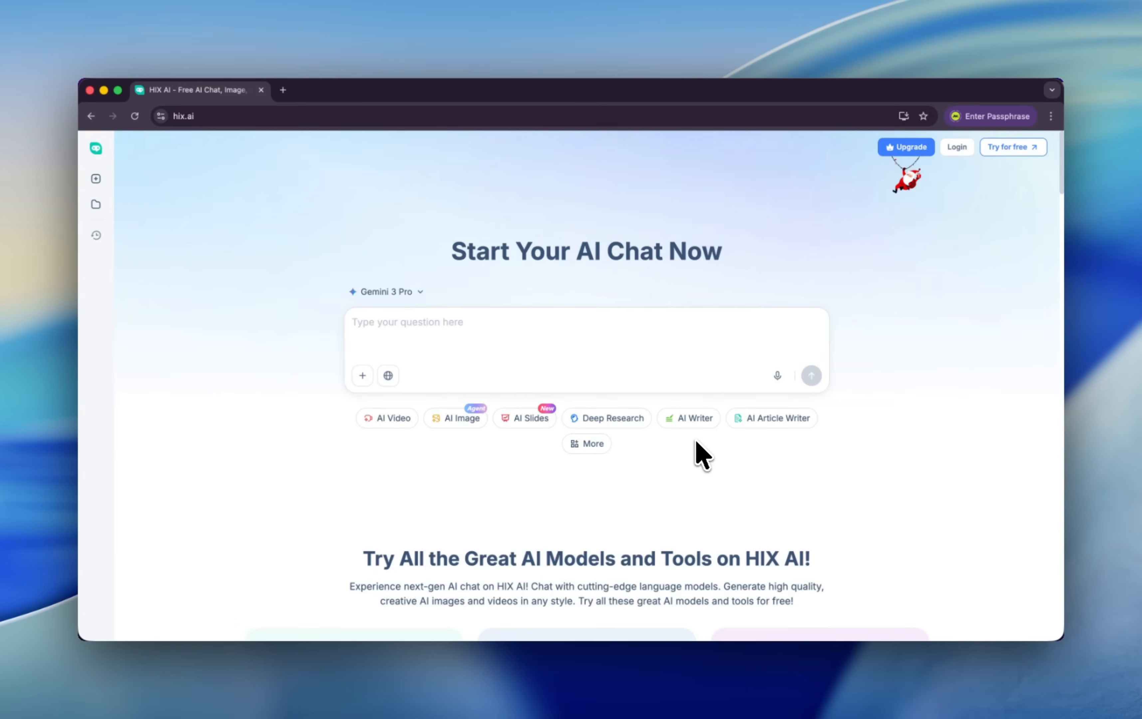
mouse_move(700, 451)
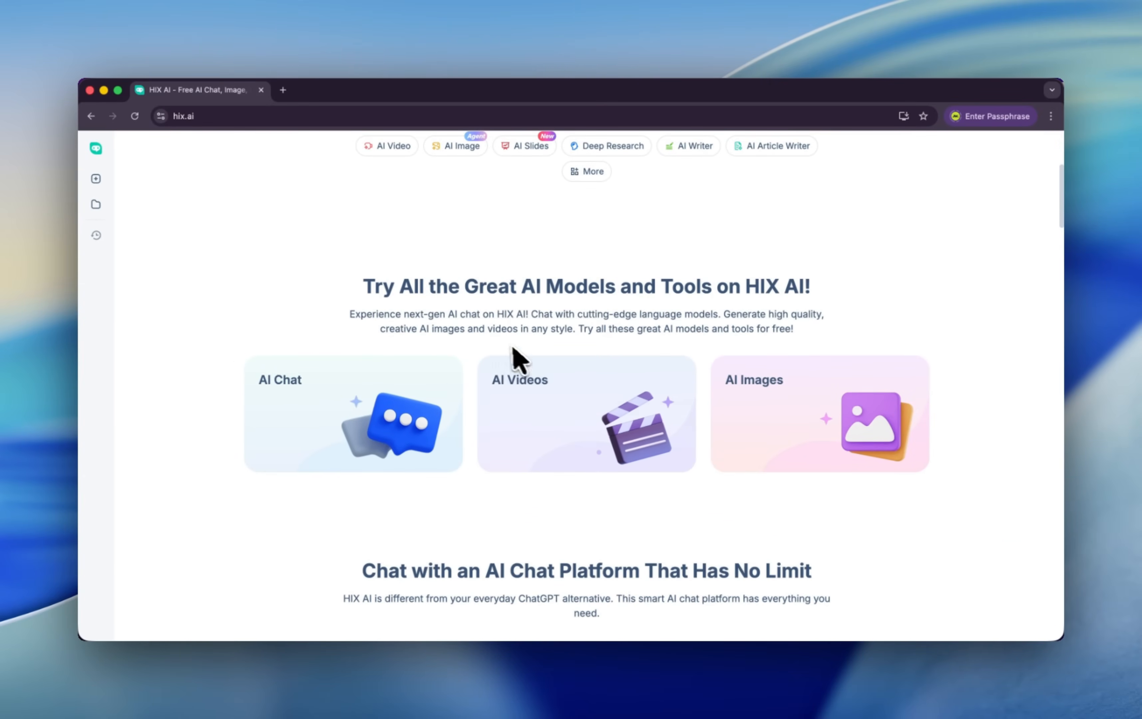
scroll(down, 3)
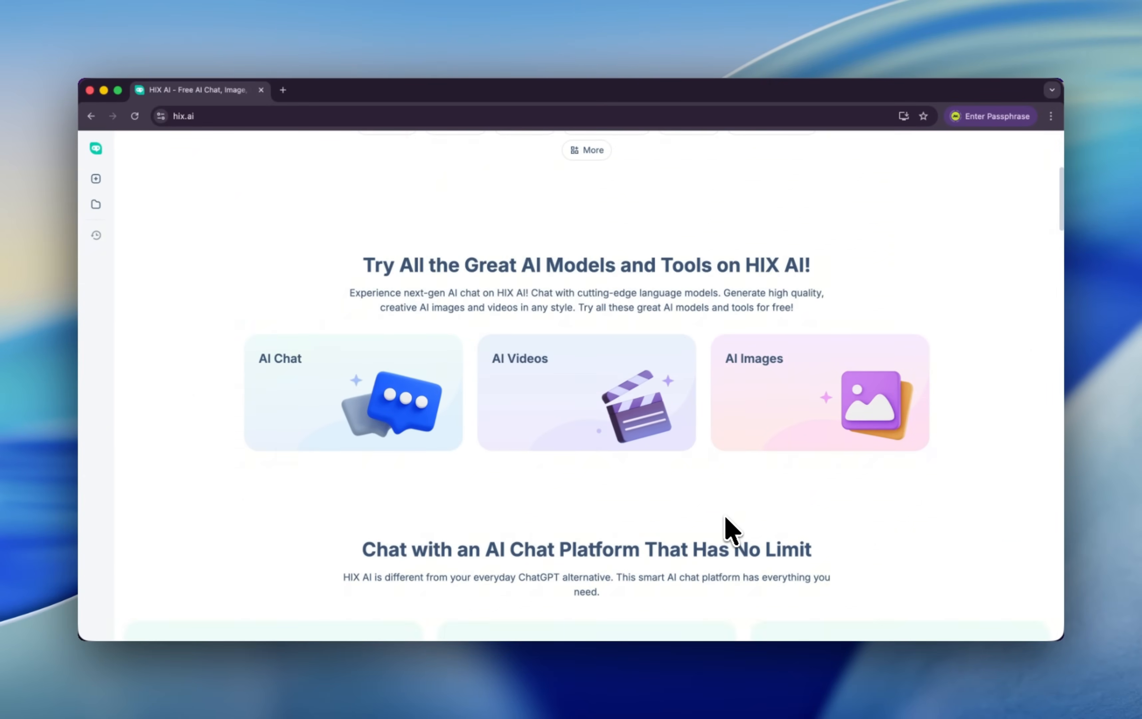
scroll(down, 3)
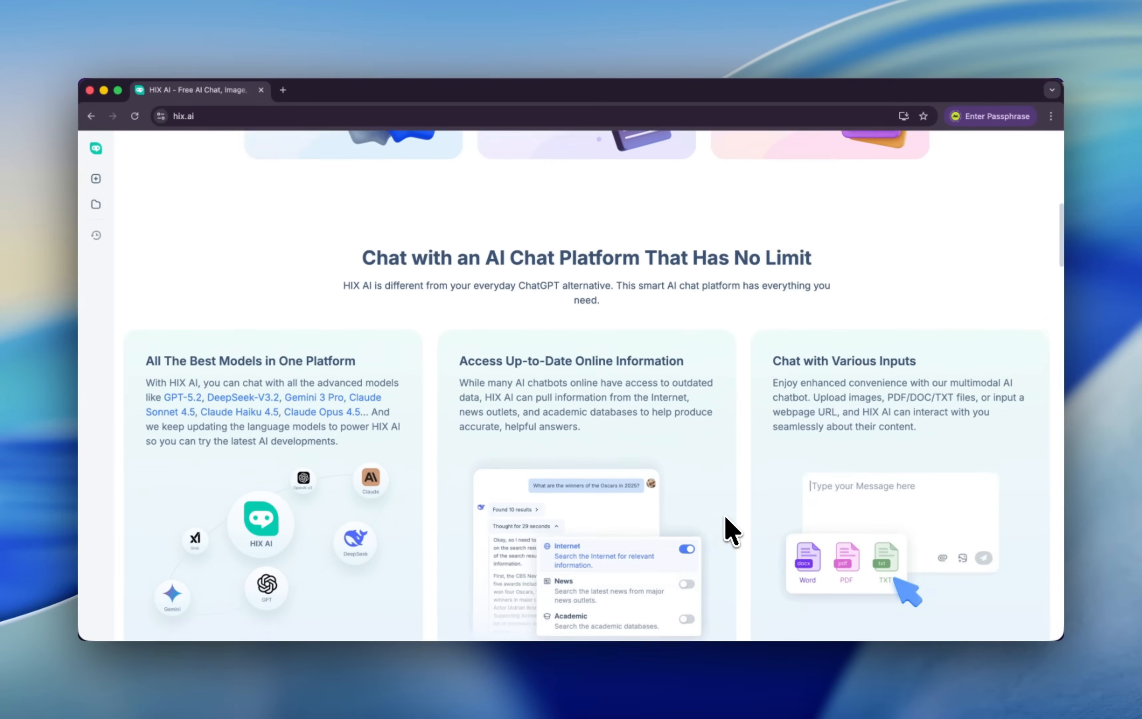
scroll(down, 3)
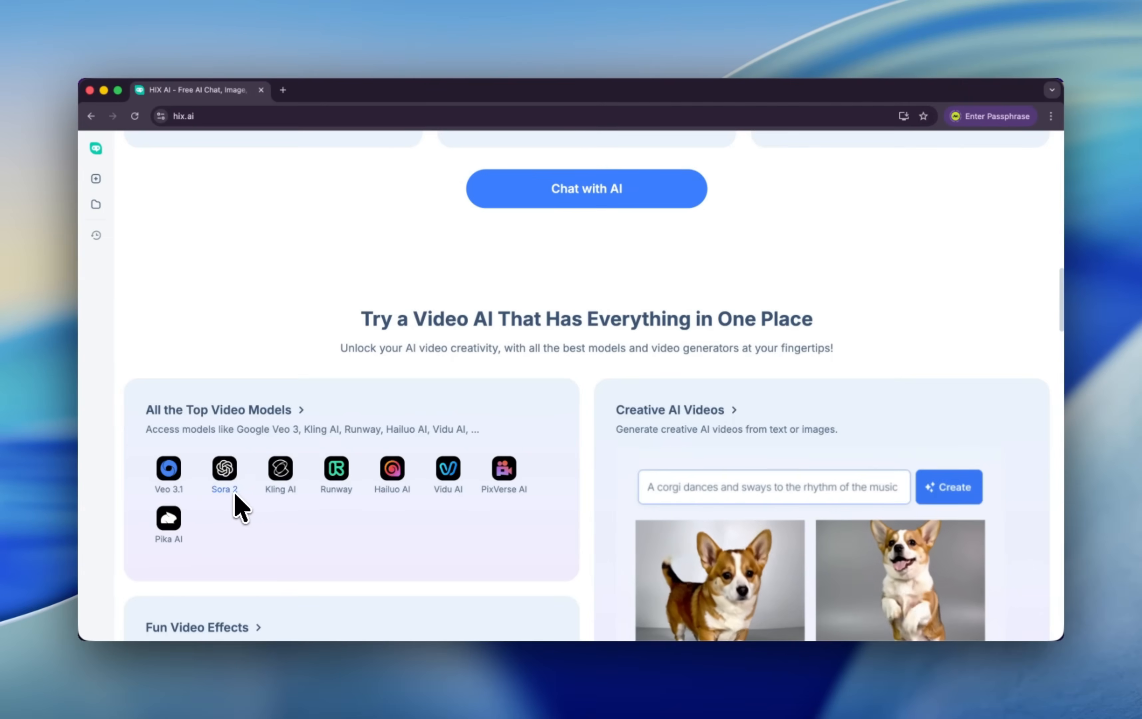
mouse_move(392, 474)
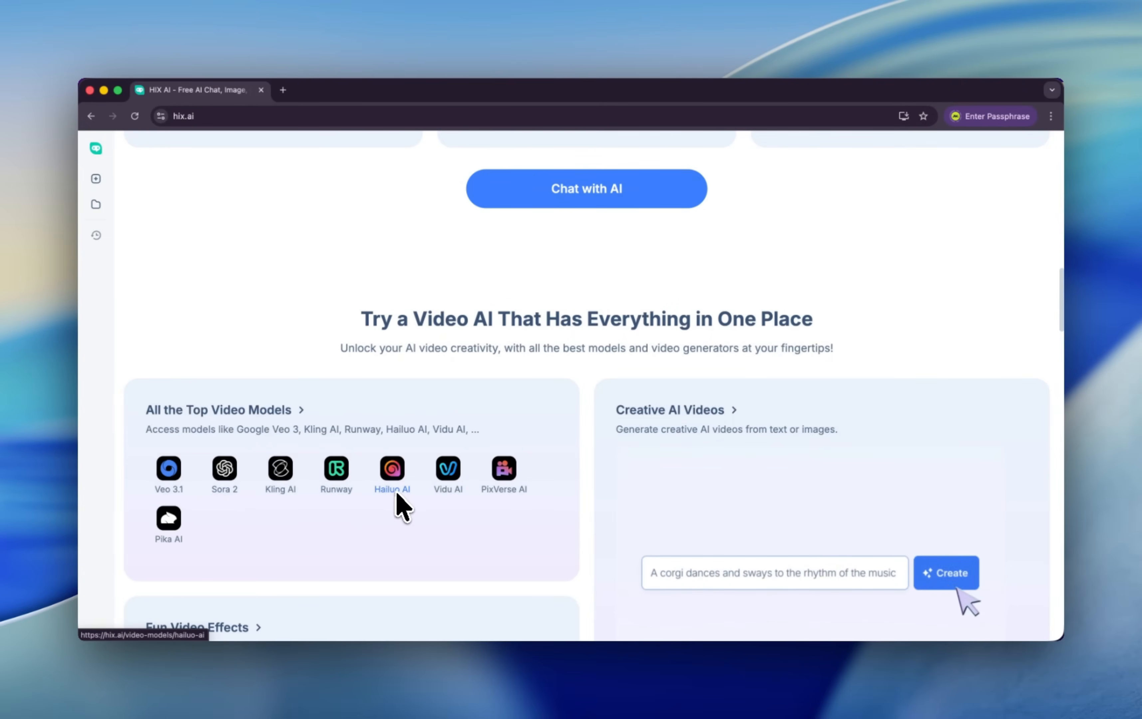
click(947, 573)
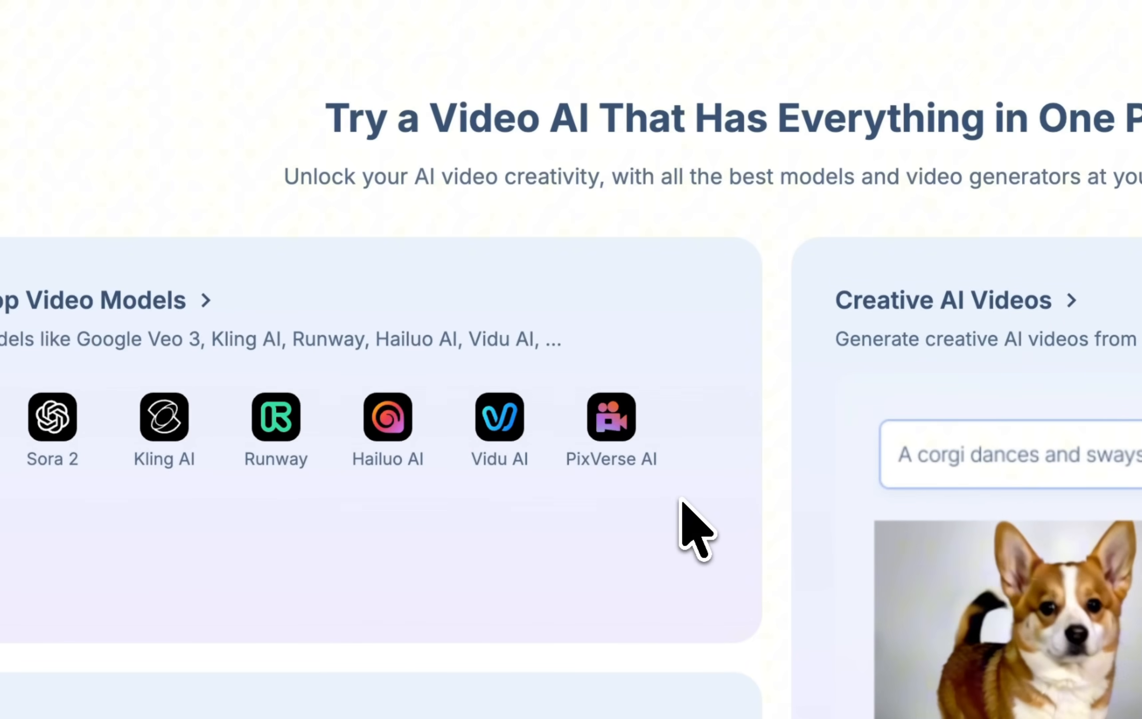
Scroll through the rest of the landing page, then sign in via Login to reach hix.ai/home
scroll(down, 3)
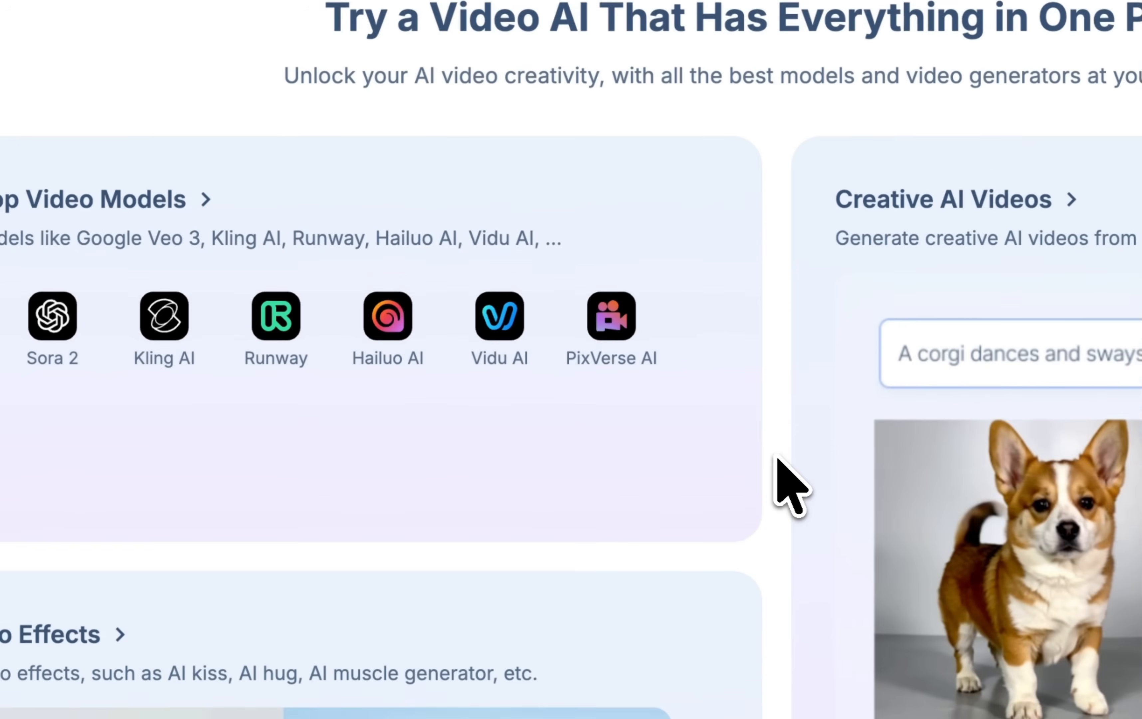
scroll(up, 3)
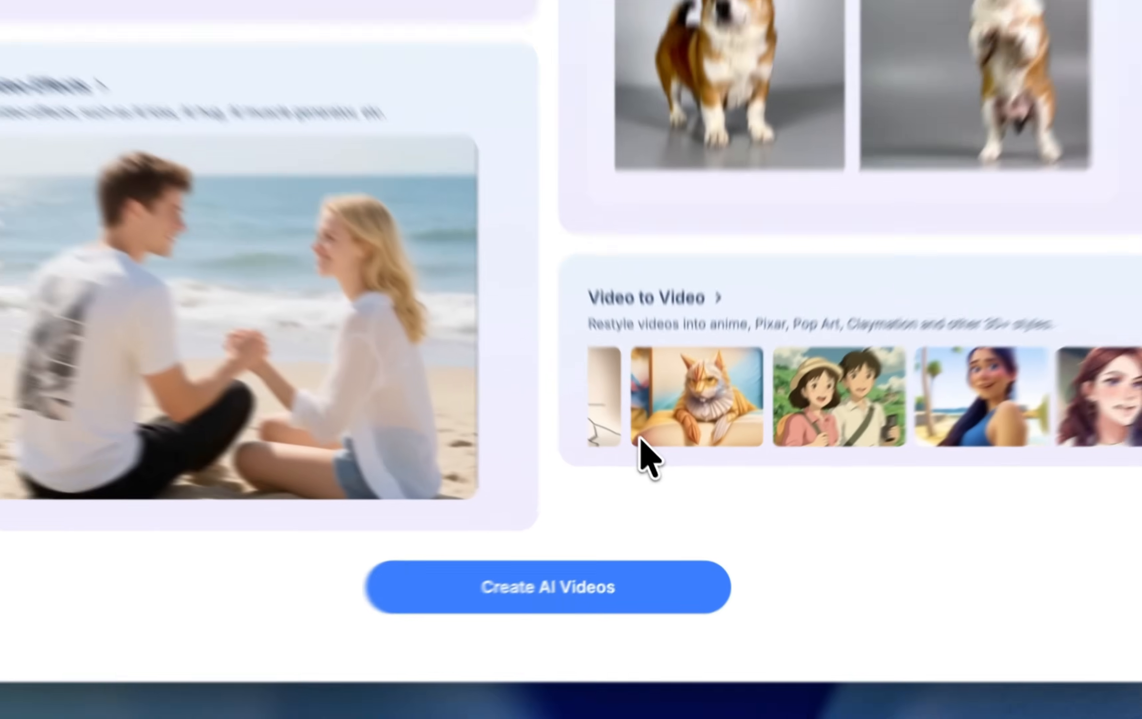
scroll(down, 3)
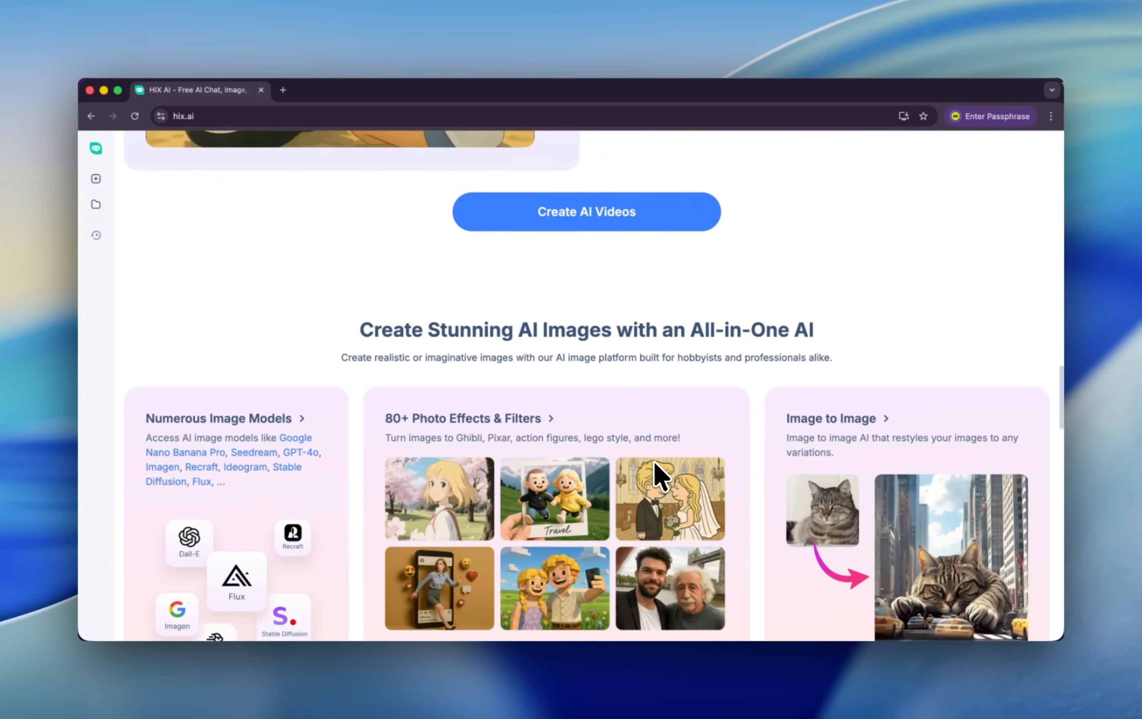
scroll(down, 3)
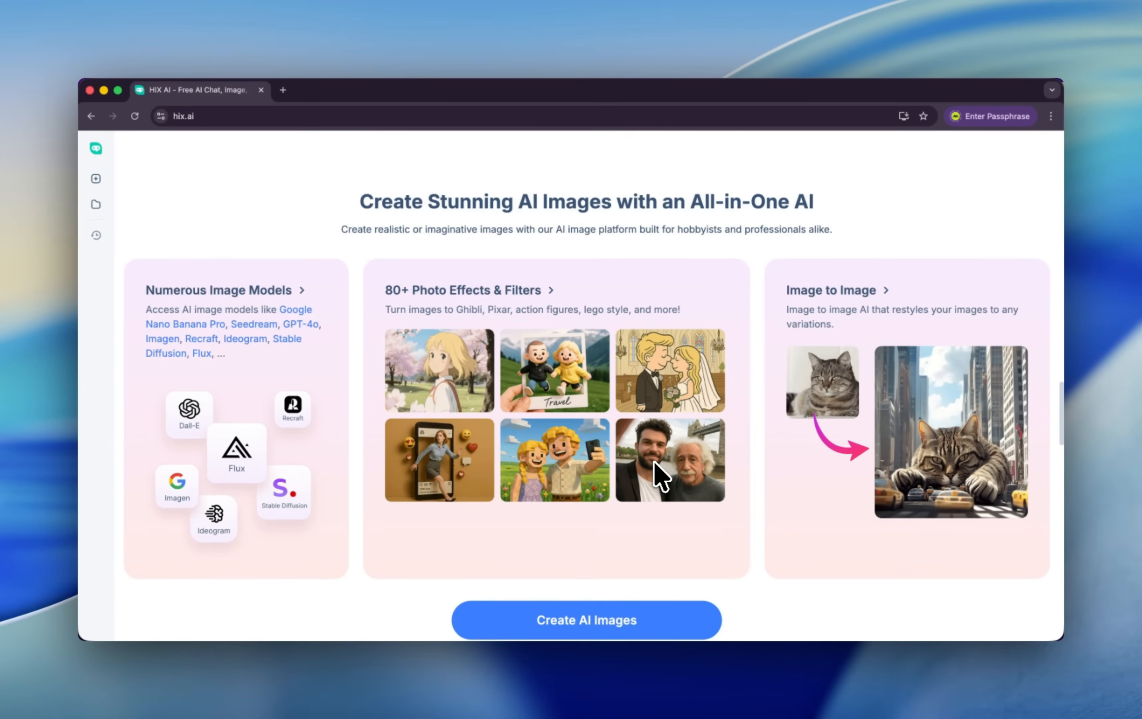
scroll(down, 3)
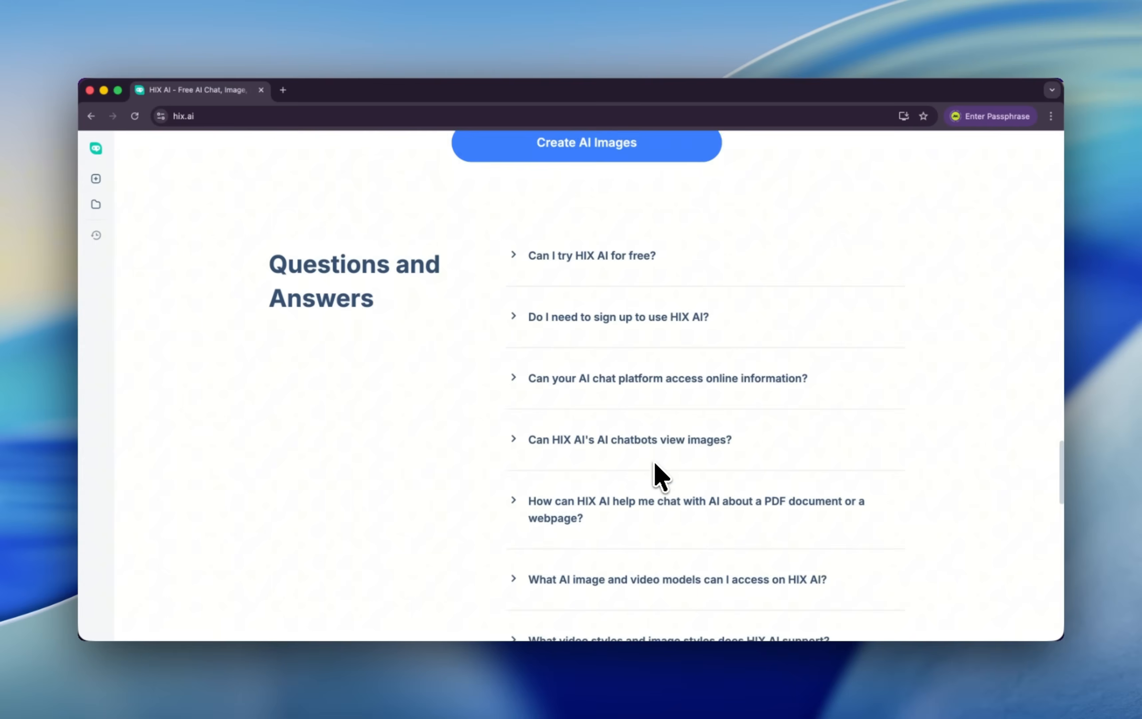
scroll(down, 3)
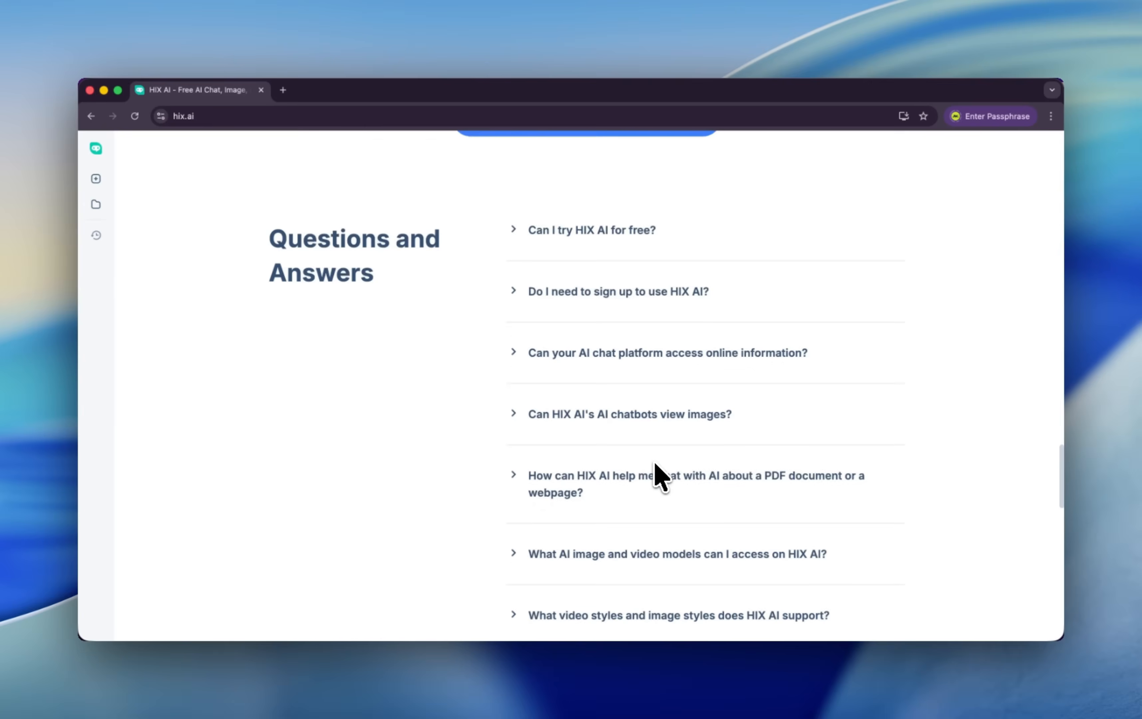
scroll(up, 3)
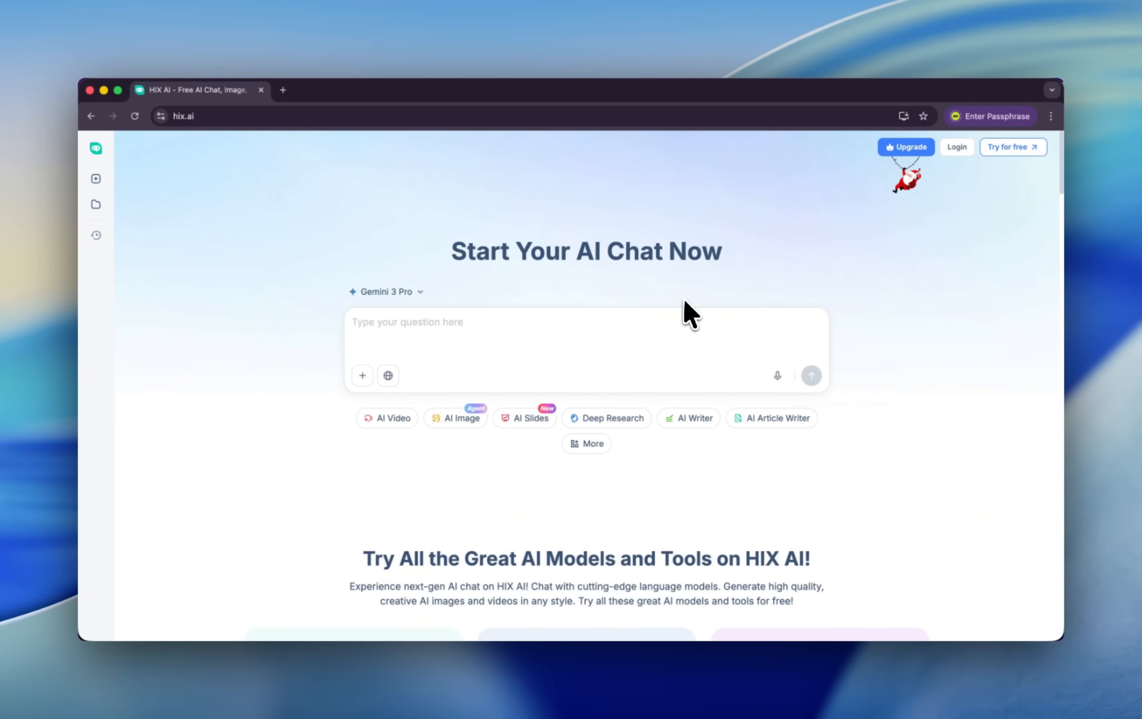
click(956, 147)
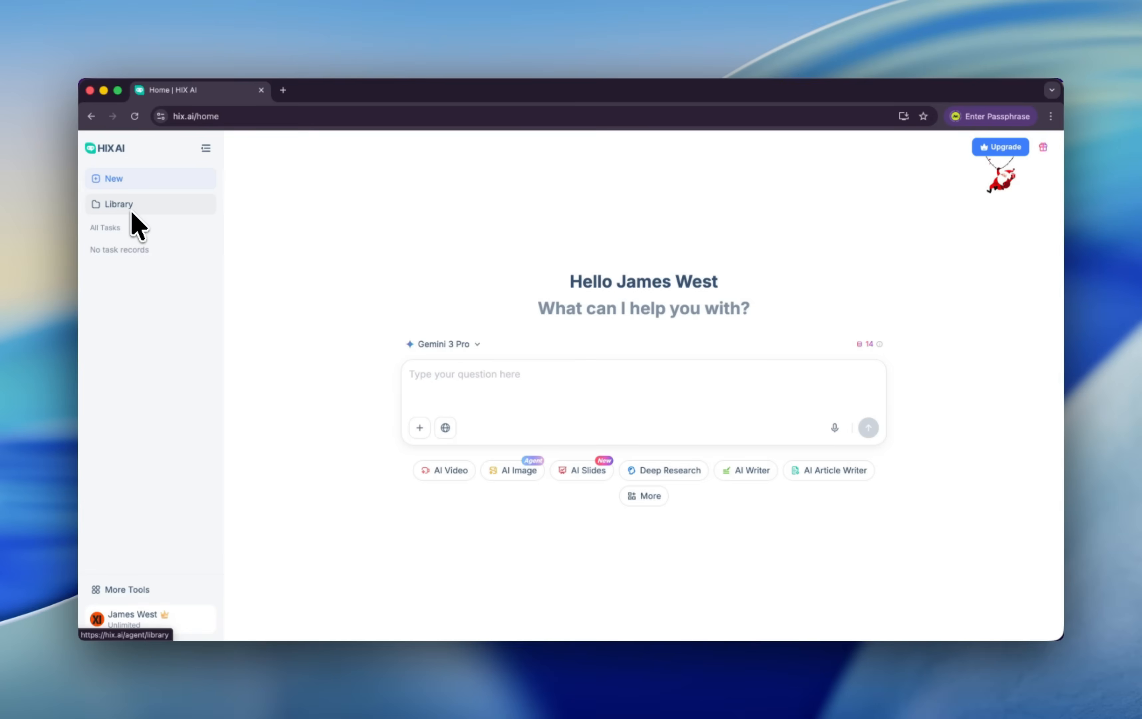
mouse_move(162, 234)
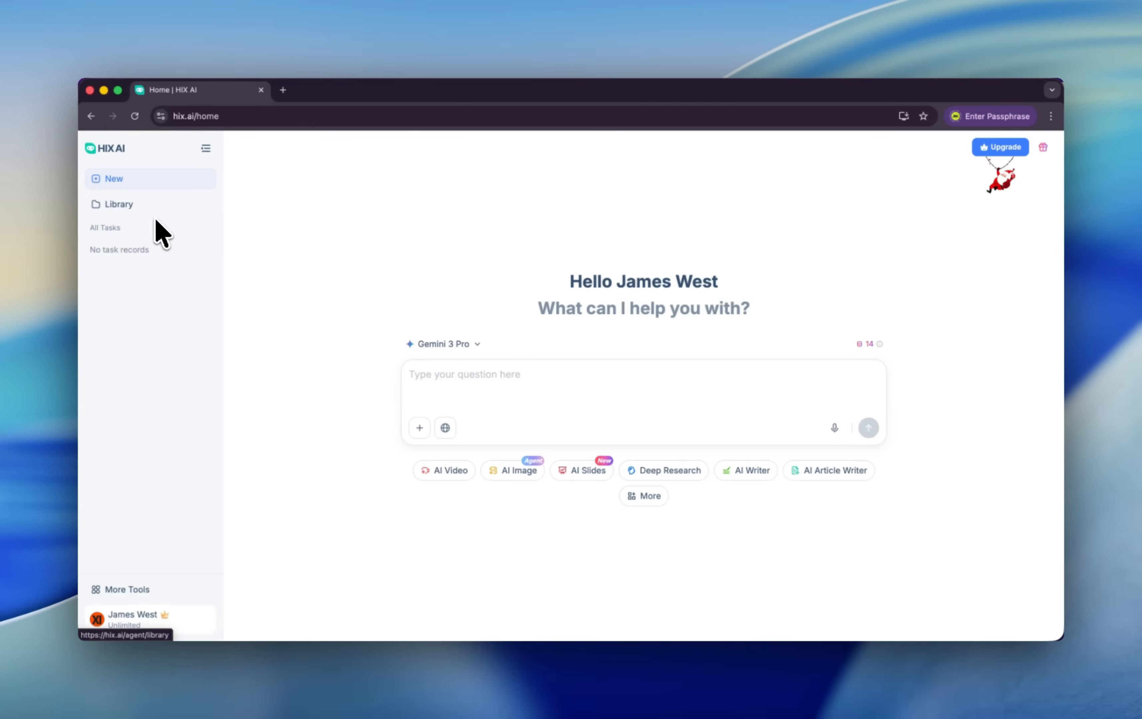
Generate a realistic Santa Claus slam-dunking picture with HIX AI Image Agent and view its sharing options
click(512, 470)
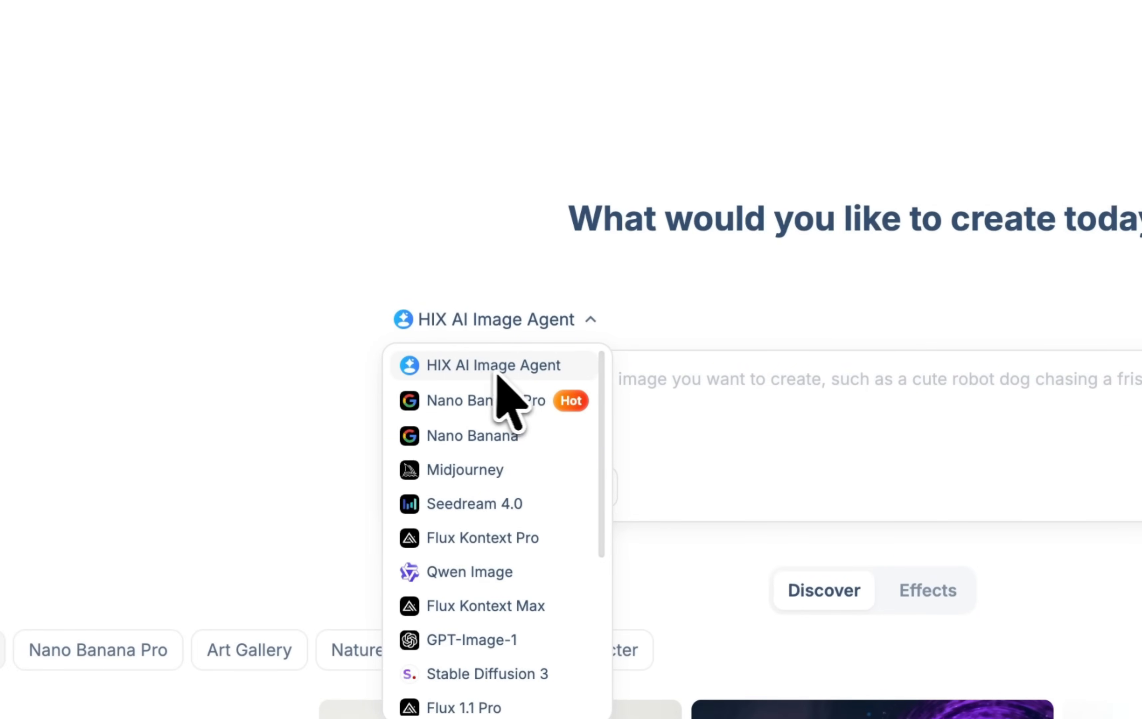
click(496, 365)
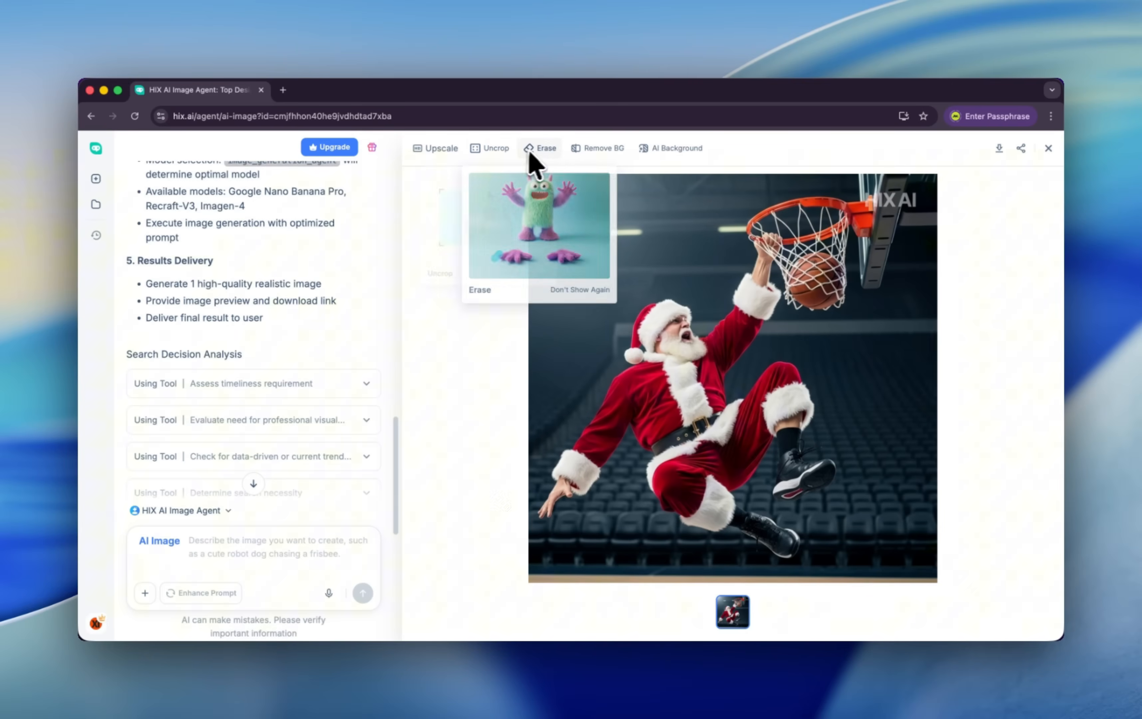
mouse_move(556, 165)
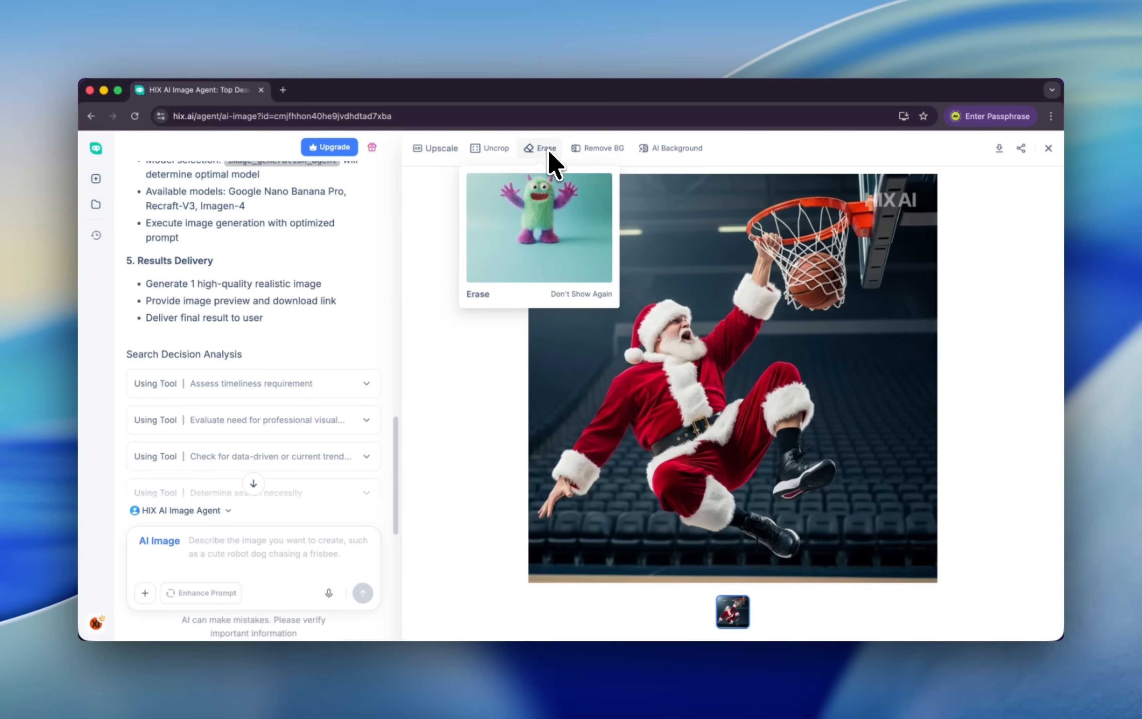
click(1020, 148)
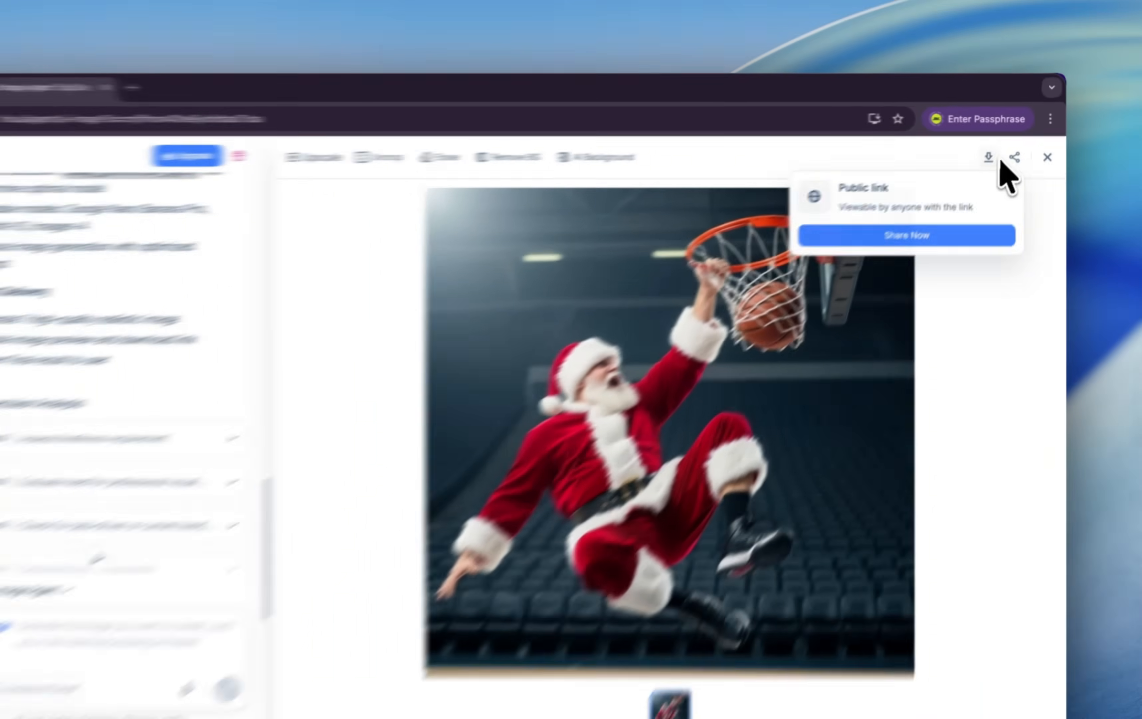
click(1048, 157)
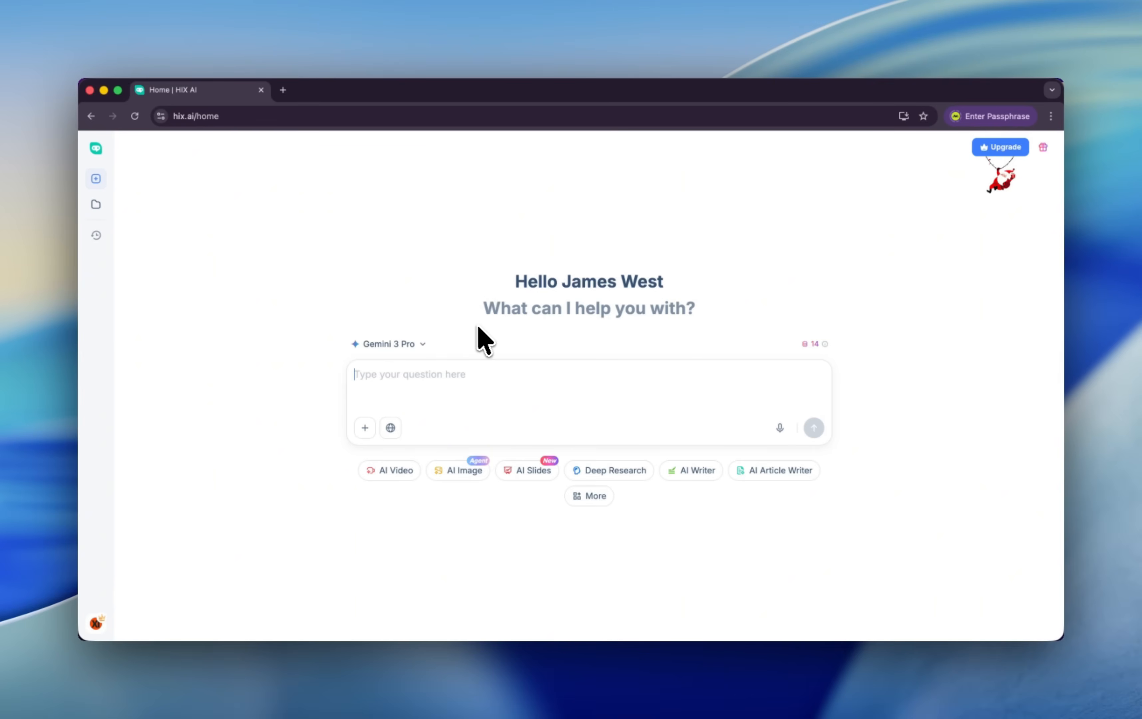
click(388, 343)
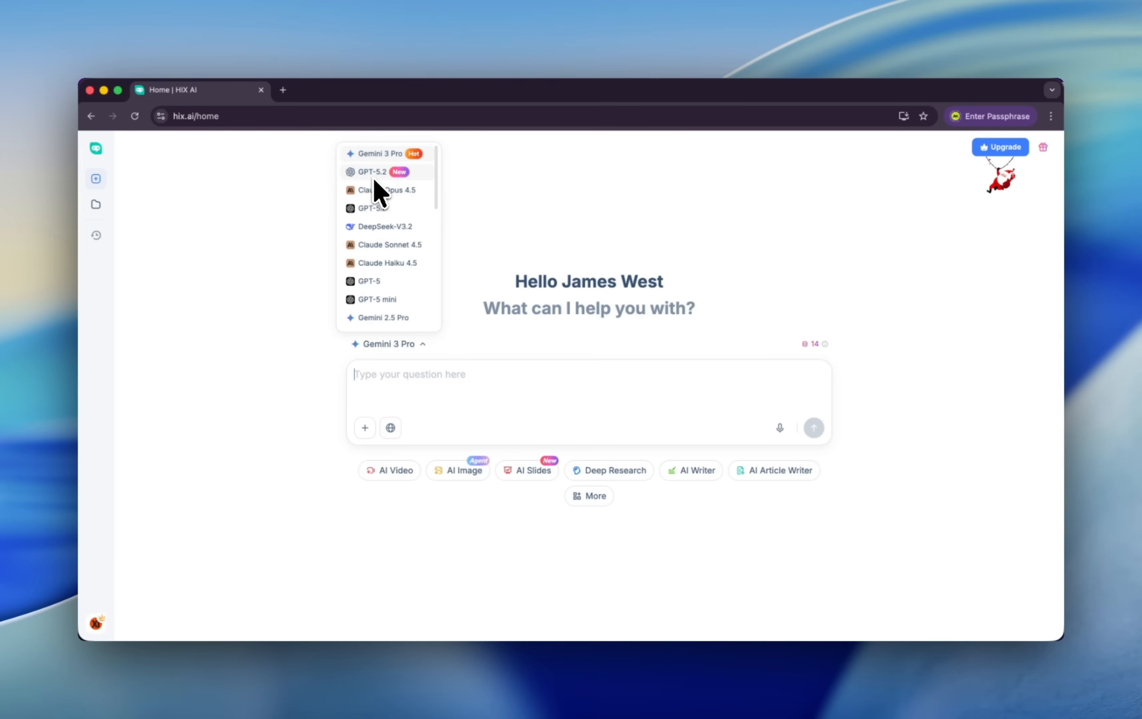
mouse_move(384, 200)
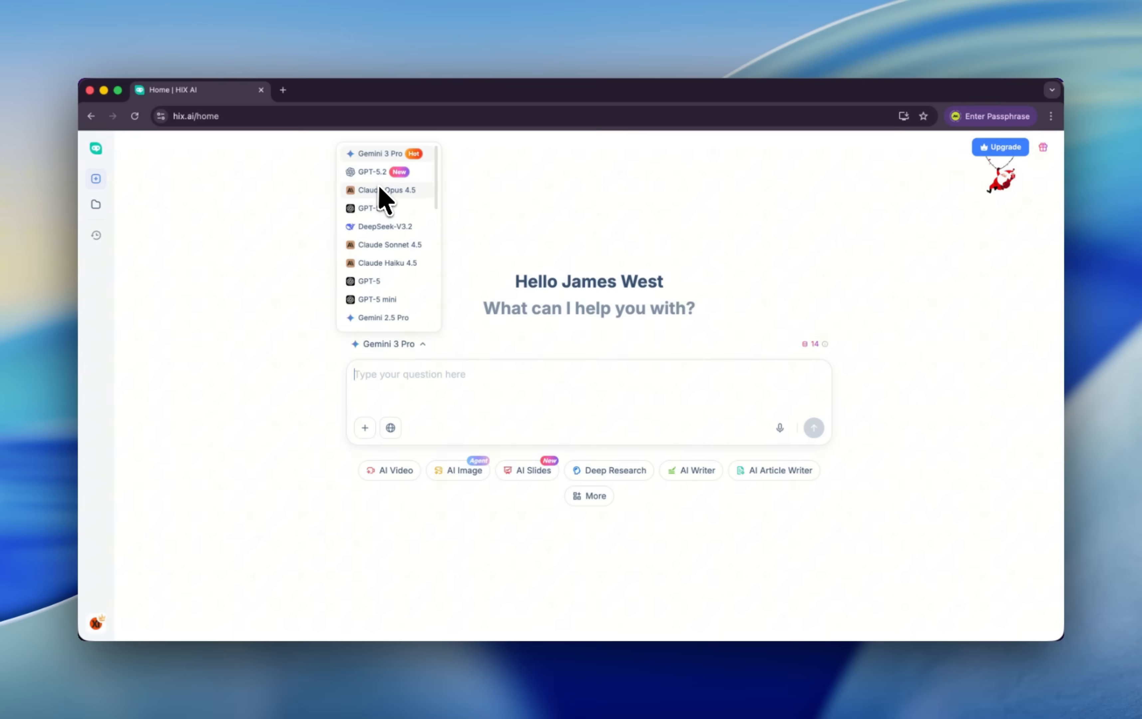
mouse_move(371, 211)
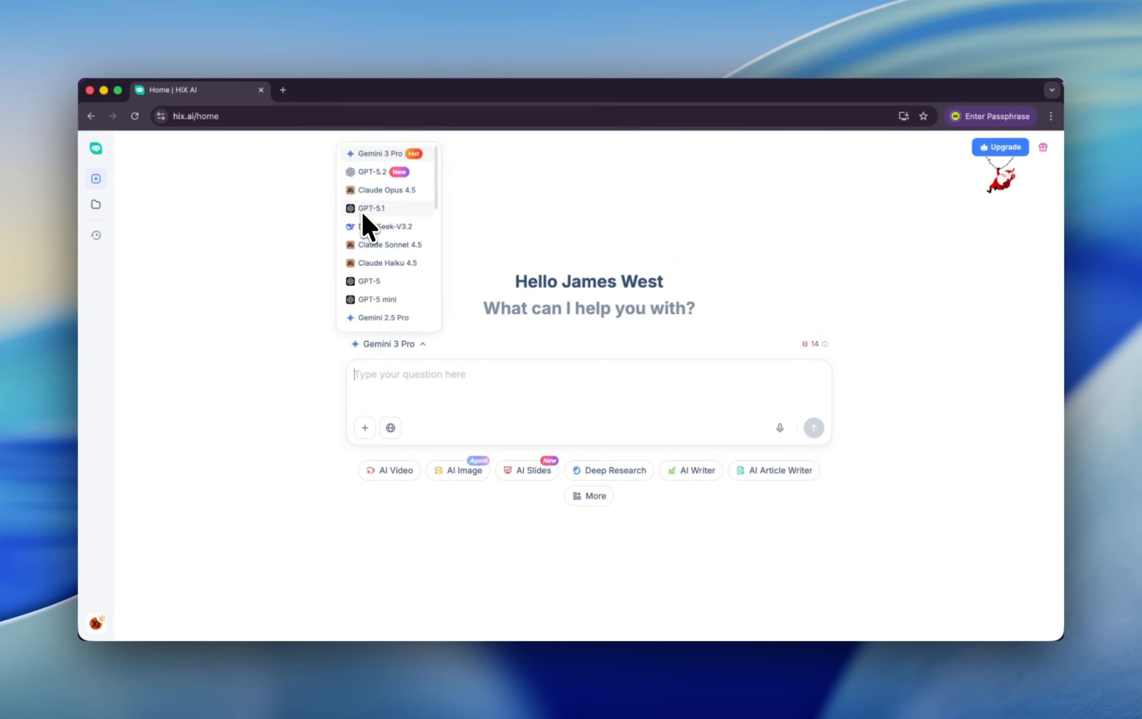
scroll(down, 3)
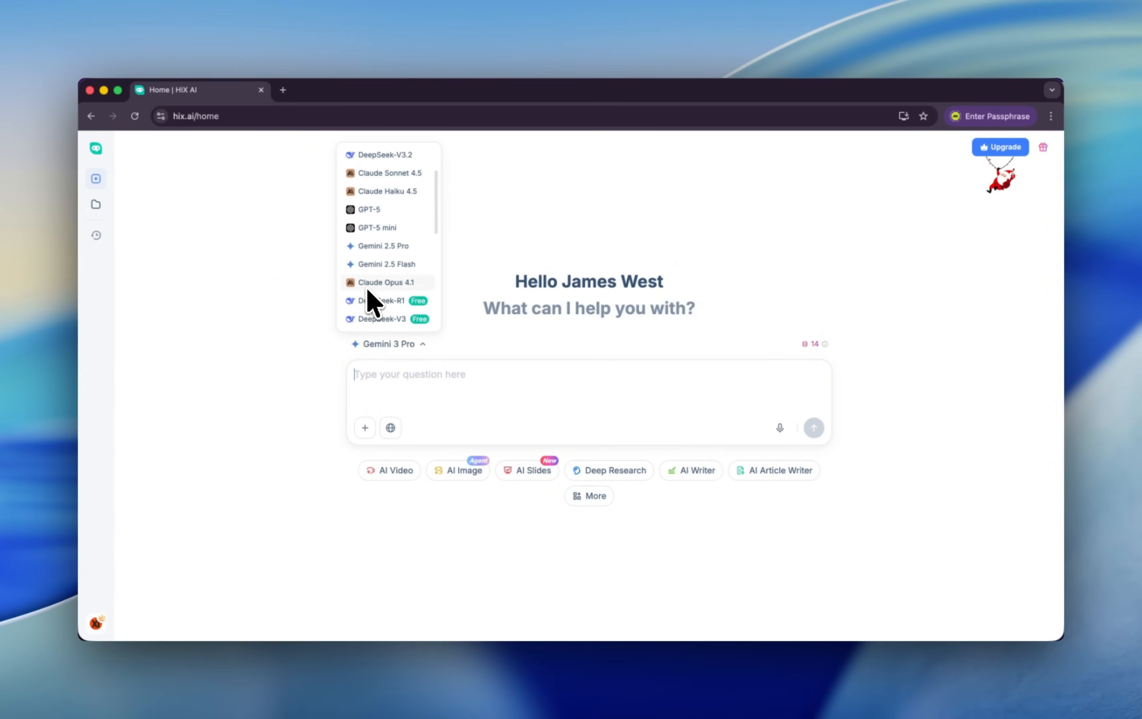
scroll(down, 3)
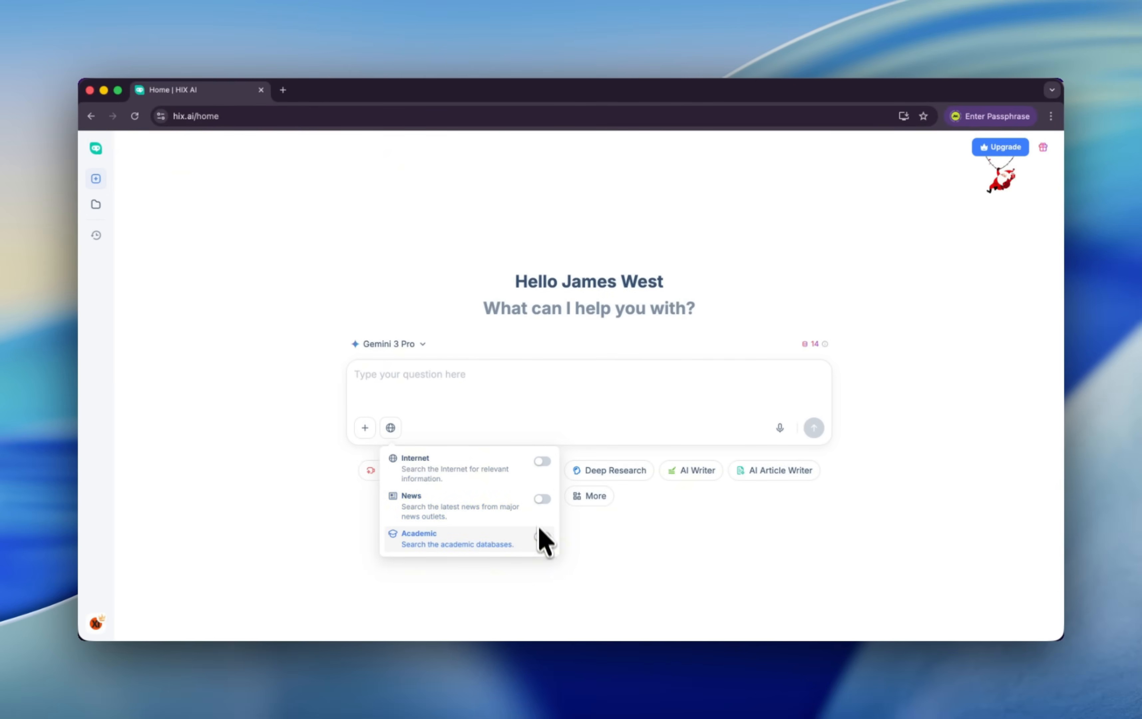
mouse_move(364, 427)
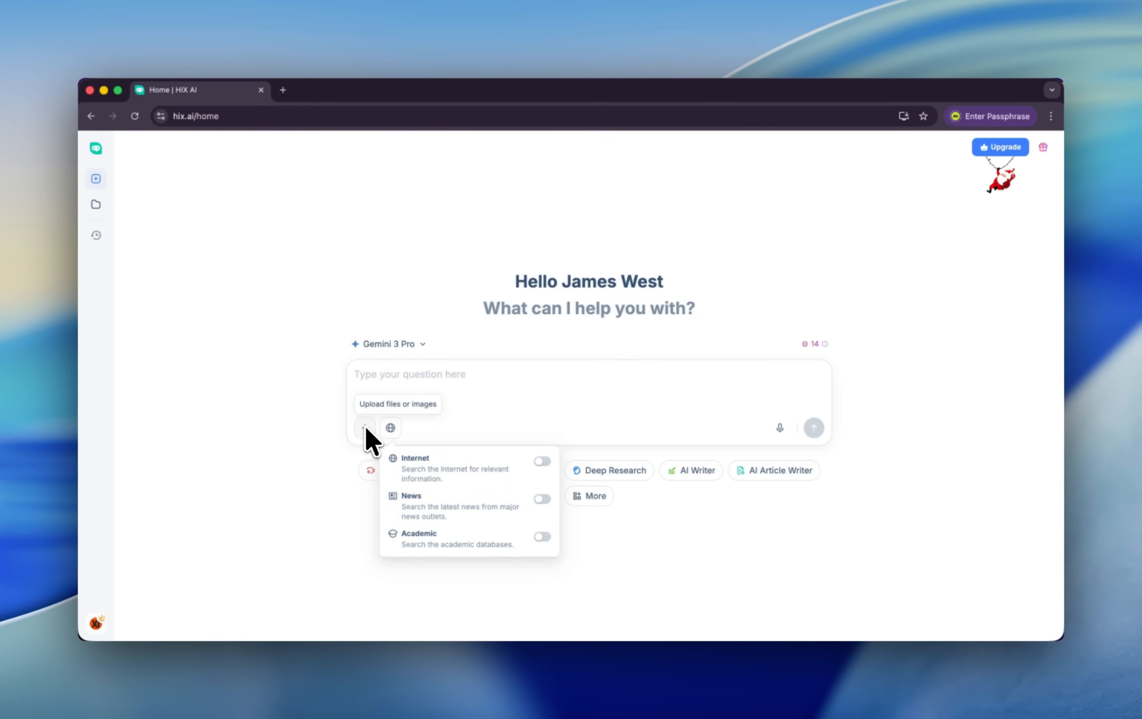
mouse_move(435, 416)
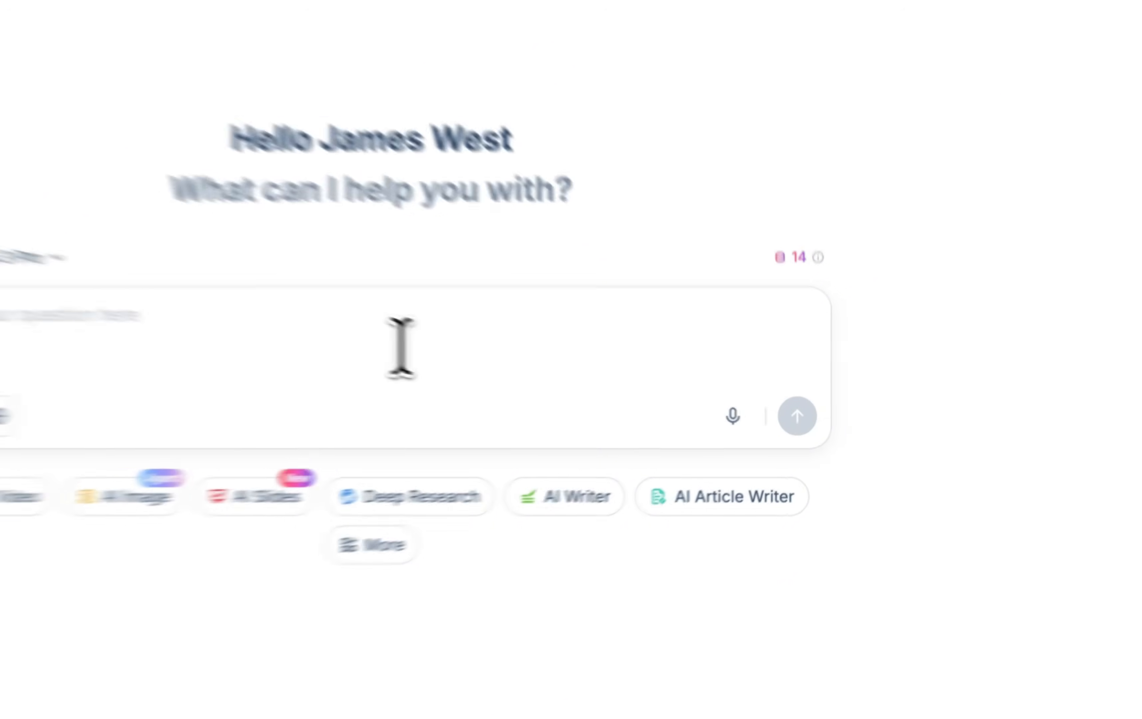
Ask 'Give me the top ai models in chat/ video/ image generation' and read the answer
text(Give me the top ai mode)
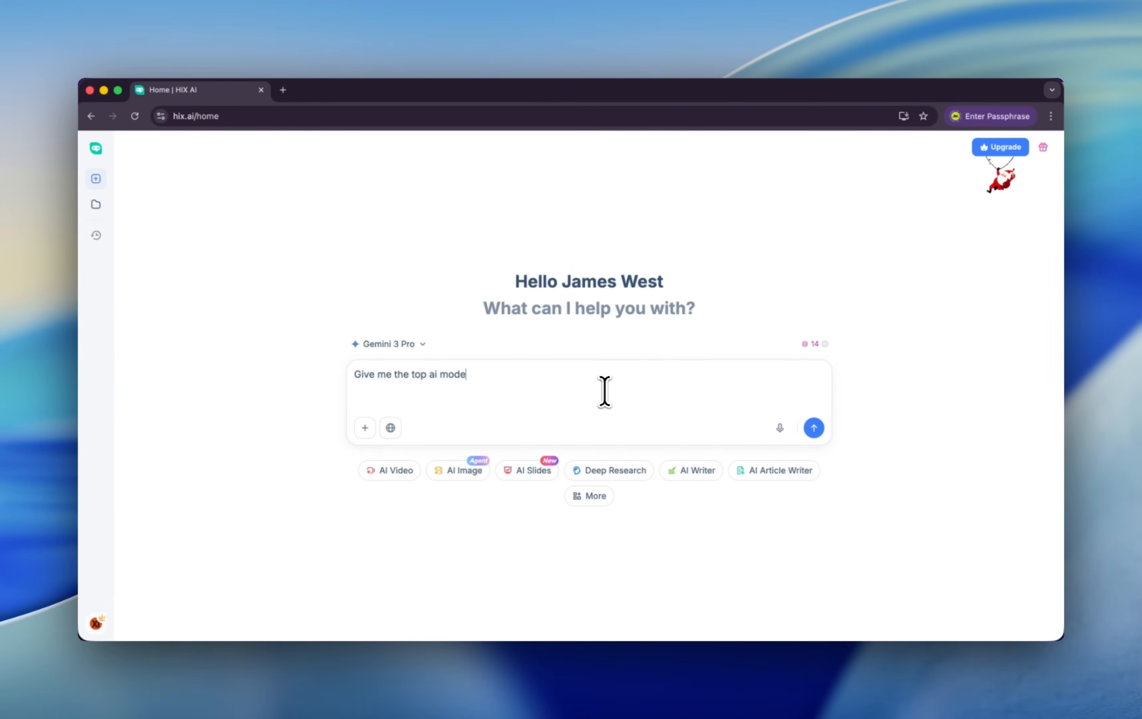
text(ls in chat/ video/ image generation)
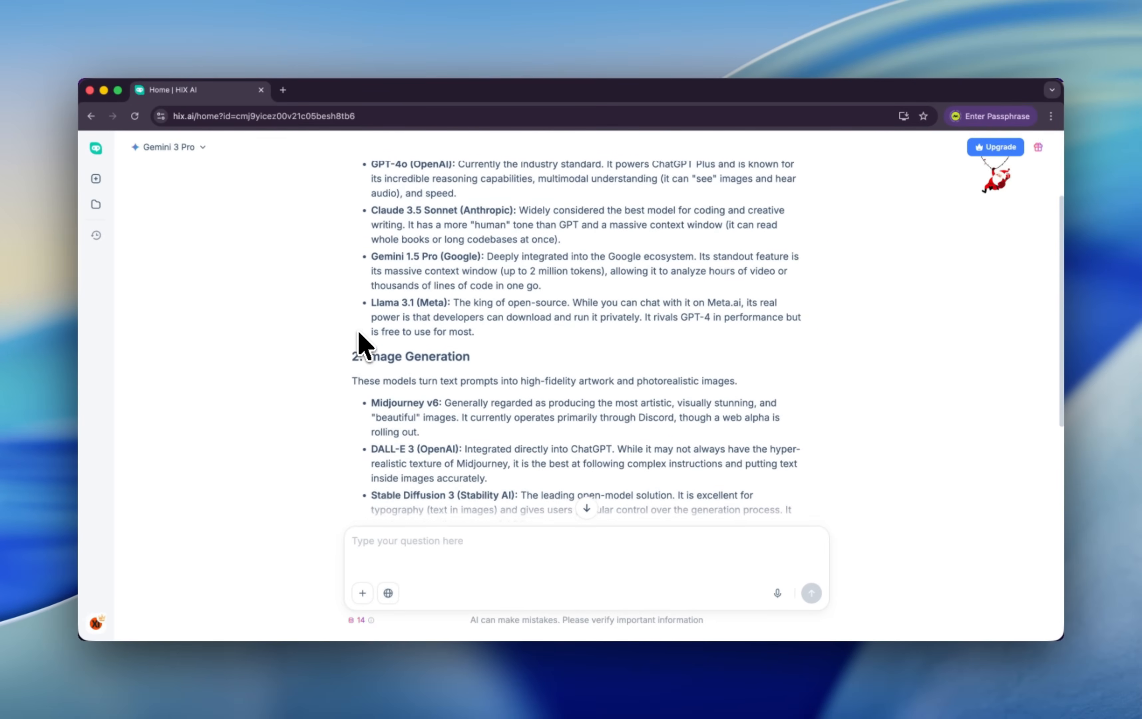
scroll(down, 3)
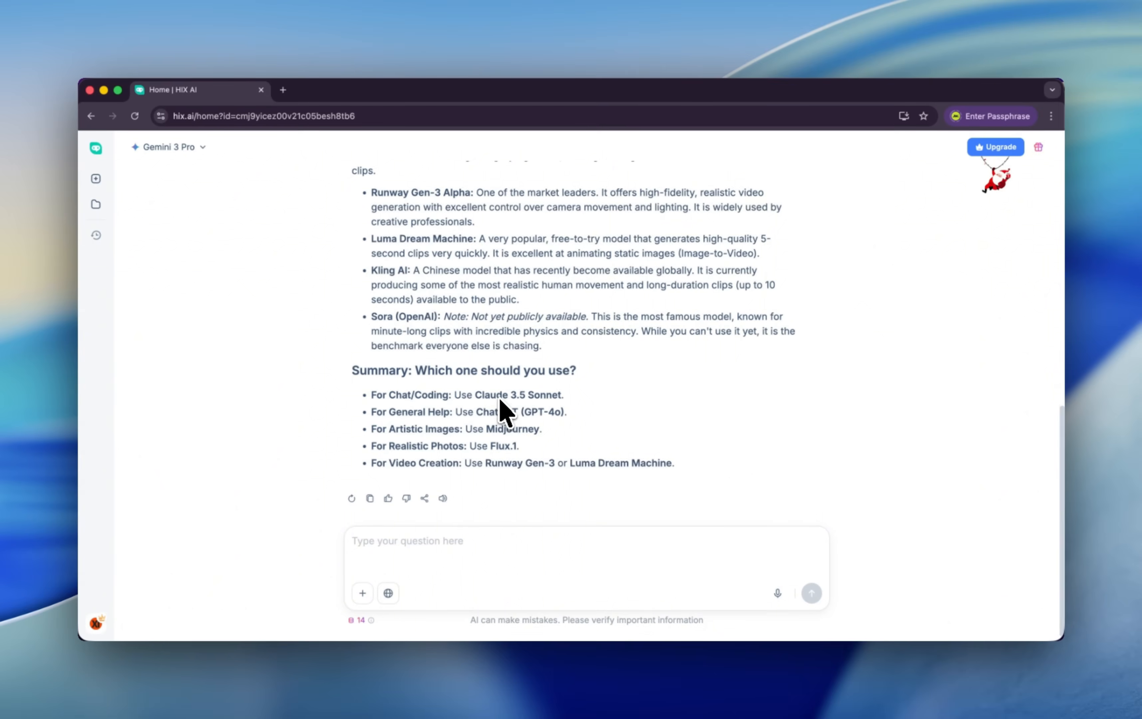
mouse_move(419, 423)
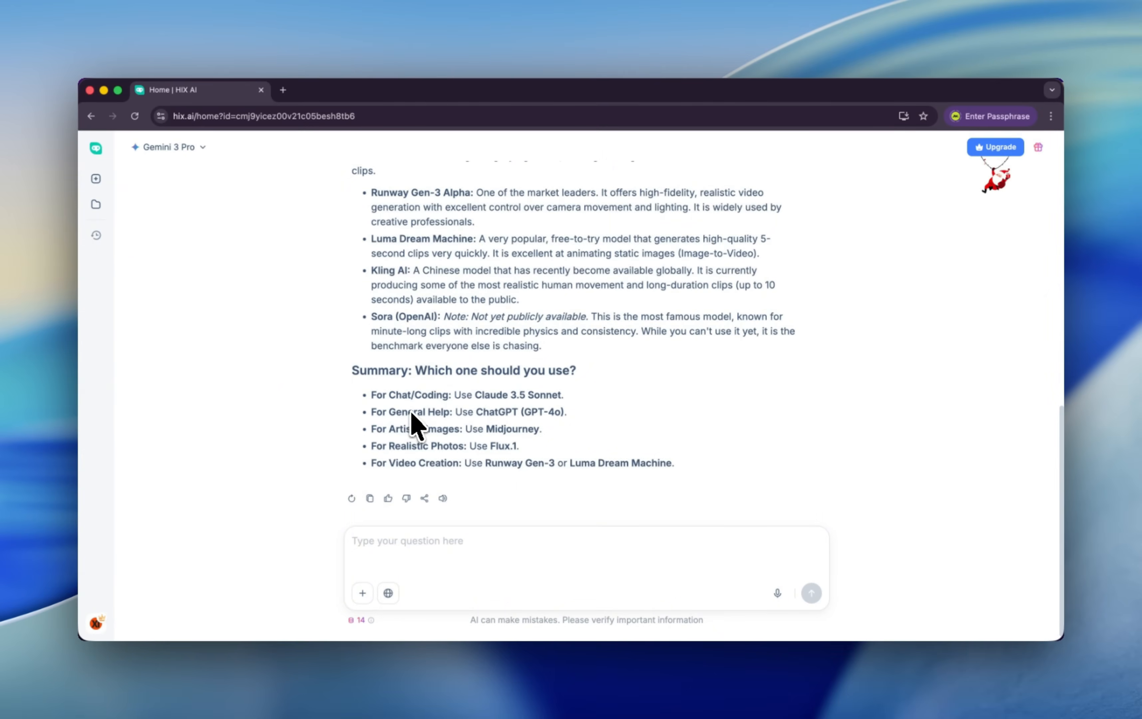
mouse_move(500, 415)
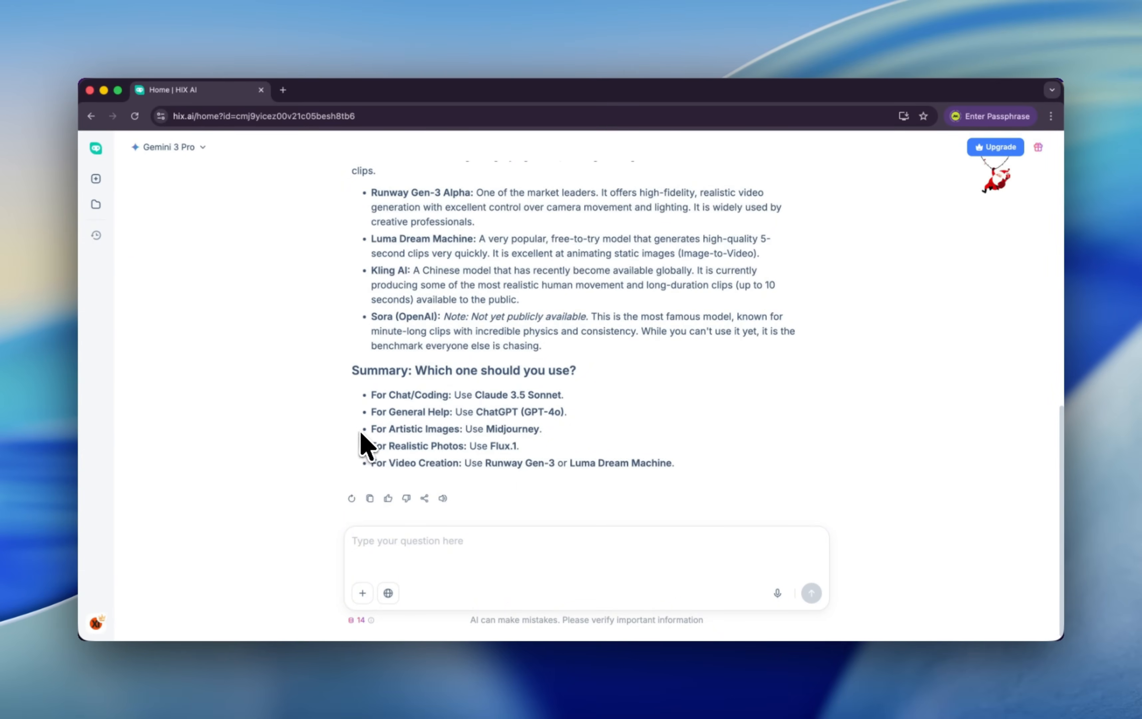
mouse_move(543, 446)
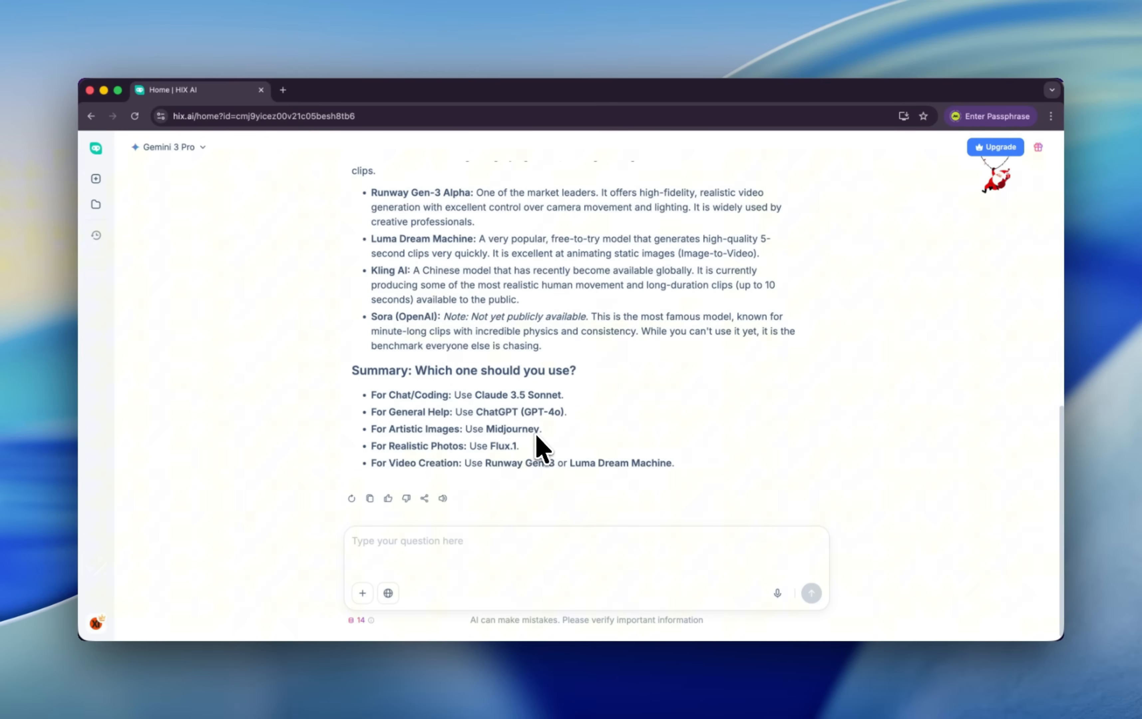
mouse_move(484, 462)
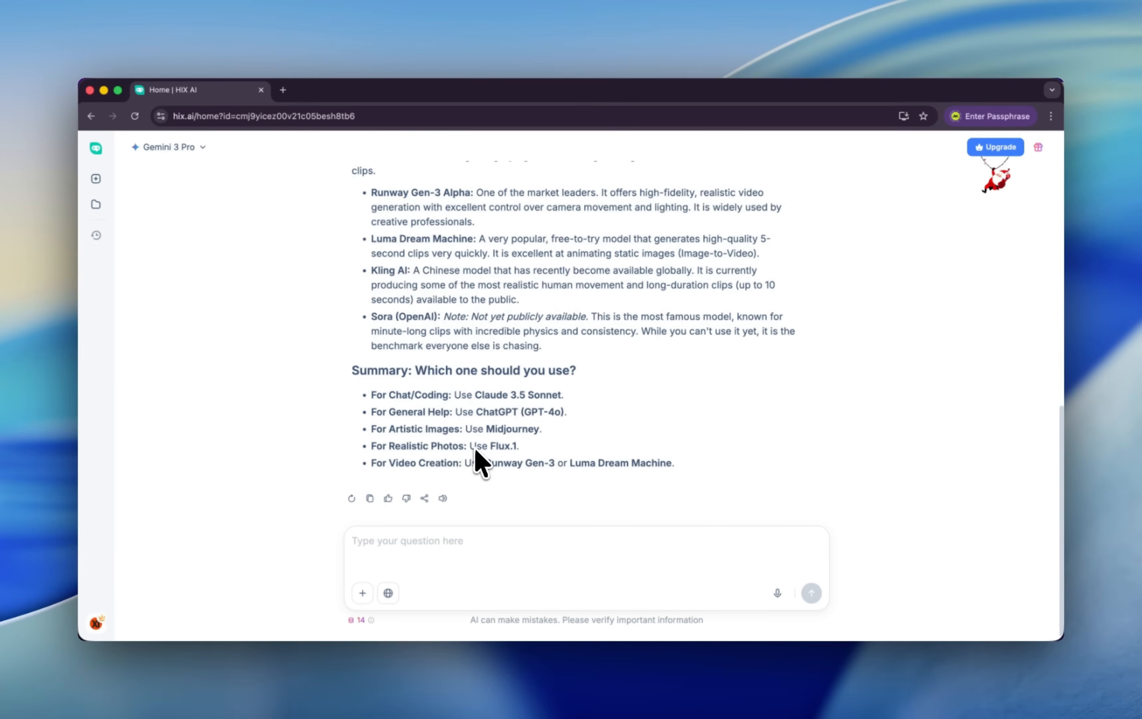
mouse_move(498, 488)
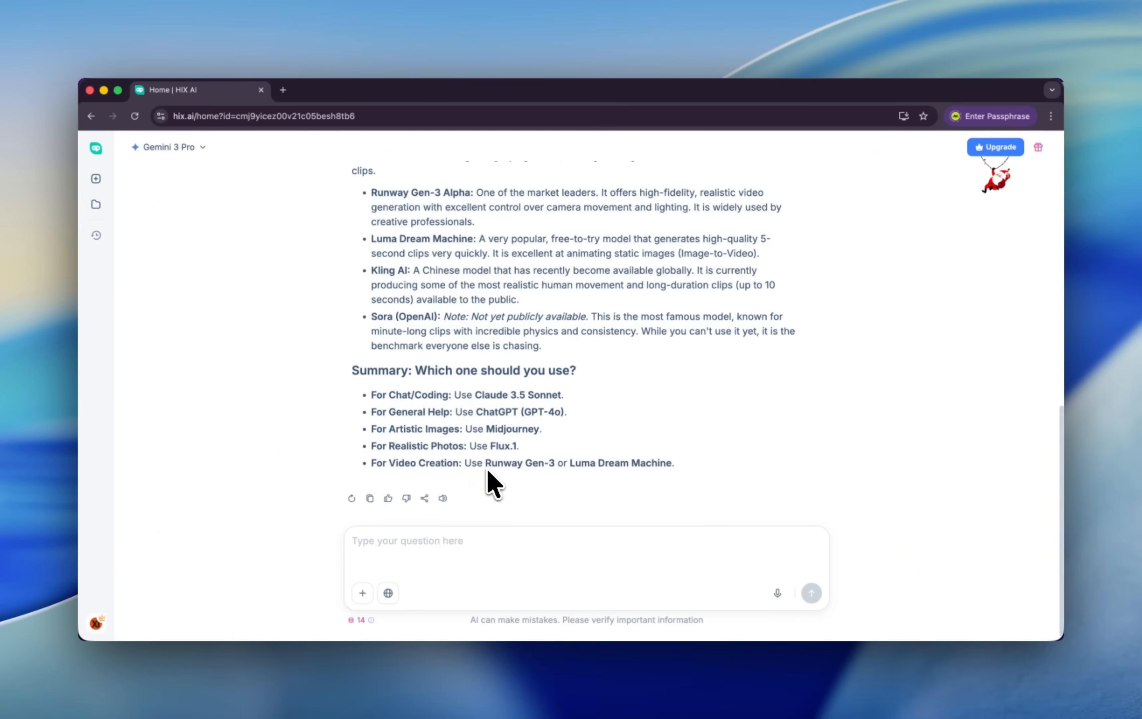
mouse_move(518, 502)
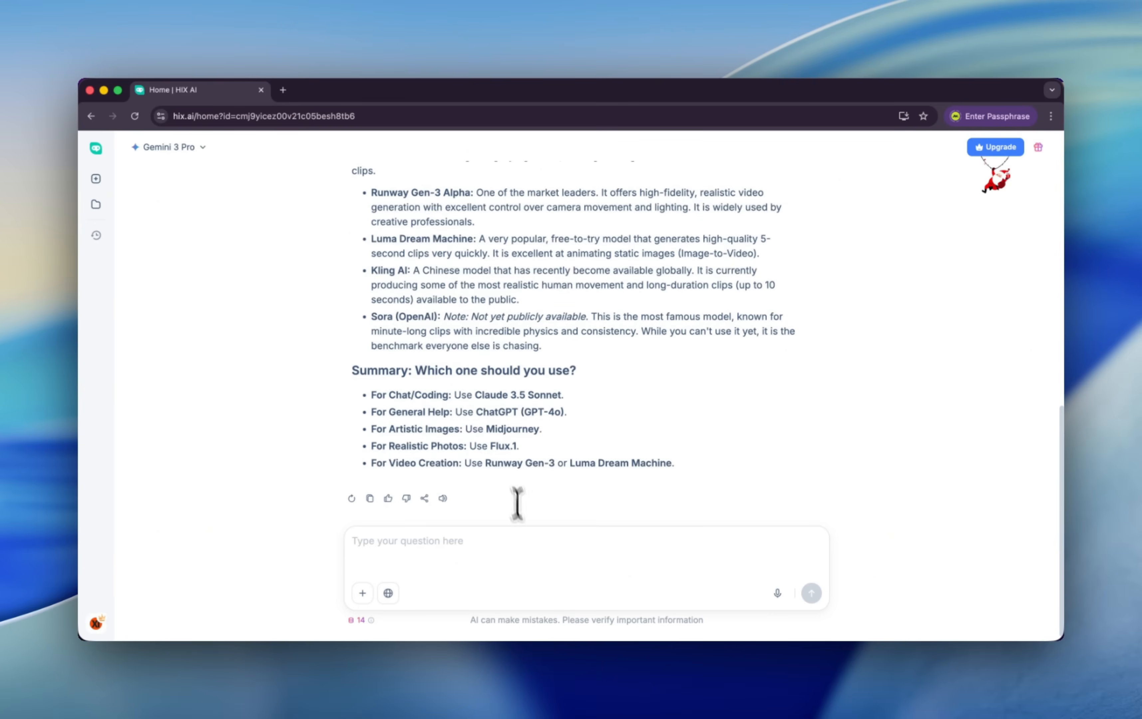
mouse_move(529, 548)
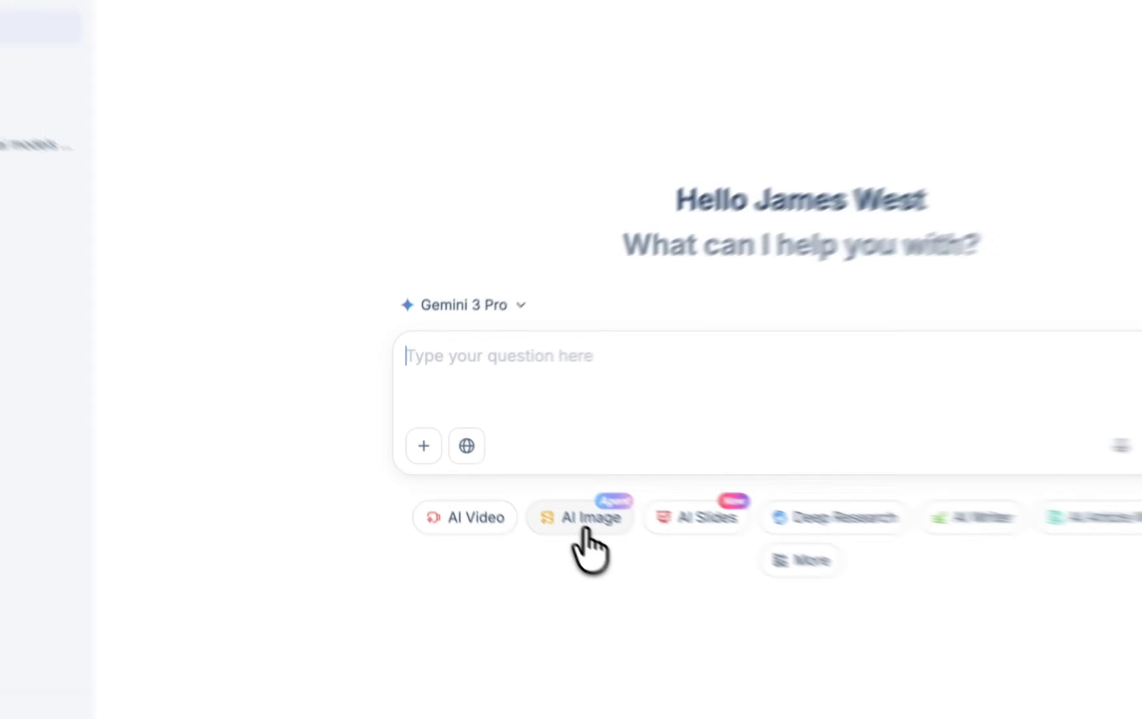
On the AI Image page, pick Nano Banana Pro from the model list
click(580, 517)
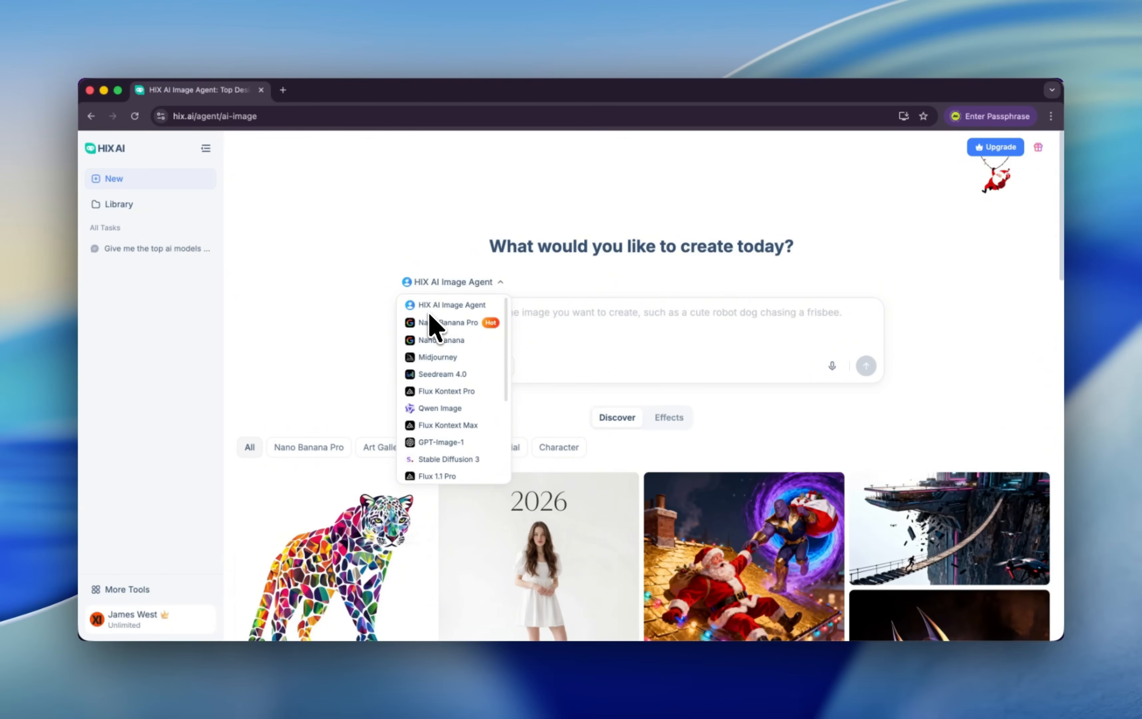
mouse_move(448, 347)
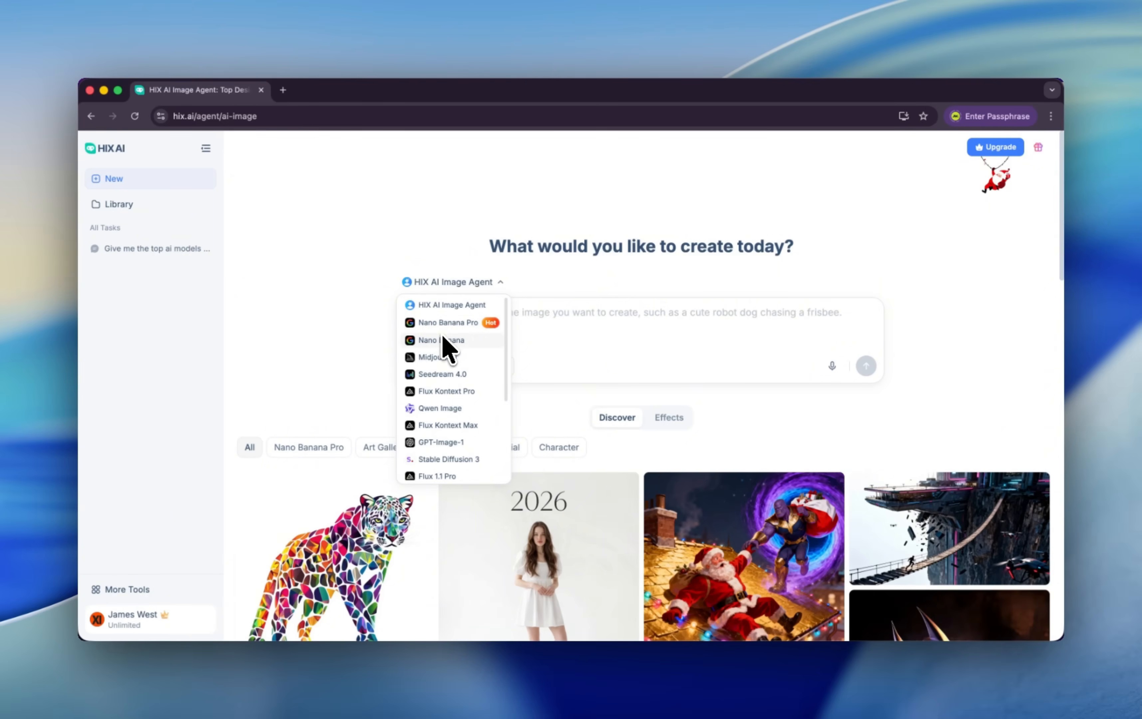
mouse_move(447, 391)
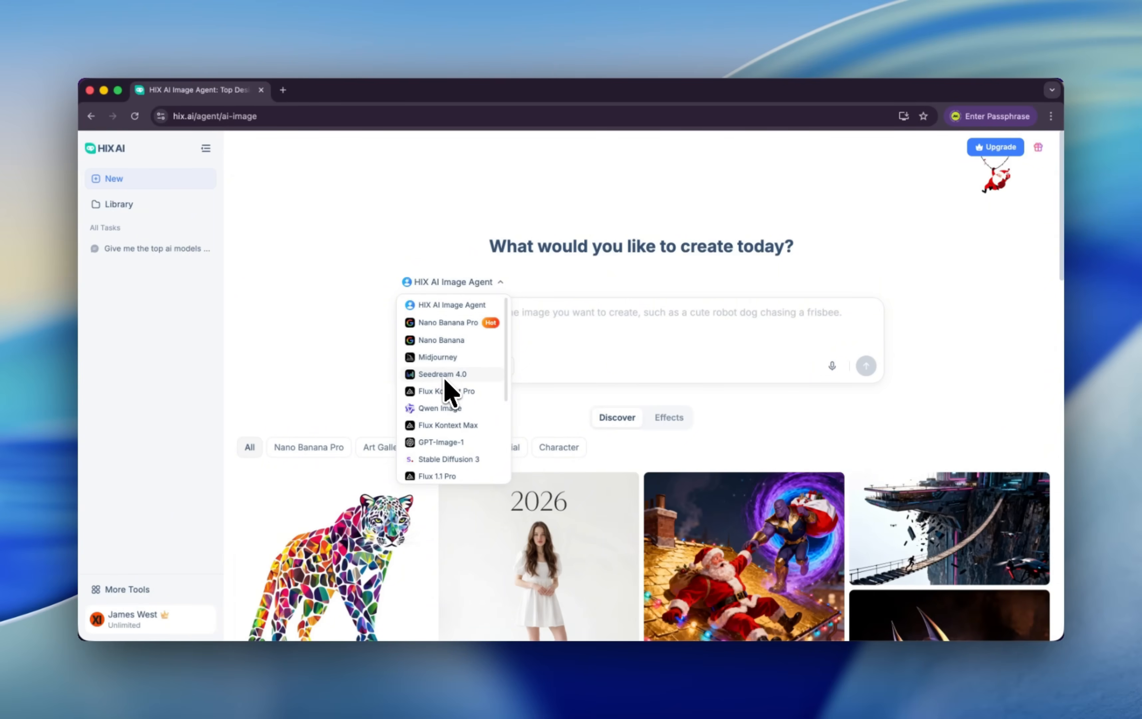
scroll(up, 3)
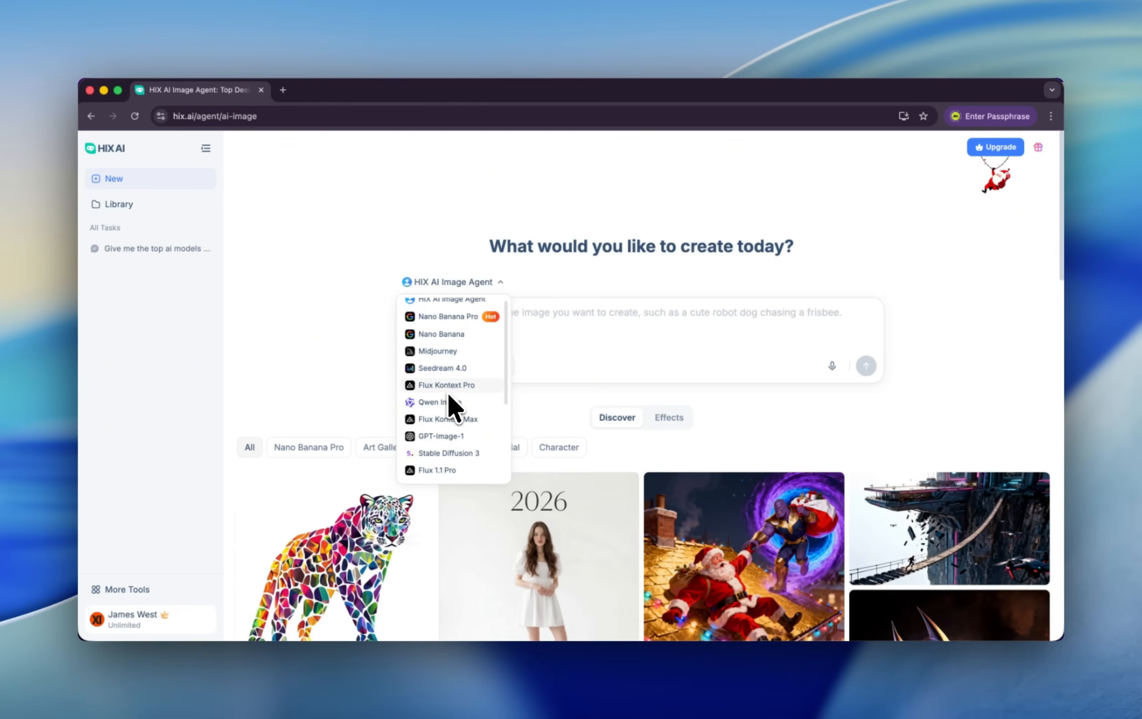
scroll(down, 3)
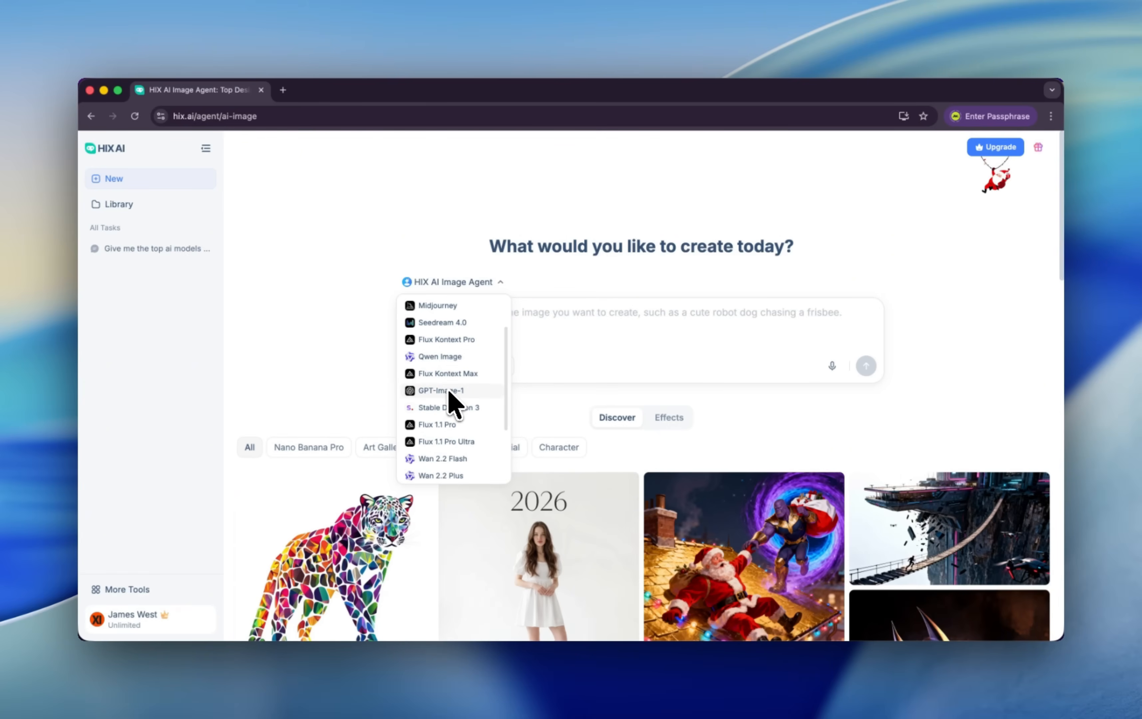
scroll(down, 3)
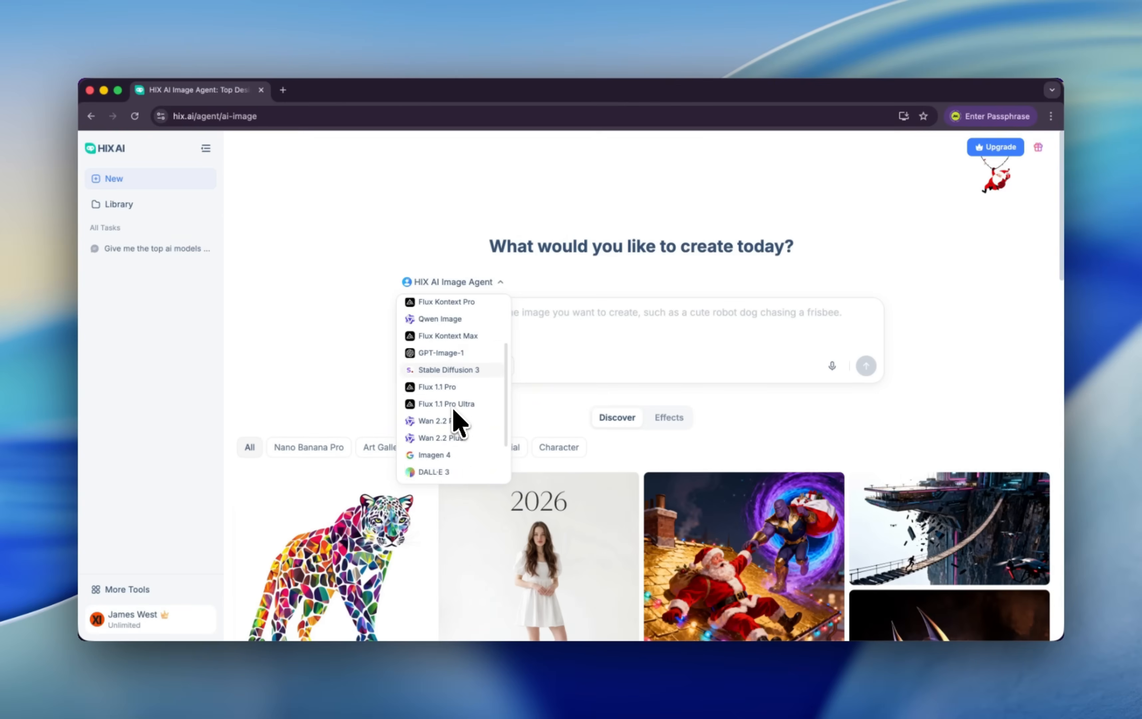
scroll(up, 3)
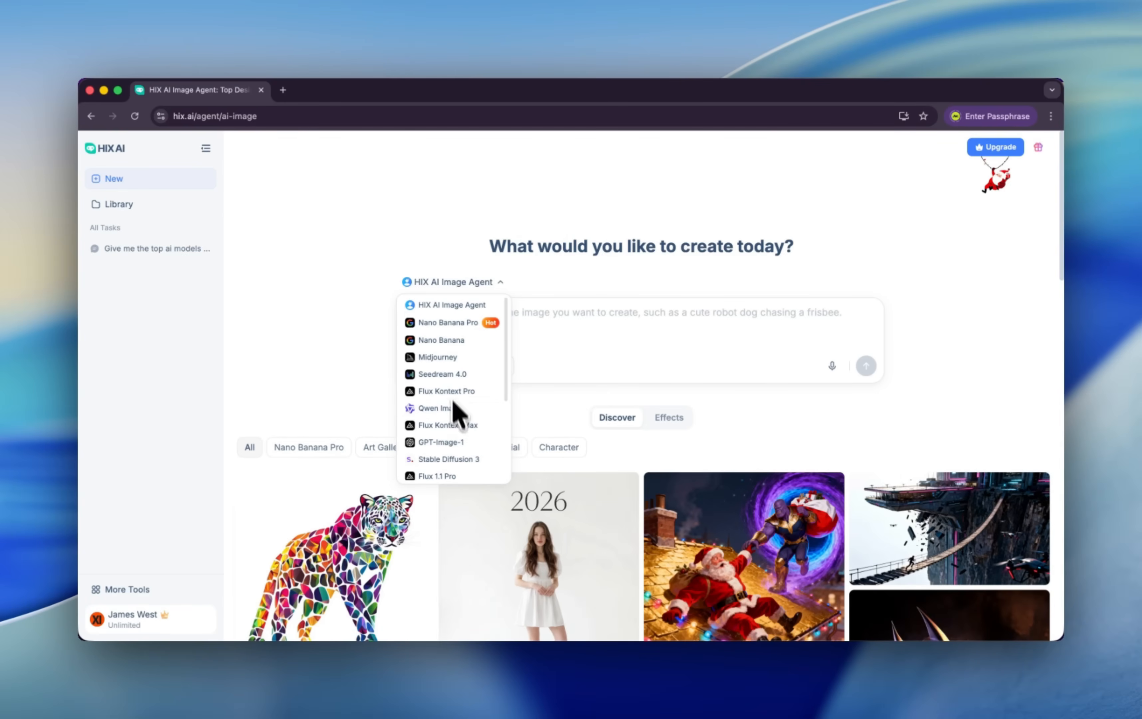
click(447, 322)
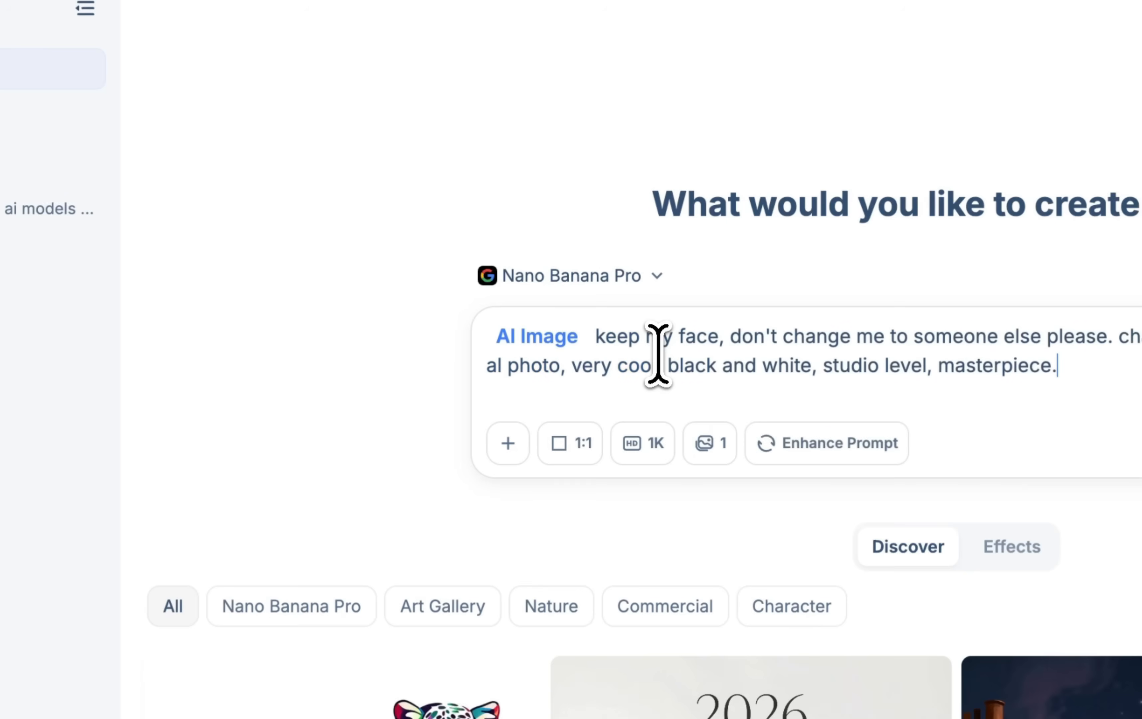
Set aspect ratio 16:9 and resolution 2K, then enhance the black-and-white portrait prompt
click(508, 441)
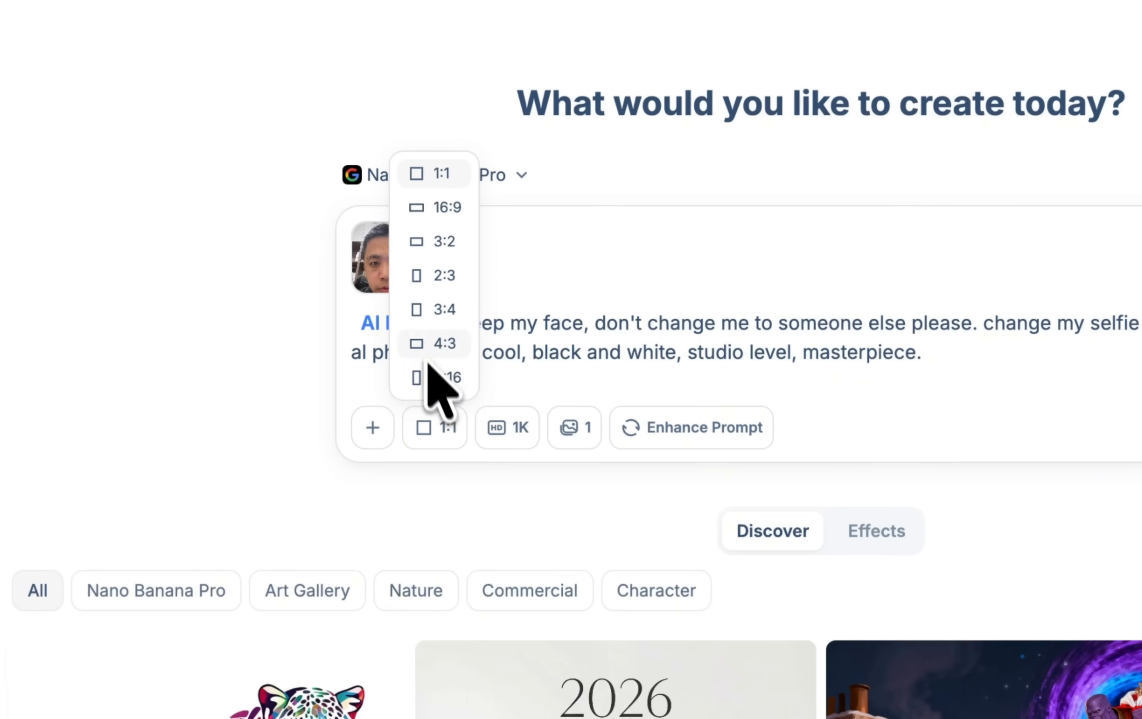
mouse_move(452, 365)
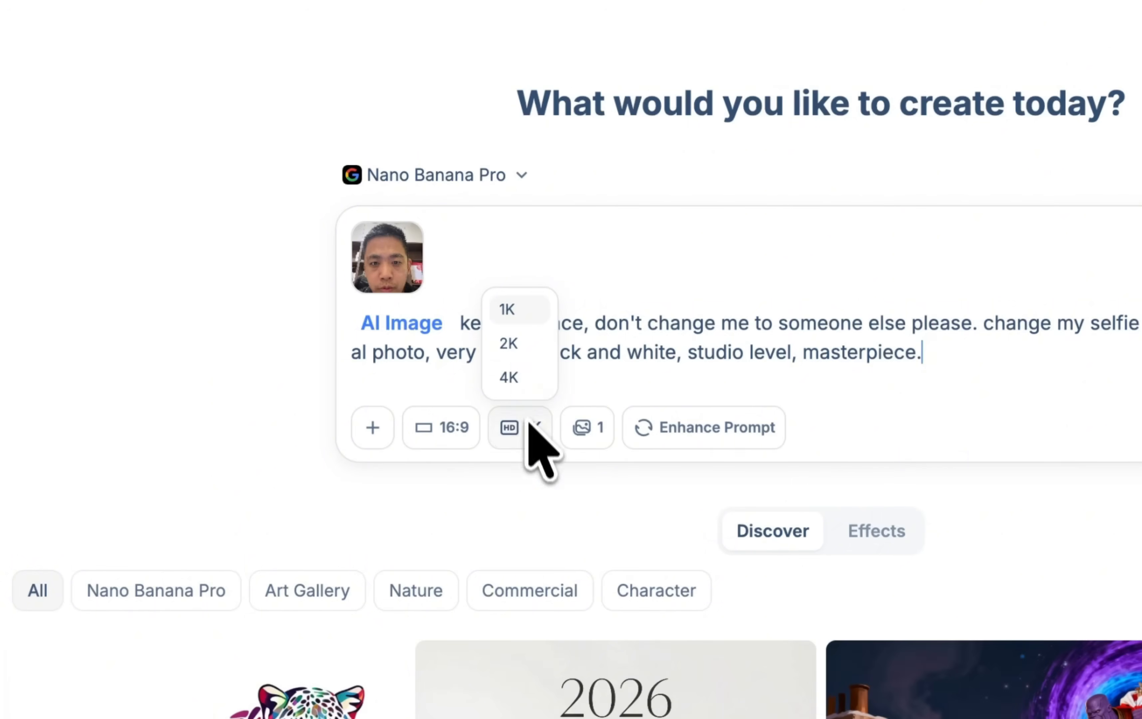
mouse_move(508, 377)
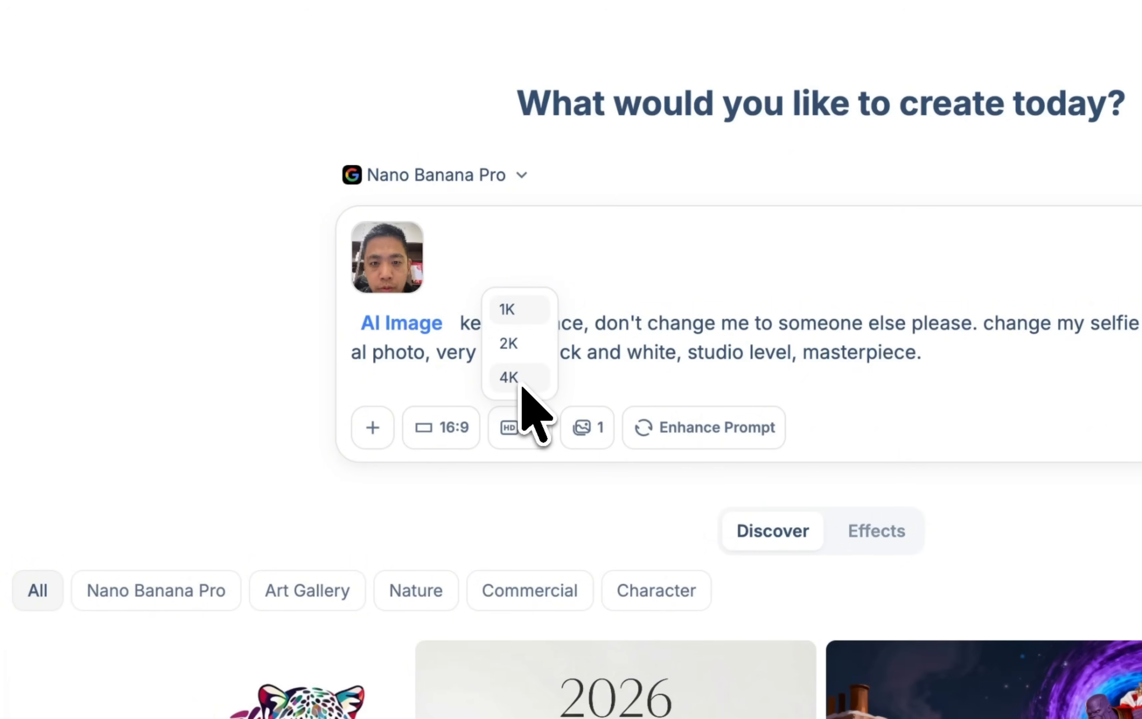
click(507, 343)
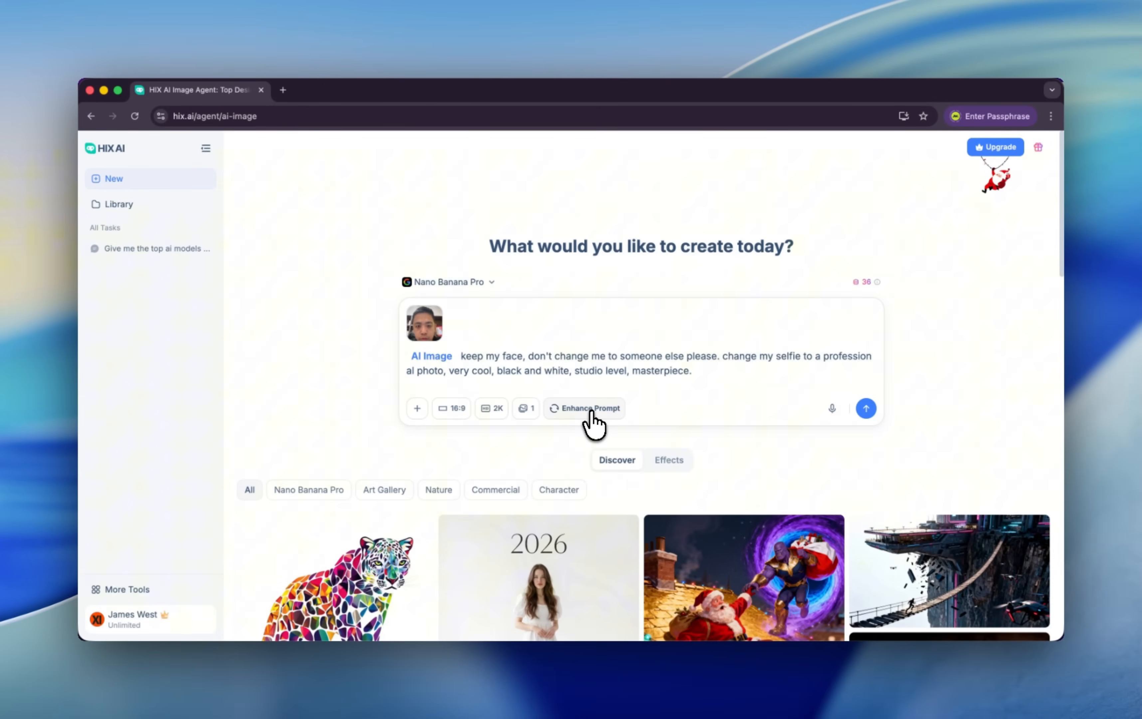
click(583, 409)
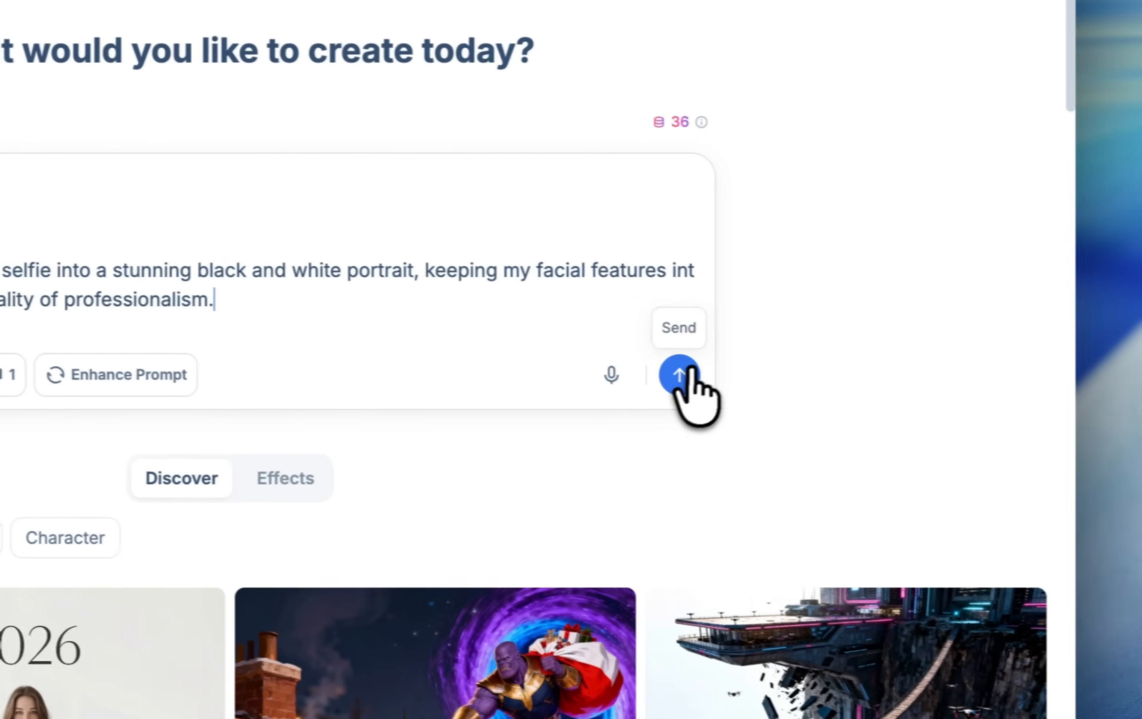
click(678, 376)
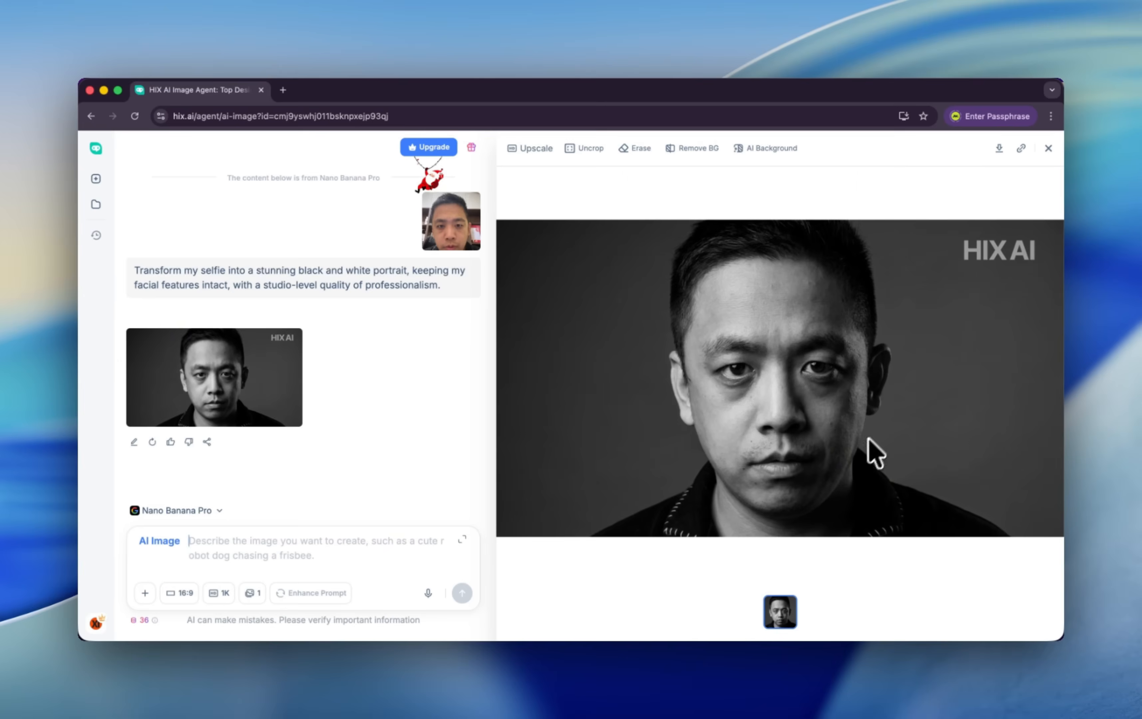
mouse_move(834, 505)
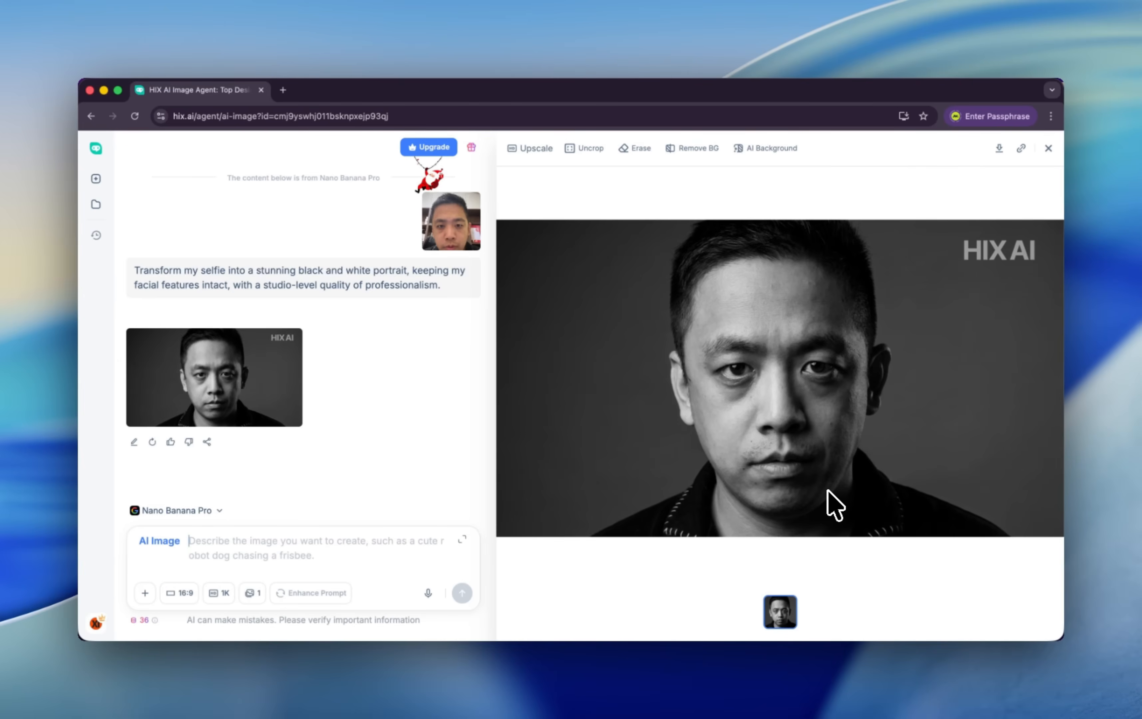
mouse_move(265, 555)
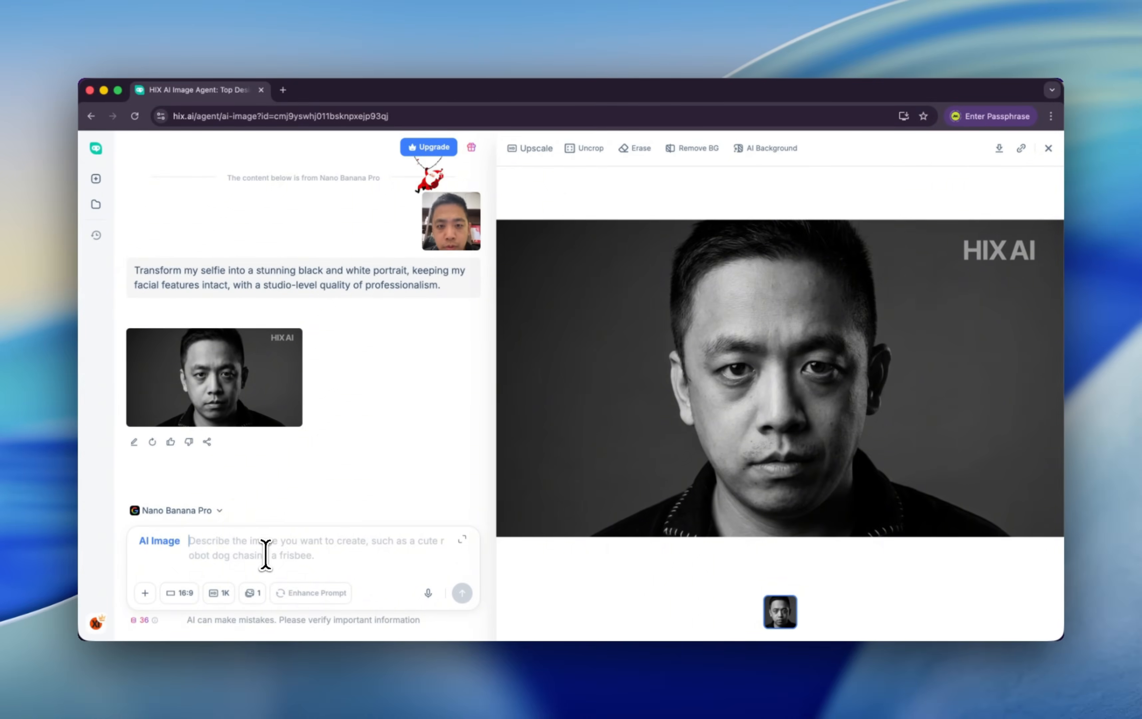
mouse_move(620, 319)
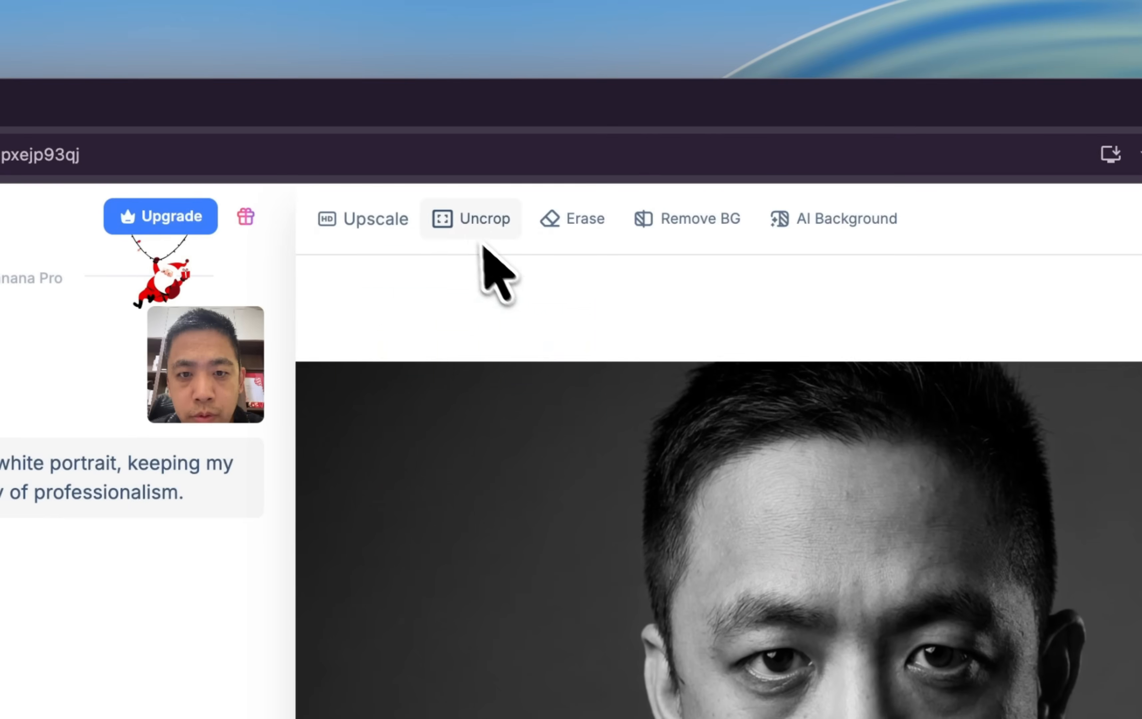
Enhance the stand-up comedy prompt into a detailed comedy-club description and open the task list
click(471, 217)
text(Make me in the stage of stand up comedy)
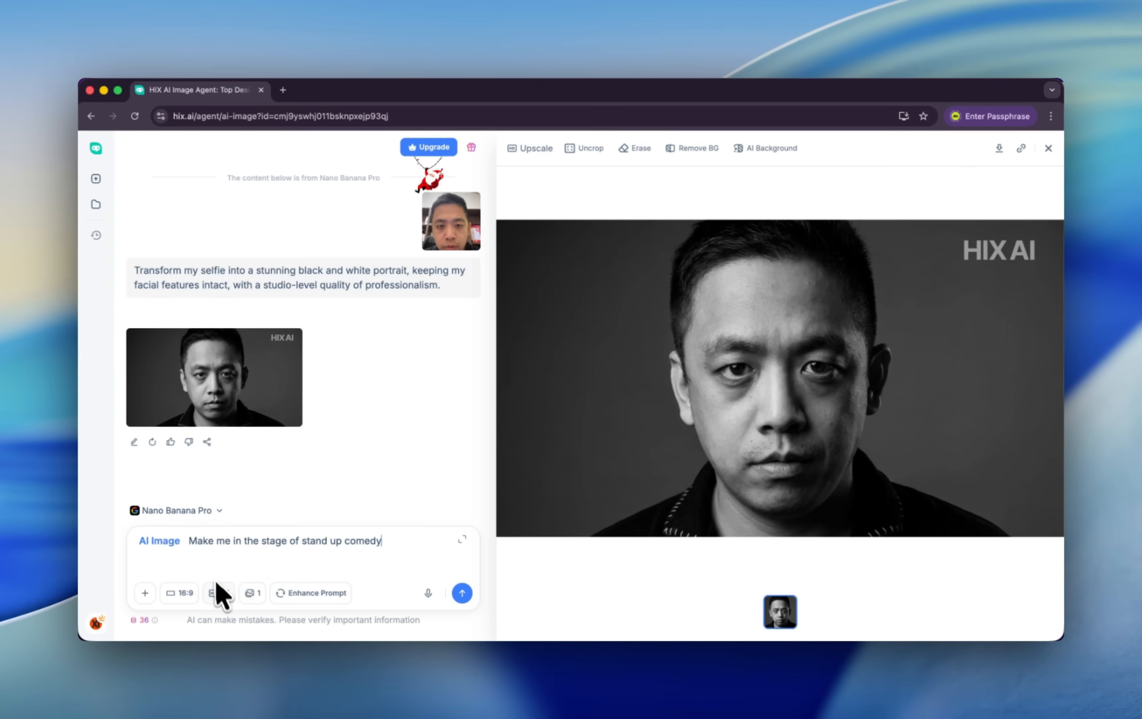
click(315, 592)
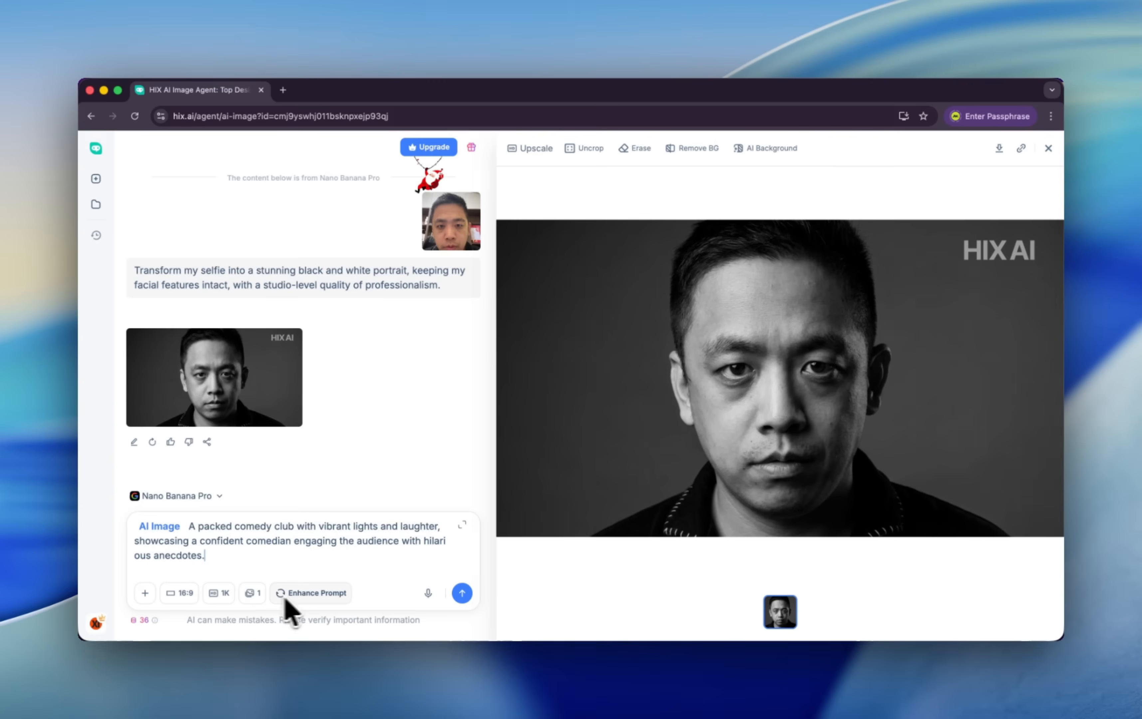
click(462, 592)
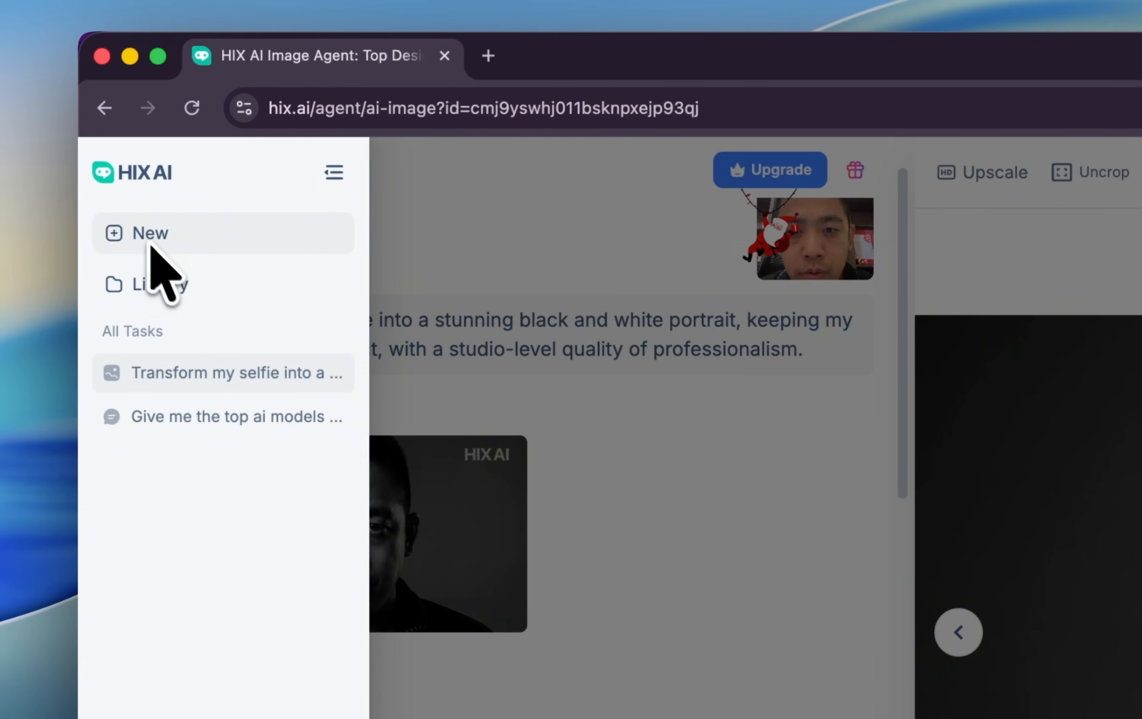
Start a new creation and scroll through the Discover gallery of example images
click(151, 233)
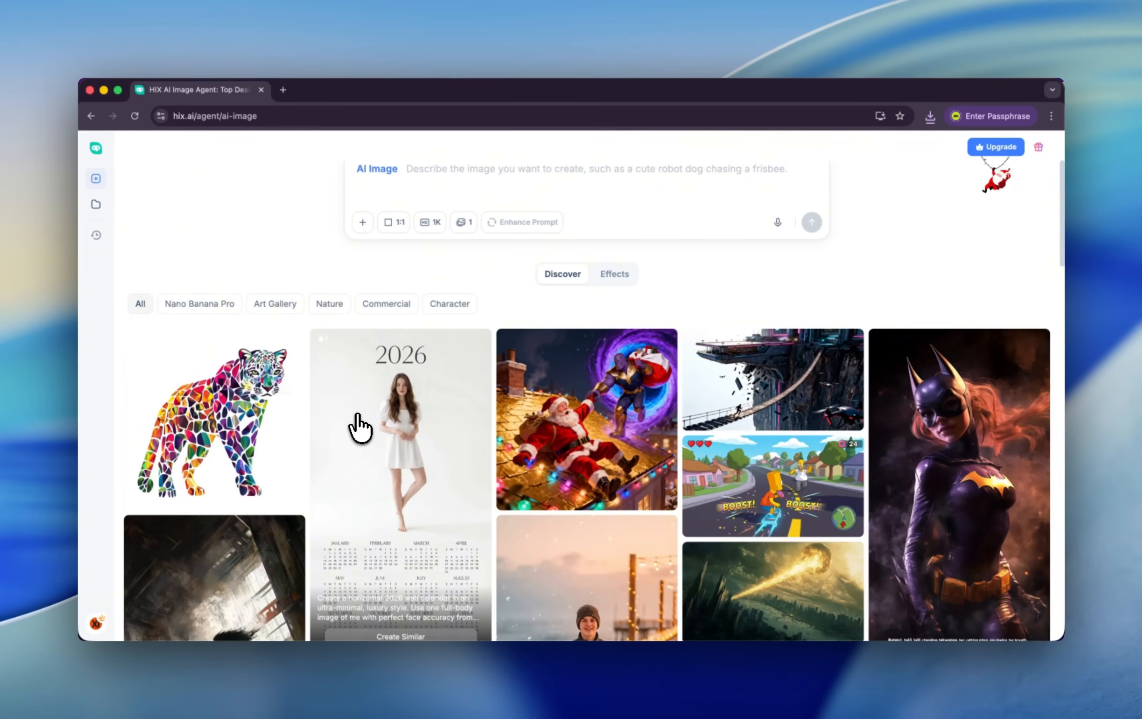
scroll(down, 3)
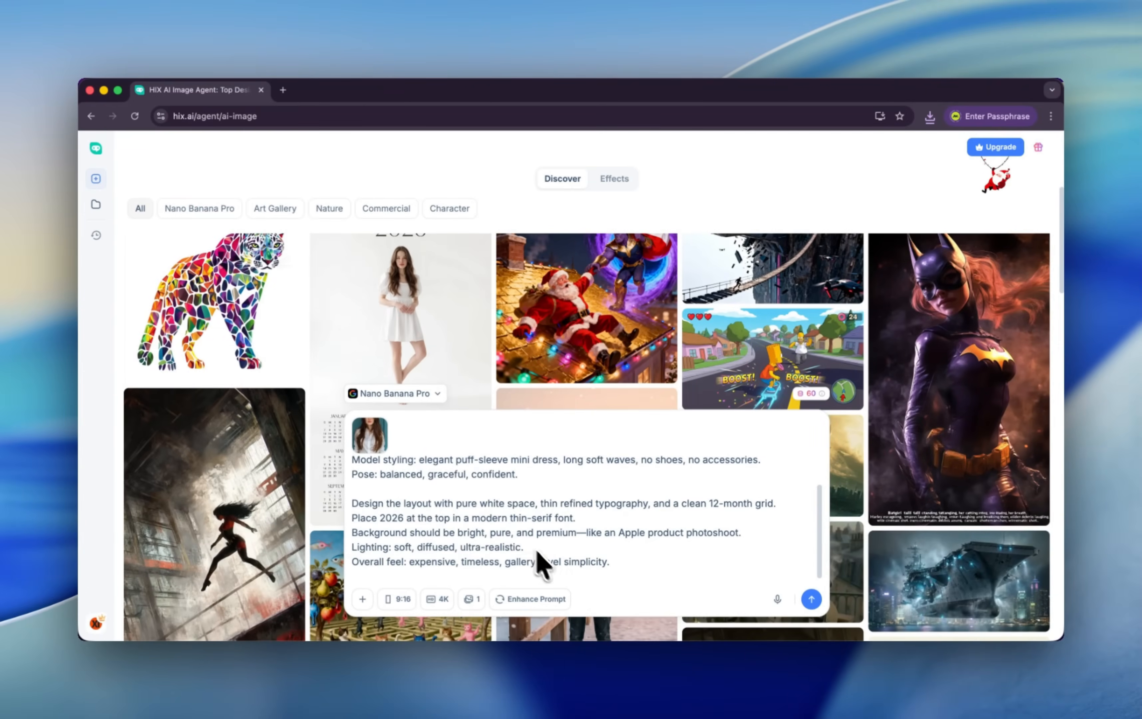
scroll(up, 3)
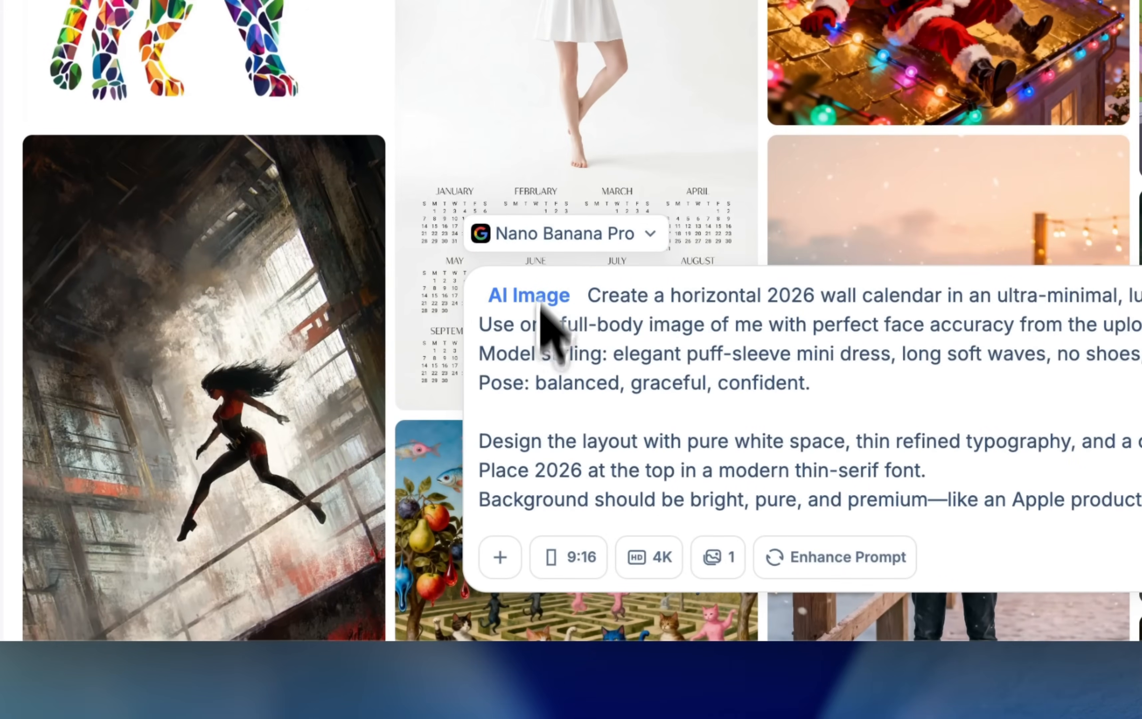
mouse_move(500, 557)
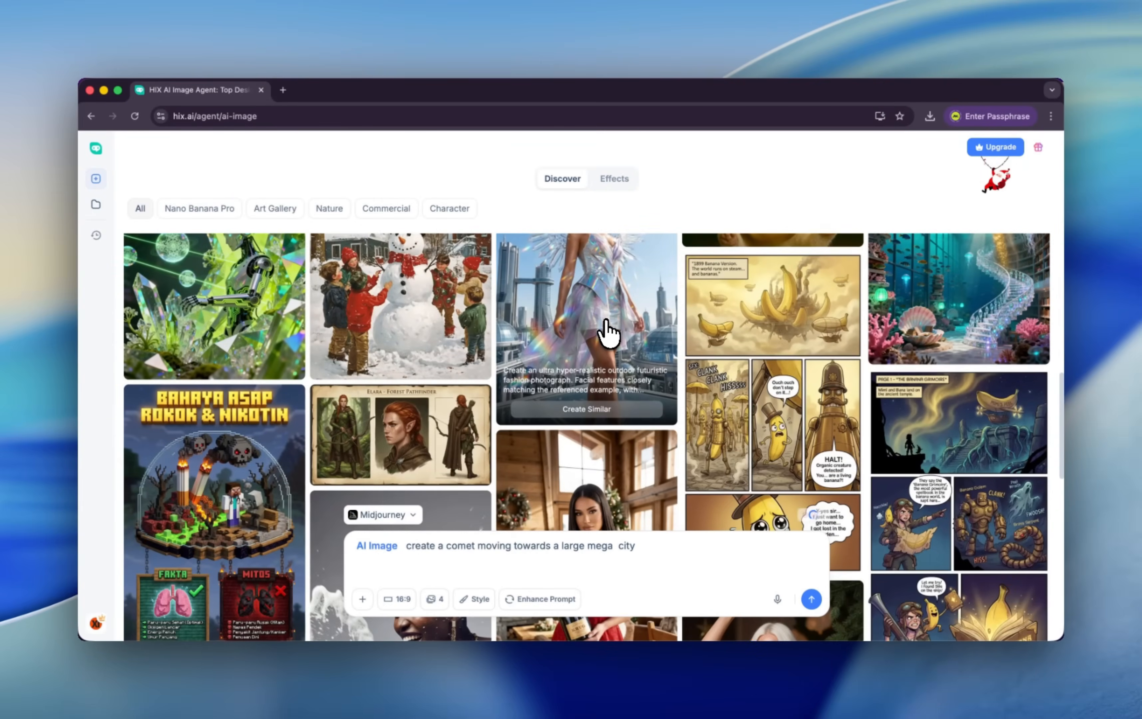
scroll(down, 3)
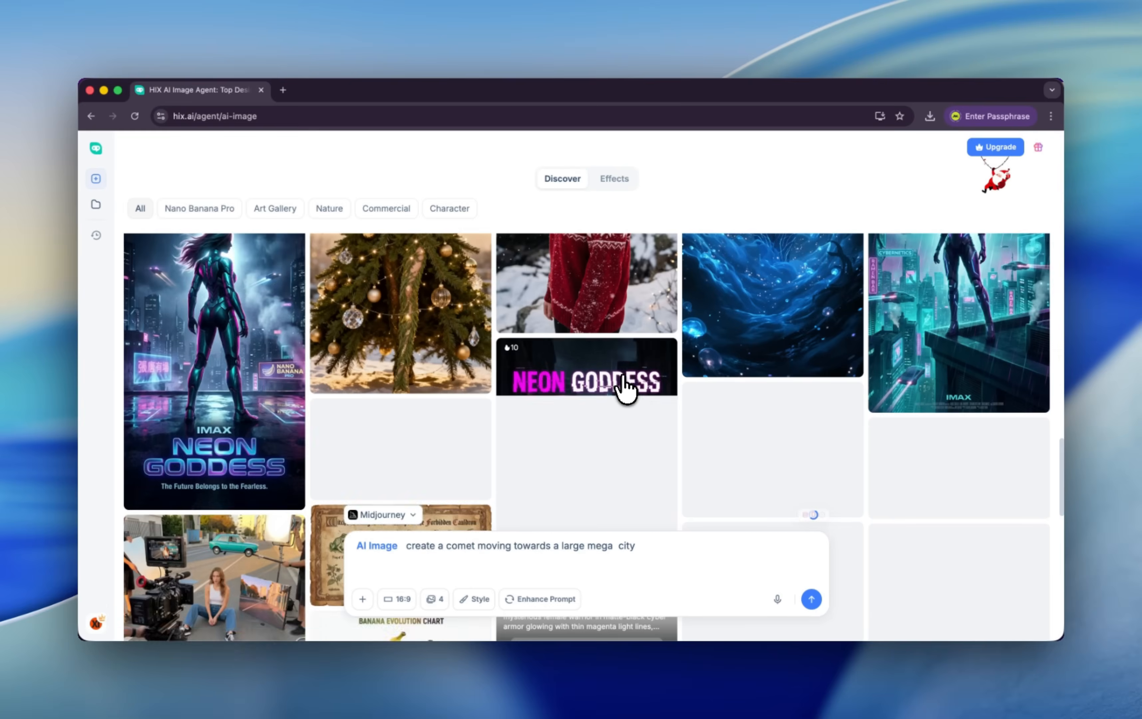
scroll(down, 3)
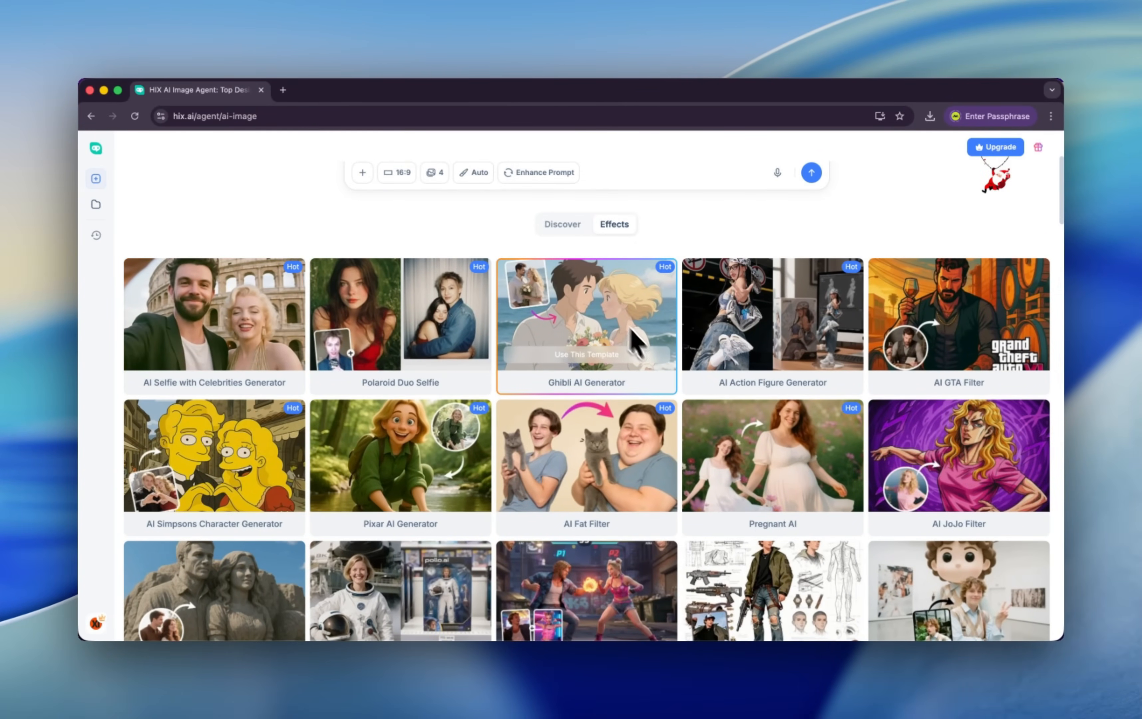
Try the AI 3D Comic Portrait Generator template from the Effects list, then return home
scroll(down, 3)
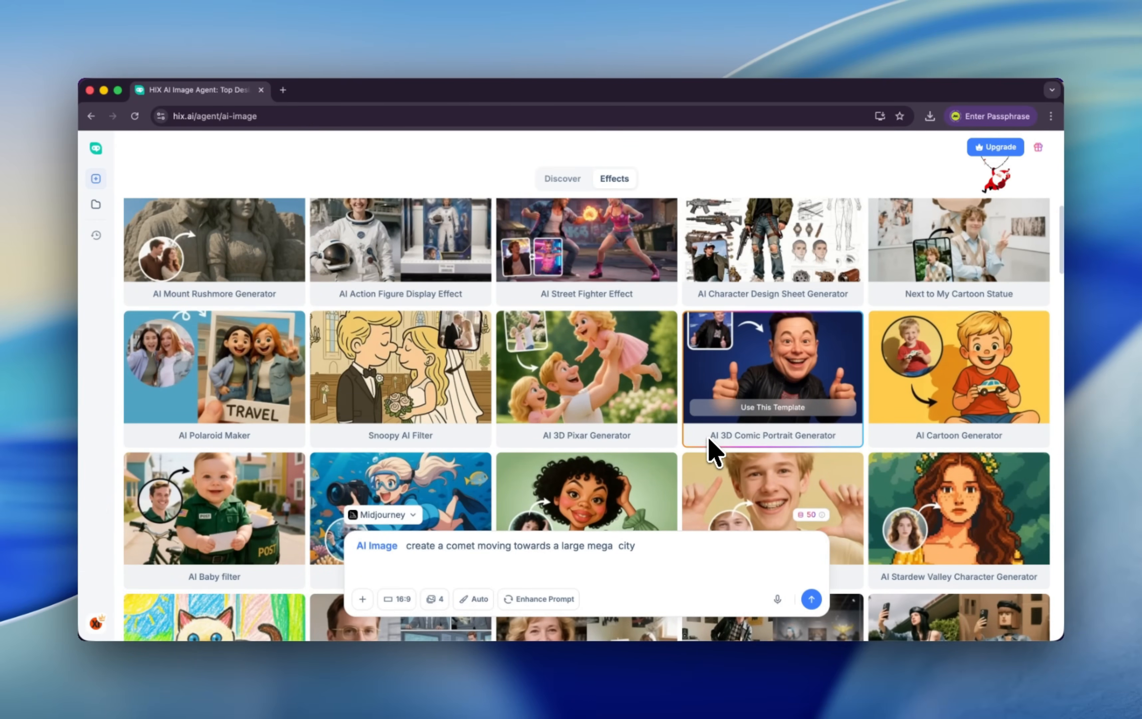
click(771, 408)
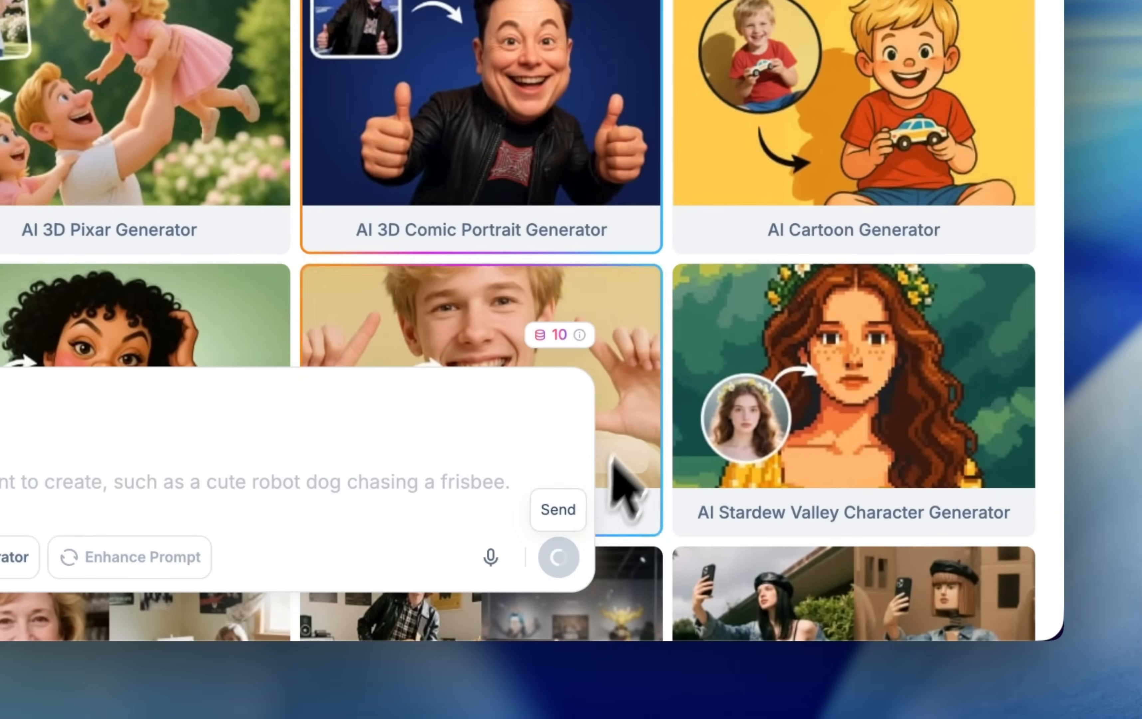
click(557, 509)
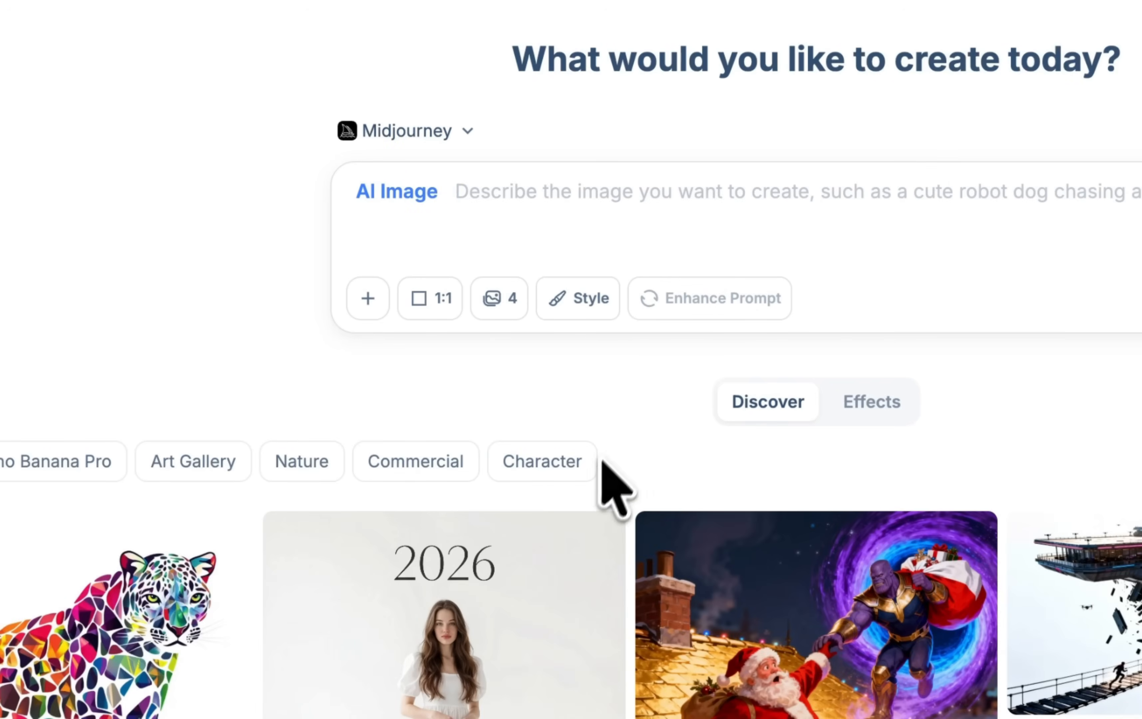
mouse_move(663, 426)
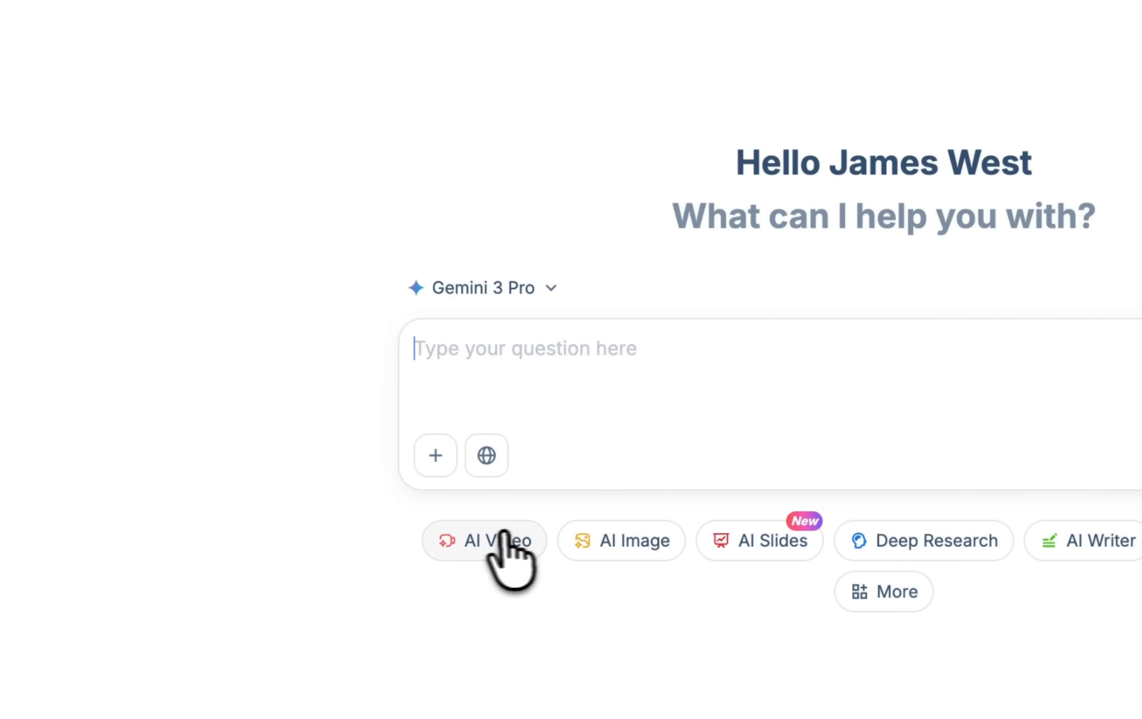
On AI Video, reuse the Christmas ornaments Discover example via Create Similar and send it
click(485, 540)
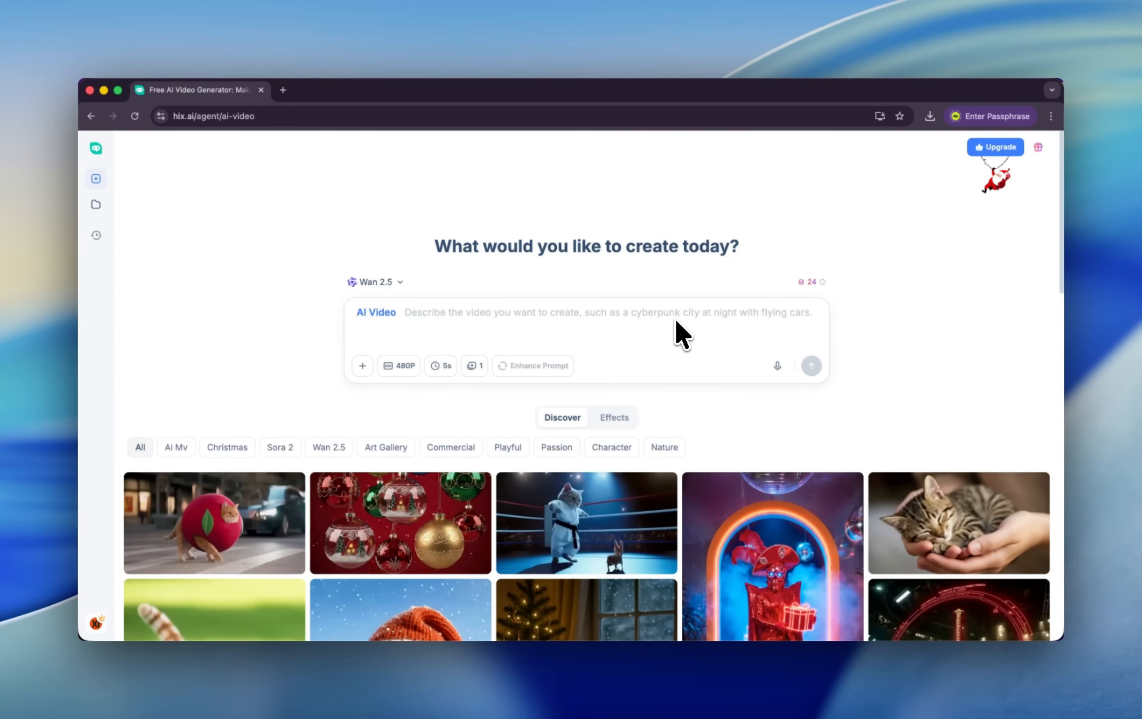
scroll(down, 3)
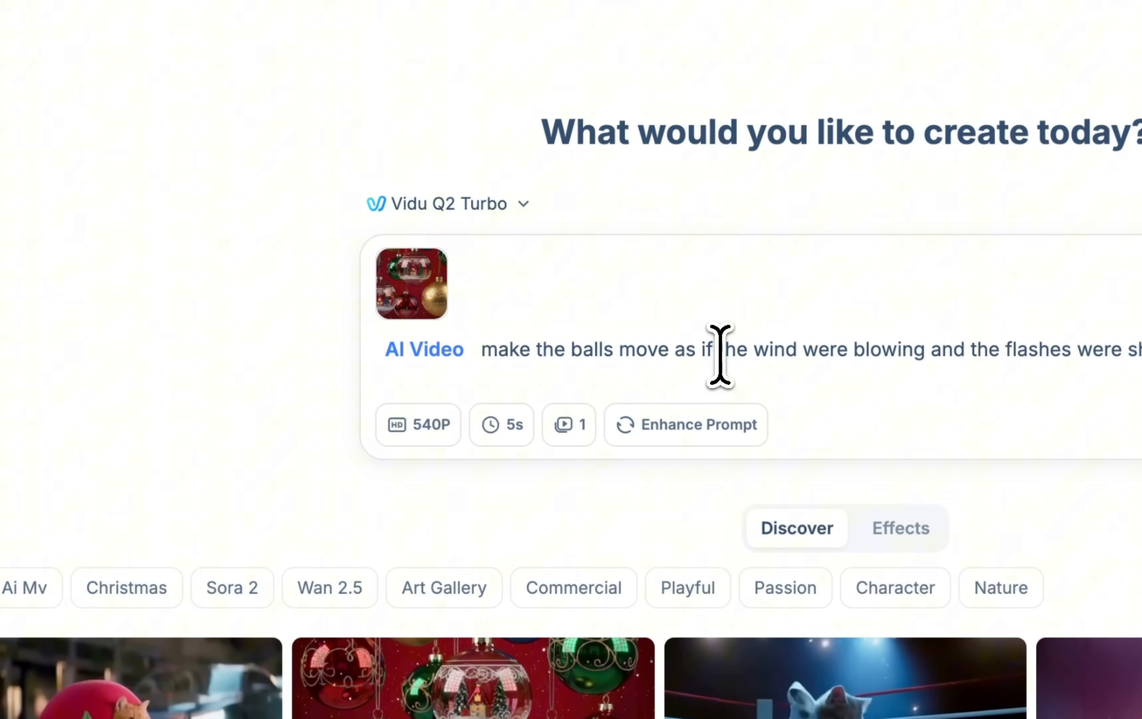
scroll(down, 3)
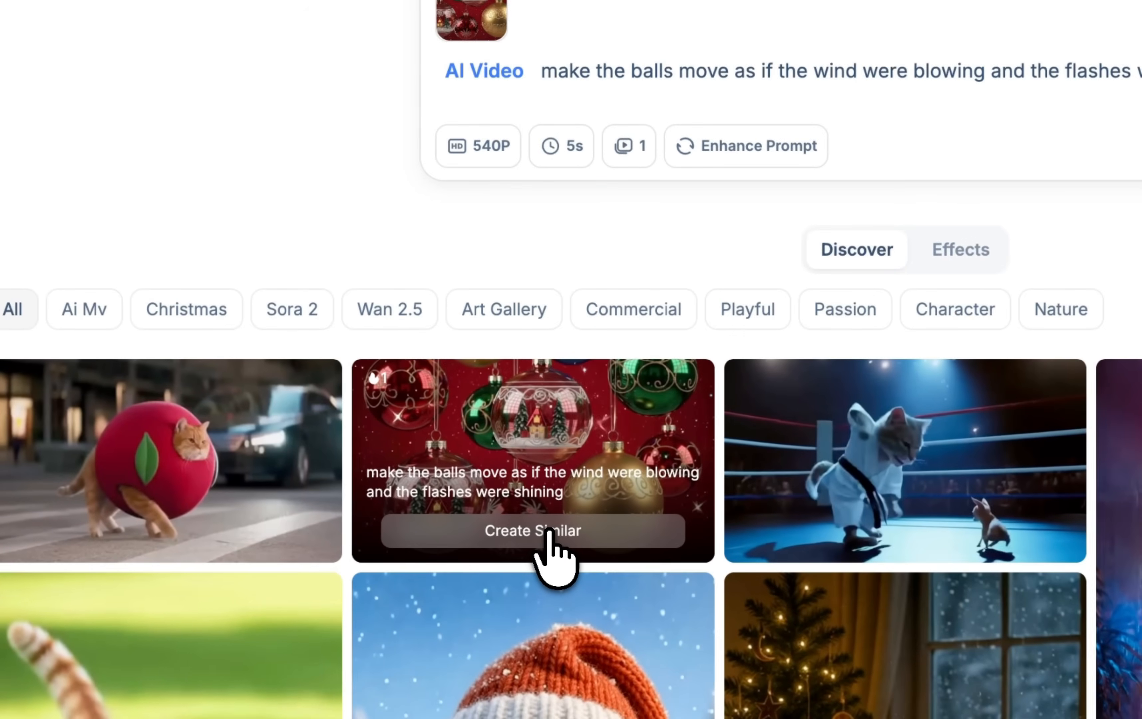
click(532, 530)
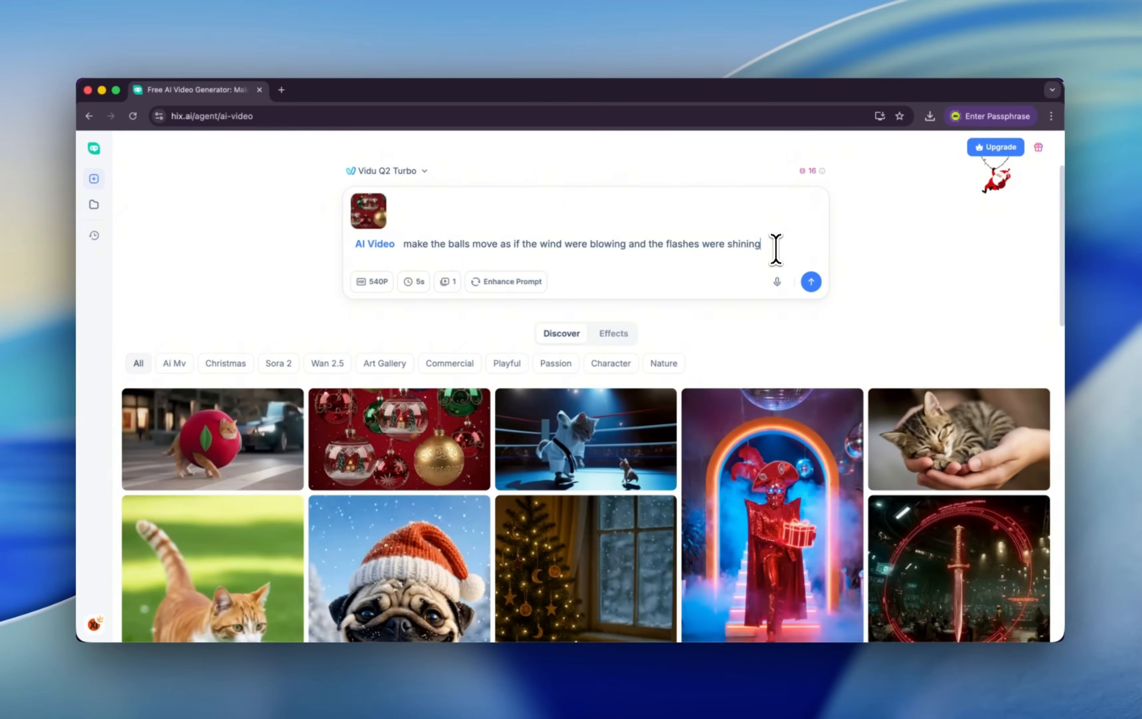
mouse_move(810, 282)
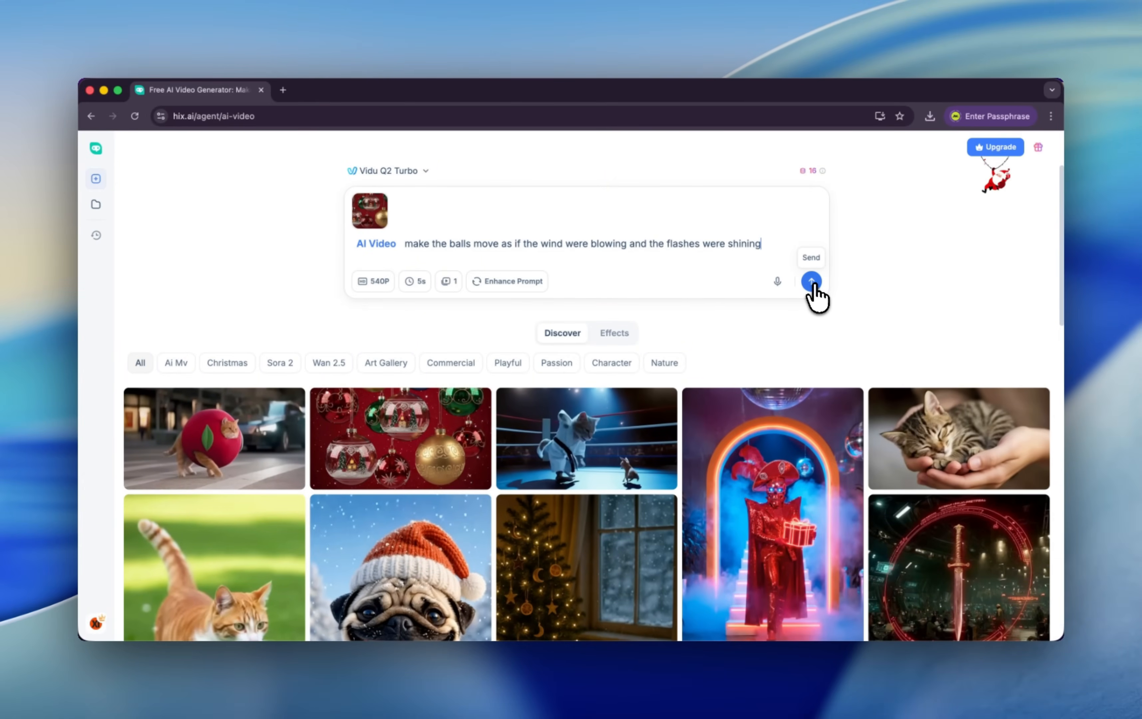
click(811, 281)
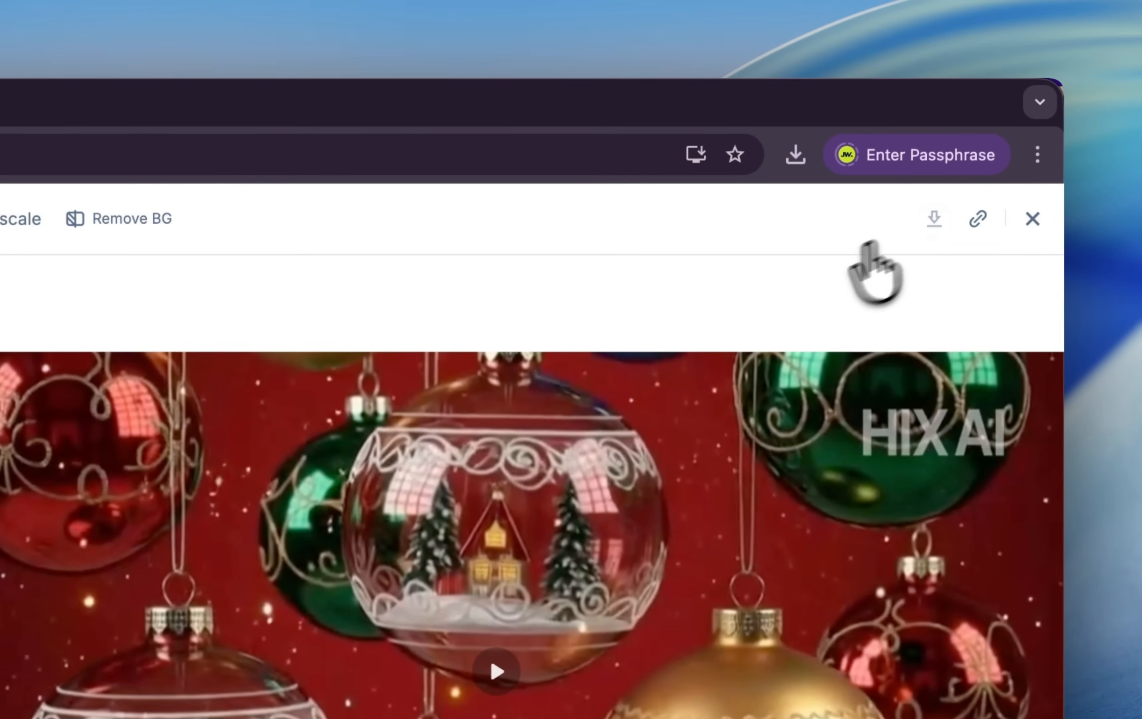
Switch the video model to Veo 3.1 from the model selector
click(532, 148)
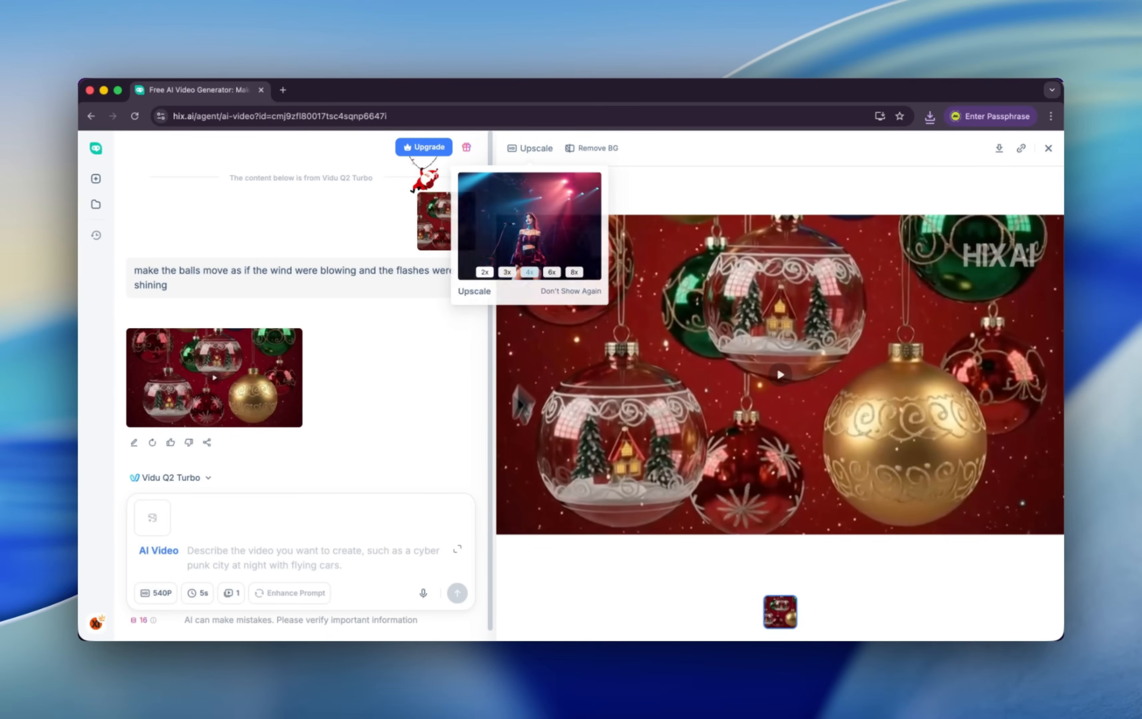
click(170, 478)
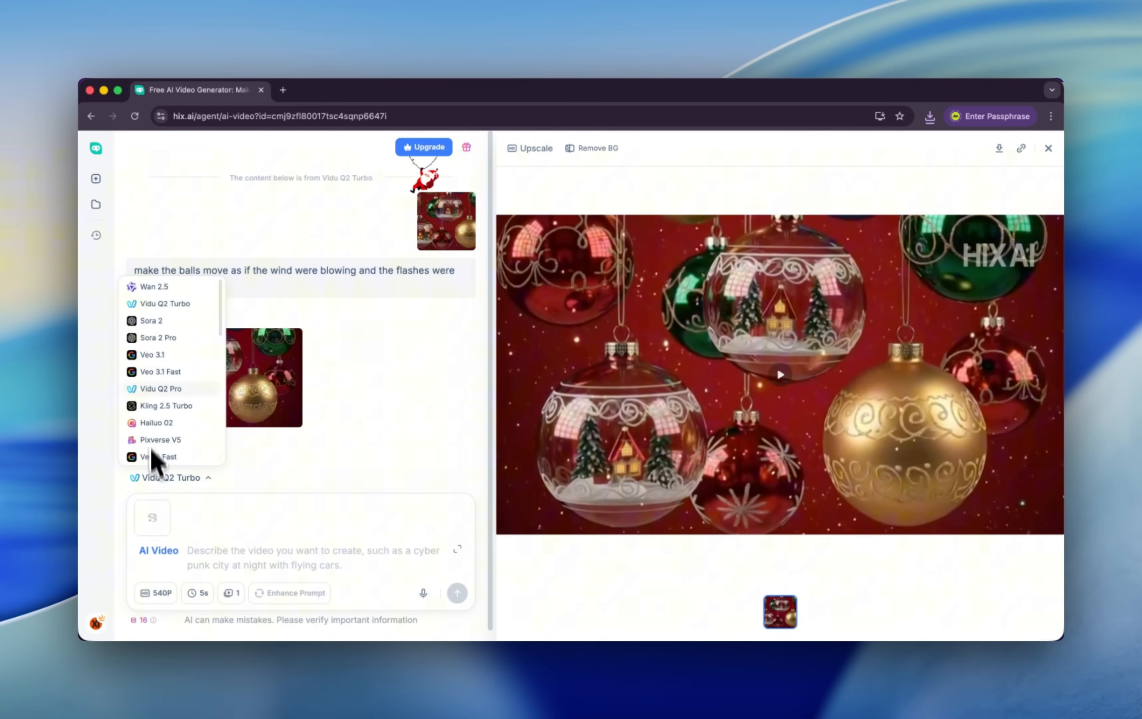
mouse_move(159, 311)
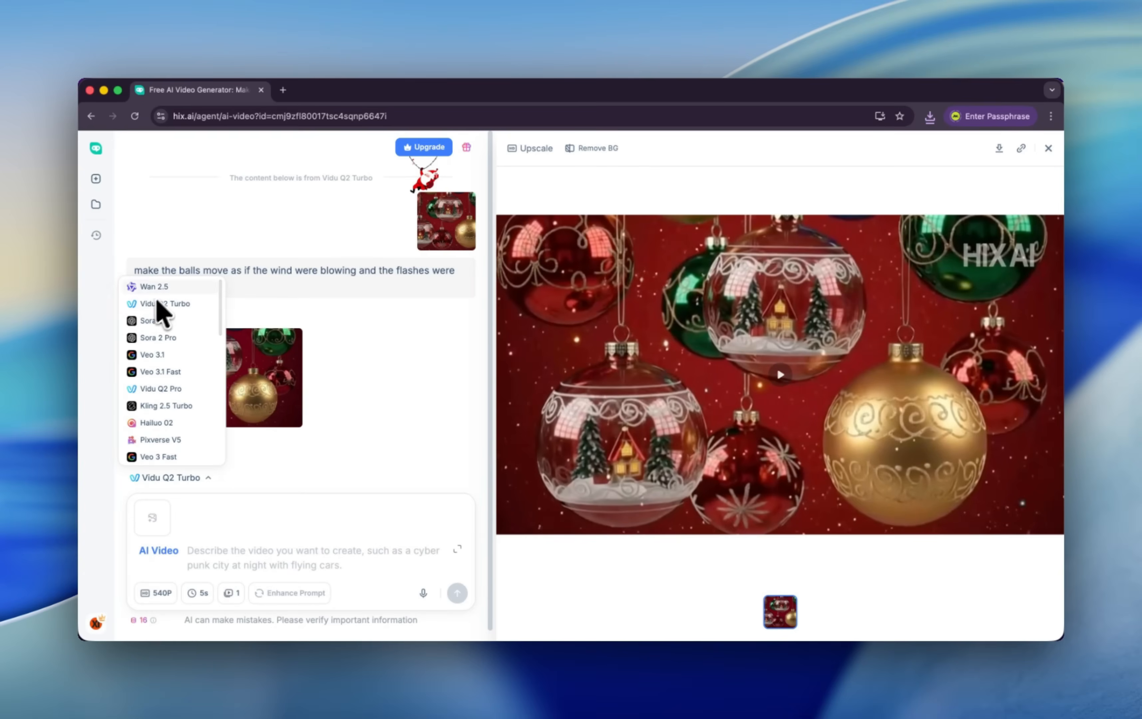
scroll(down, 3)
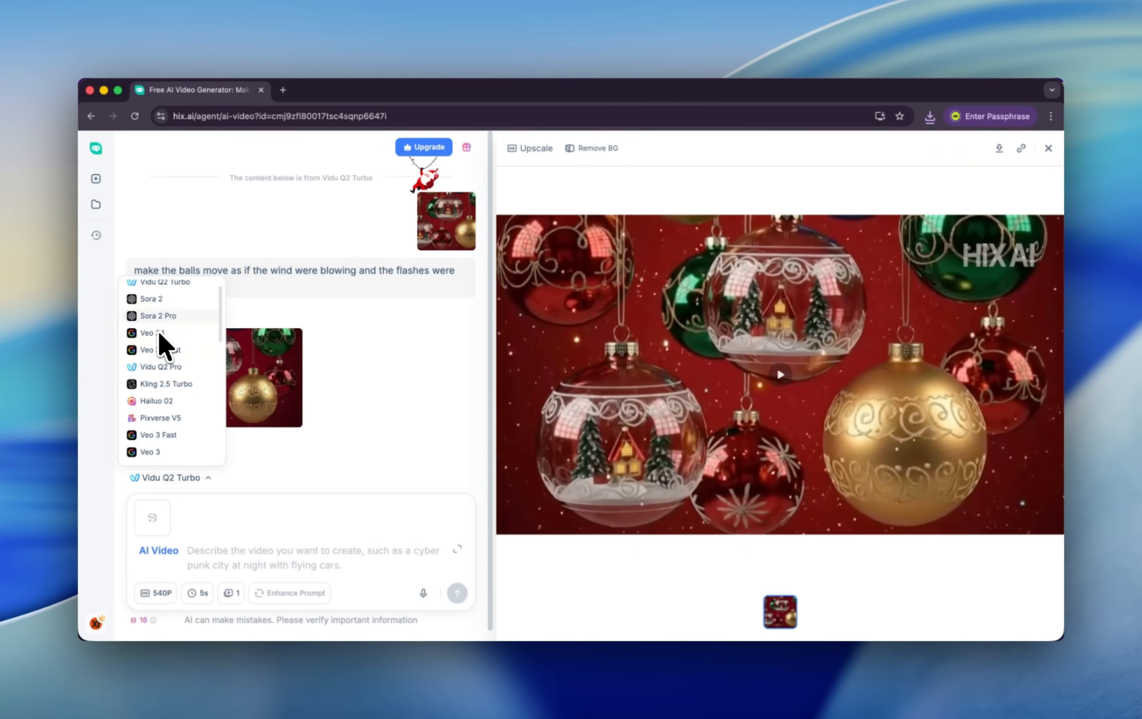
mouse_move(153, 332)
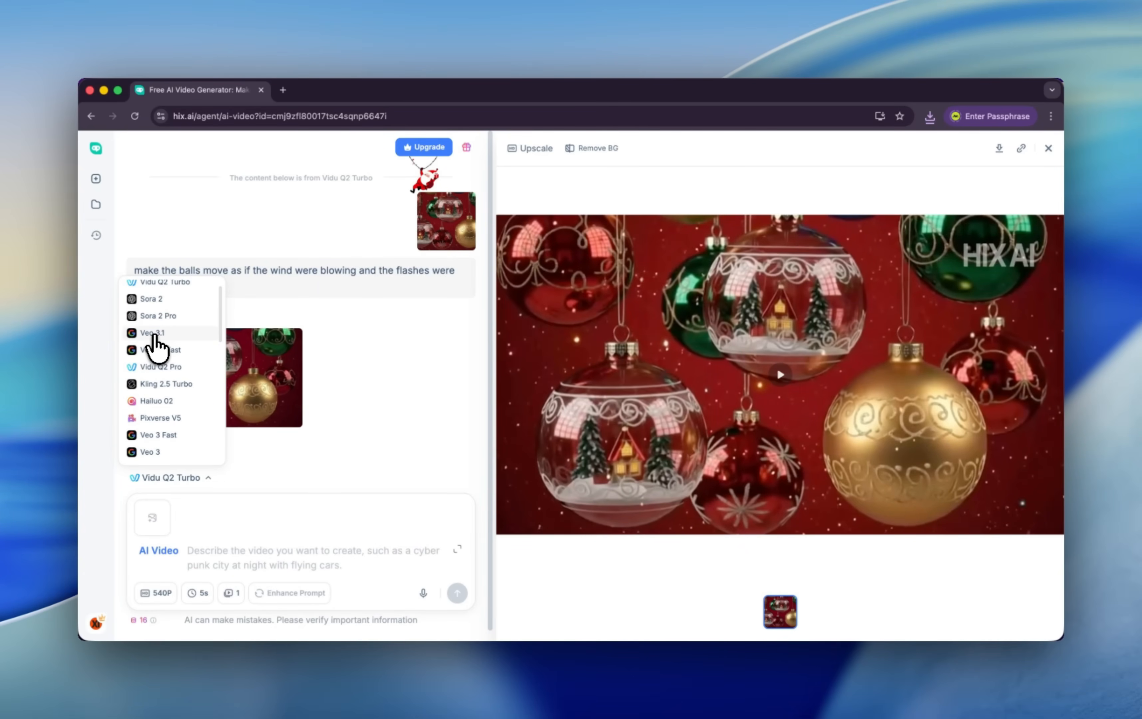
click(152, 333)
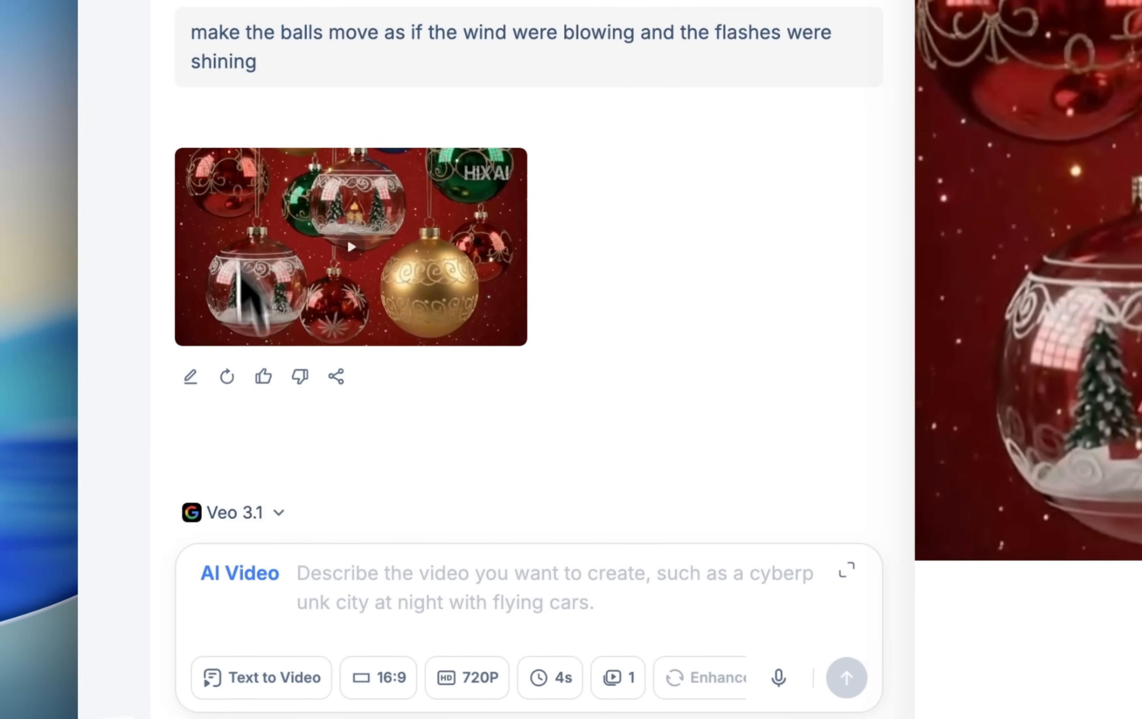
scroll(down, 3)
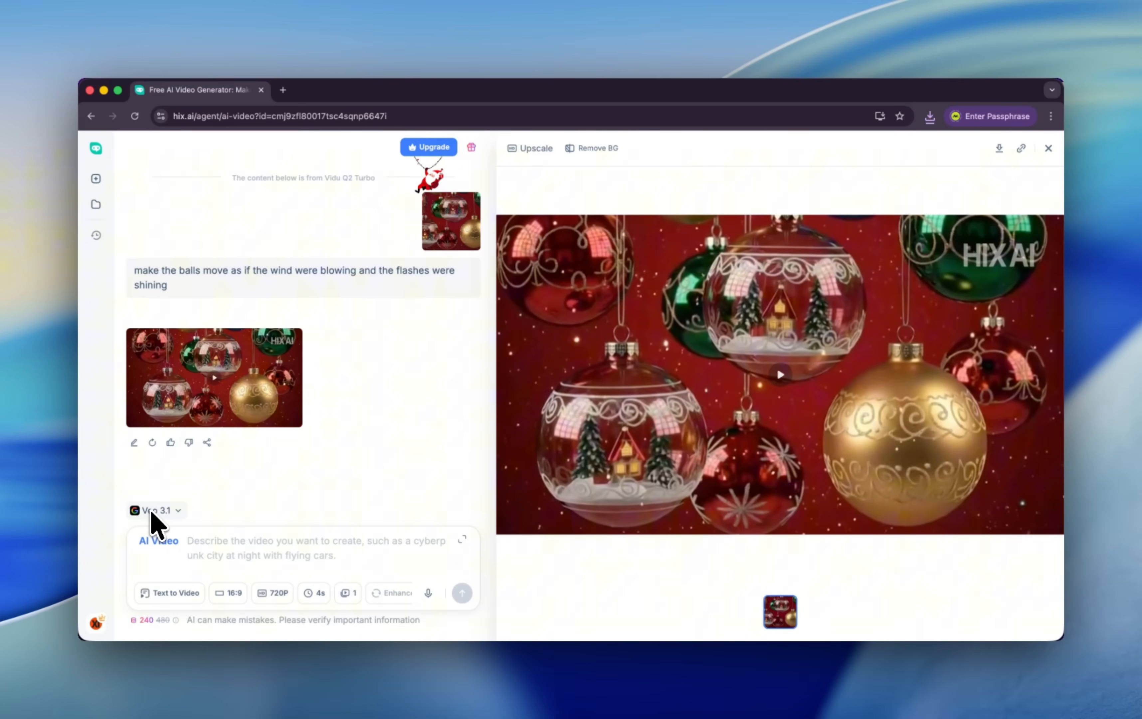
Generate a 6-second 16:9 720p Frames to Video clip of a comedian on a stand-up stage from the reference photo
click(176, 592)
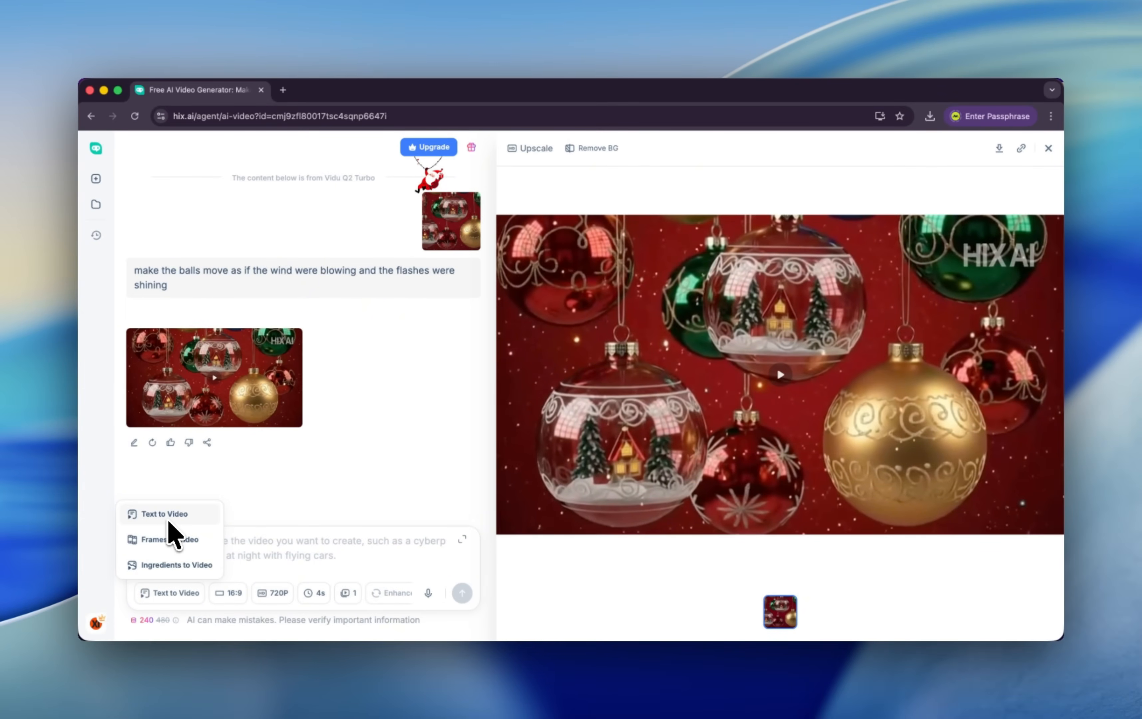
mouse_move(172, 543)
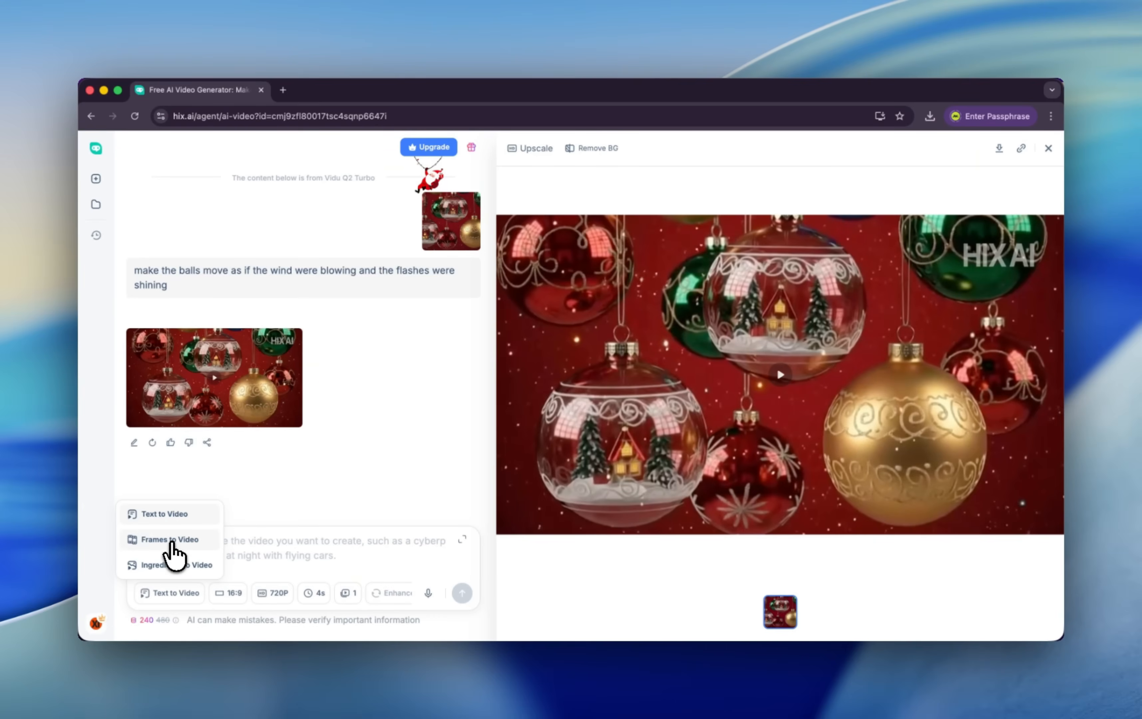
click(169, 540)
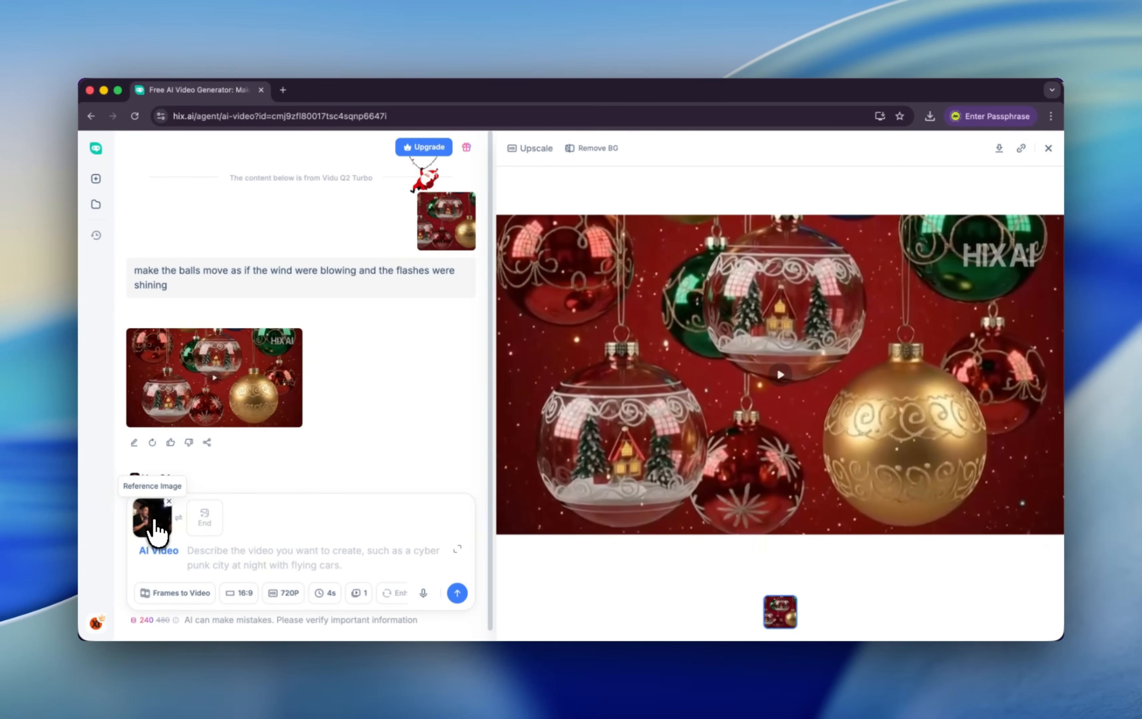
mouse_move(205, 517)
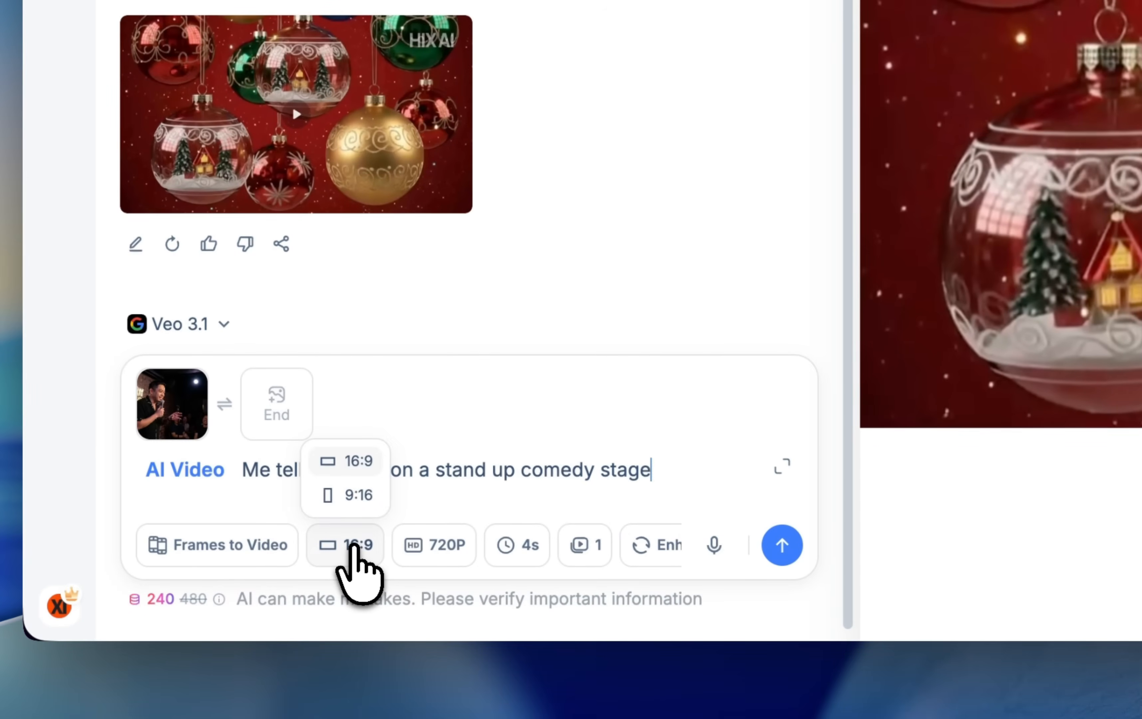
click(433, 544)
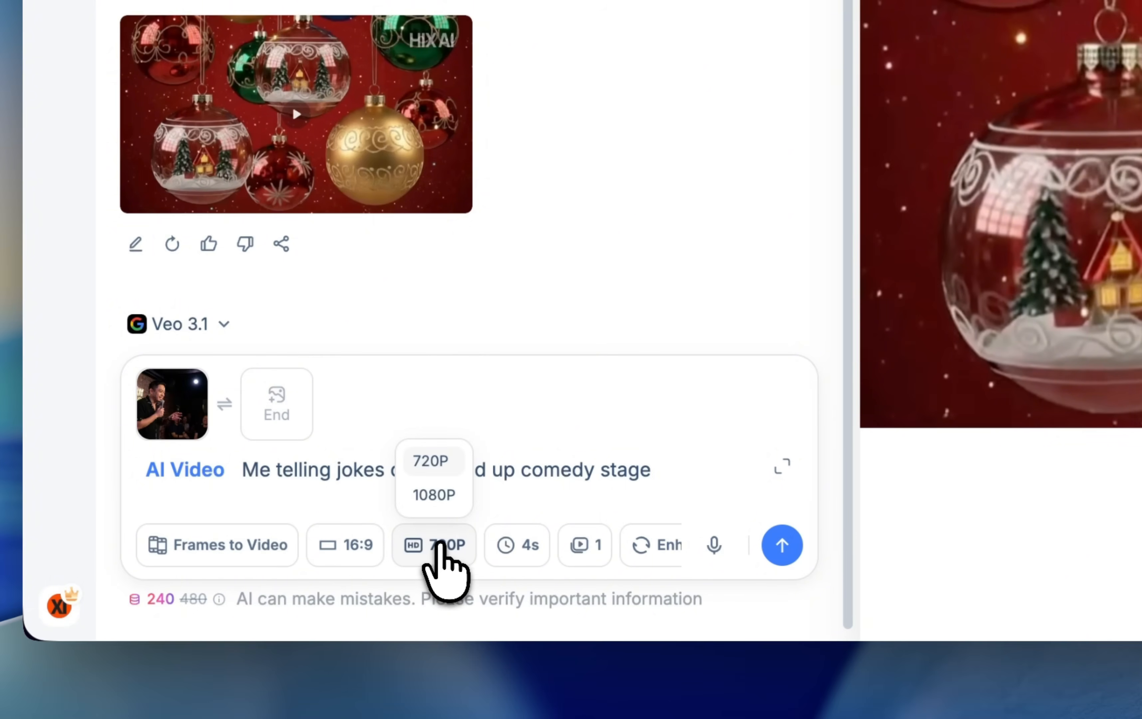
click(517, 545)
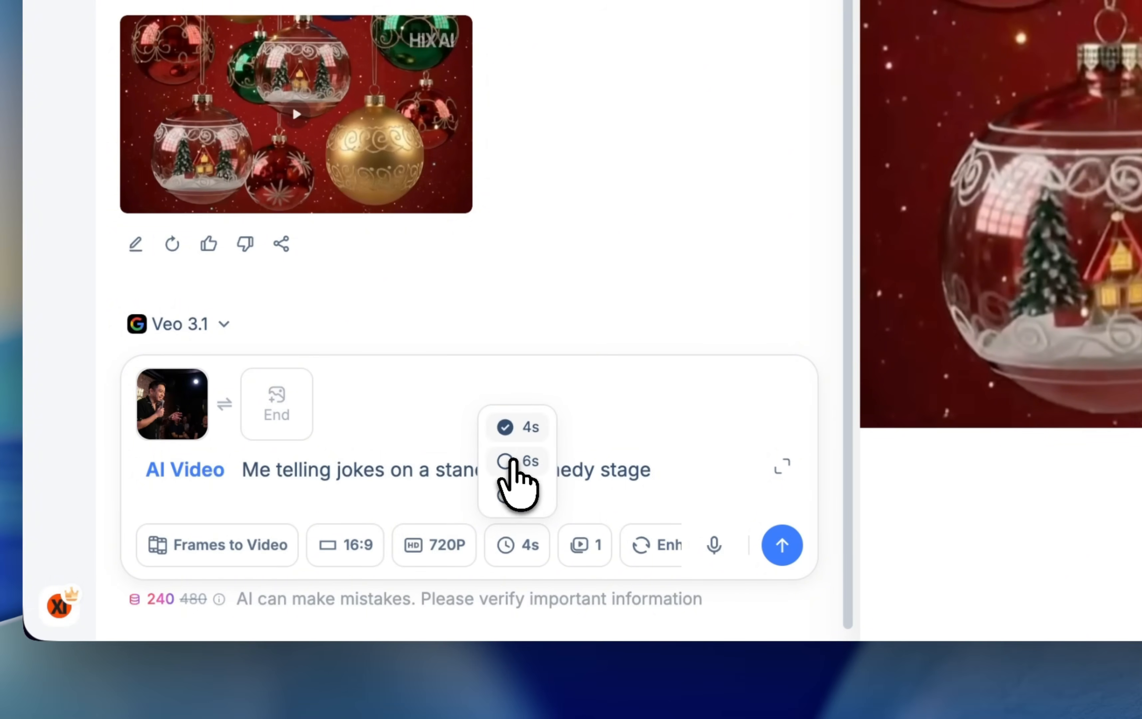
click(529, 461)
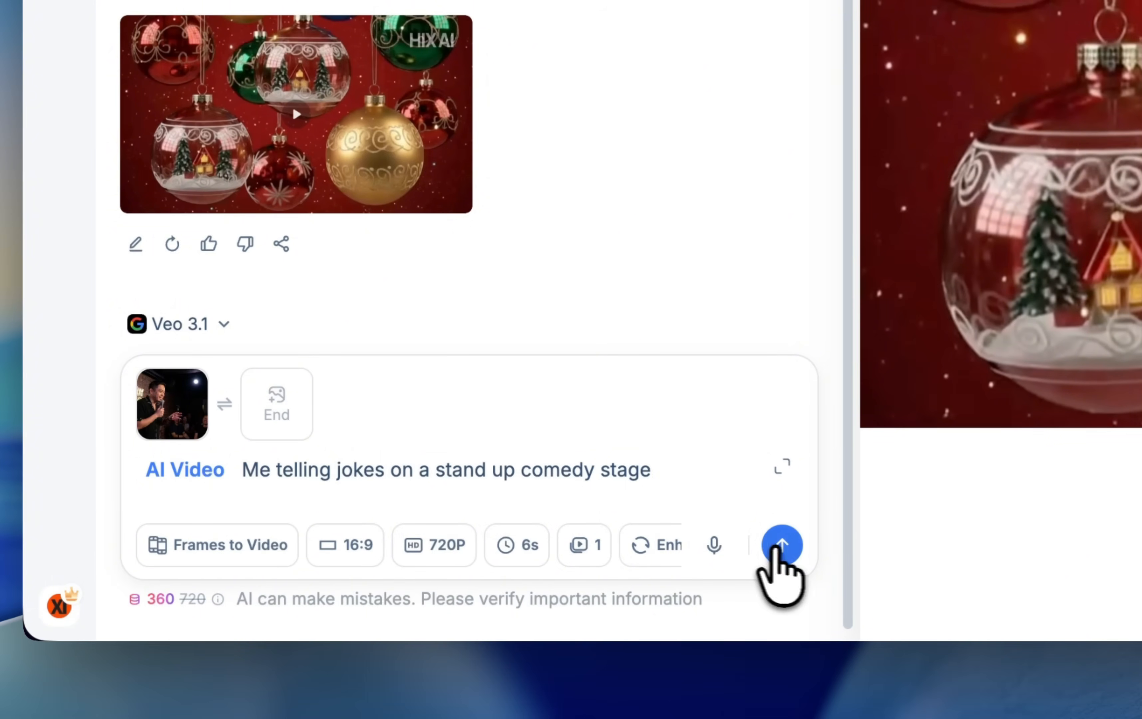
click(782, 545)
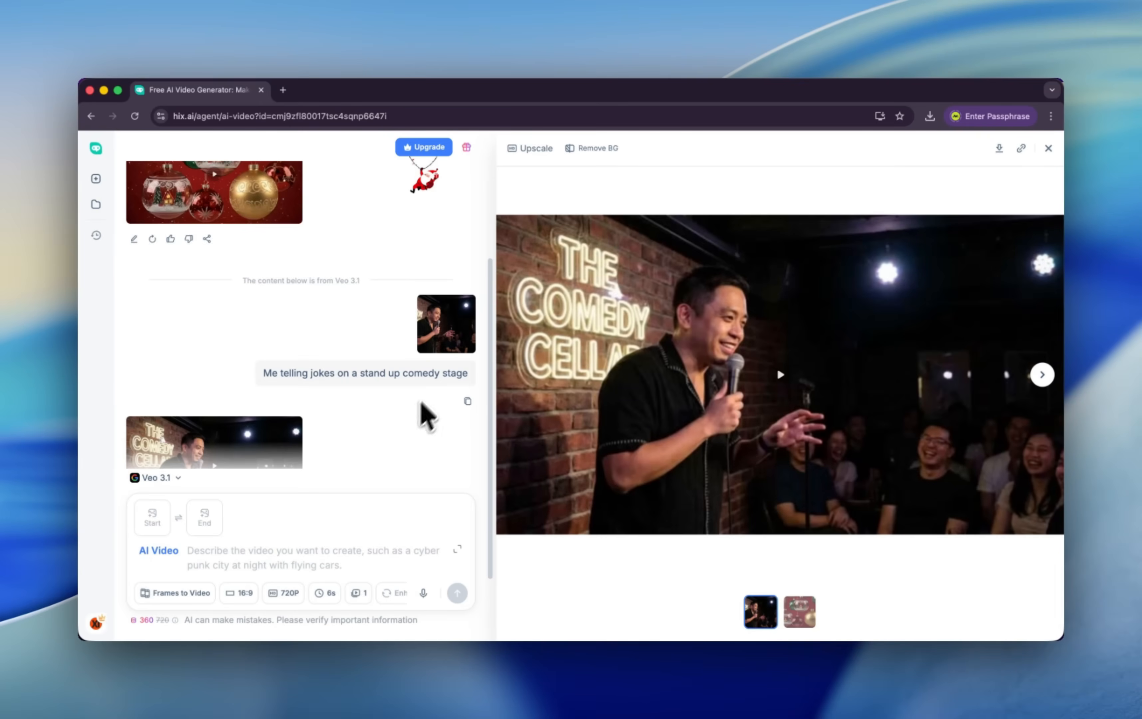
Leave the finished comedy video and return to the HIX AI home page
click(779, 374)
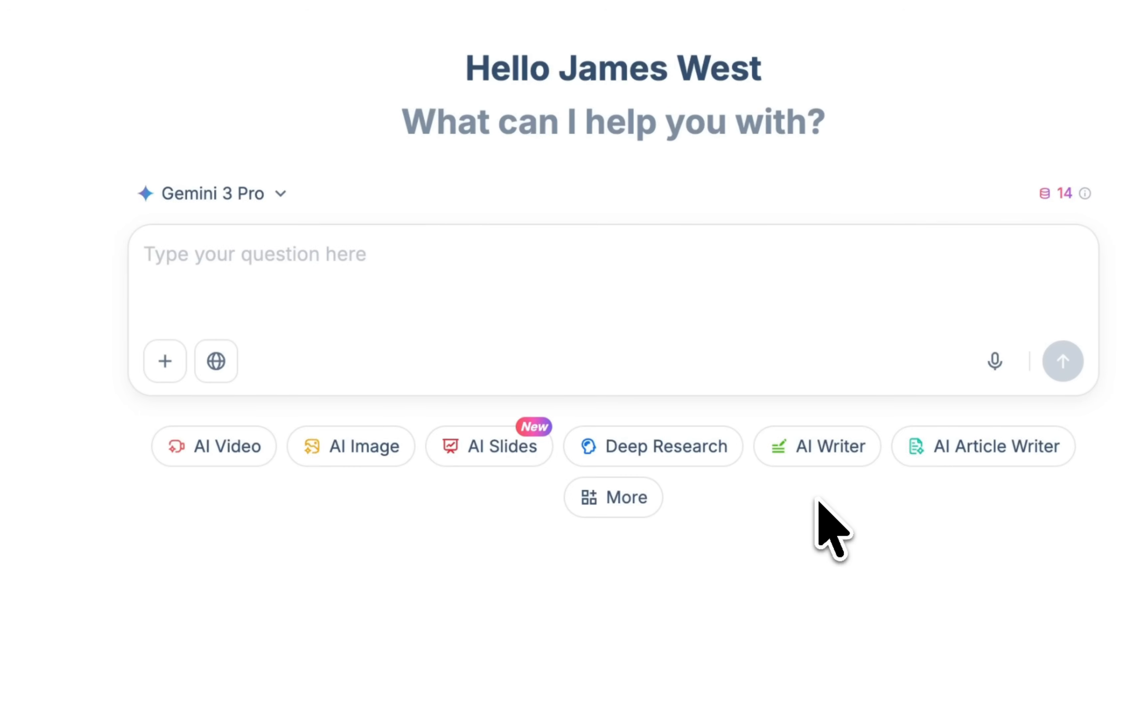
Enter AI Slides and browse the sample template gallery, previewing the 10-slide Mavic 3 Pro guide
click(488, 446)
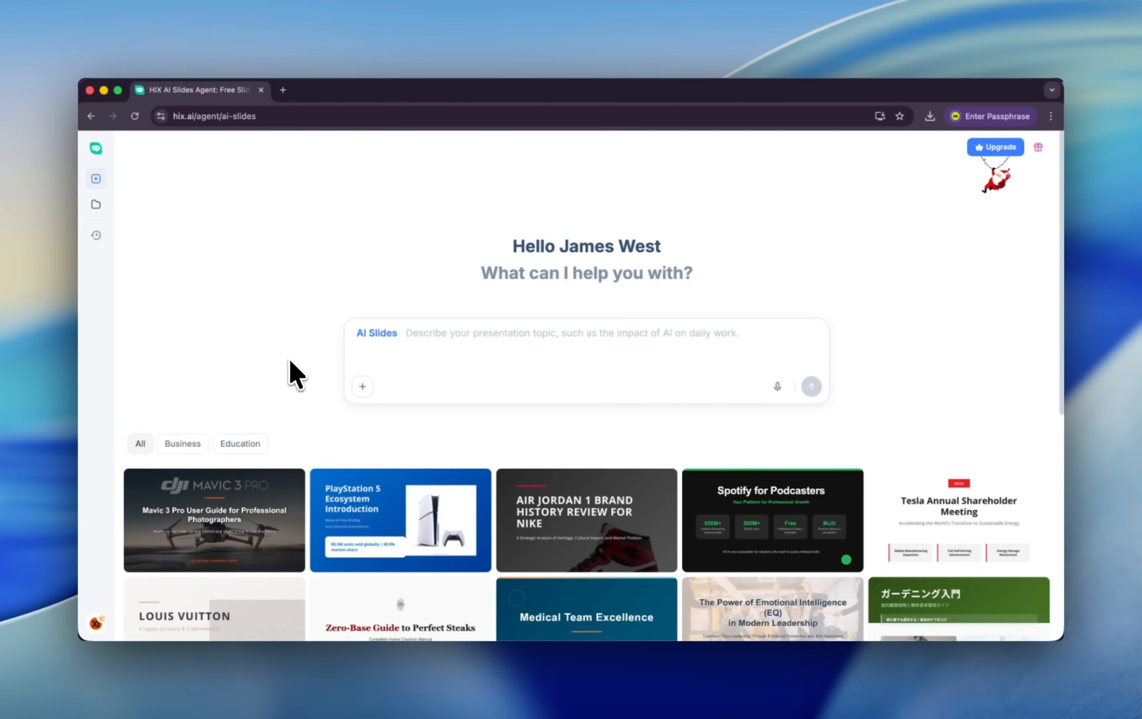
mouse_move(253, 517)
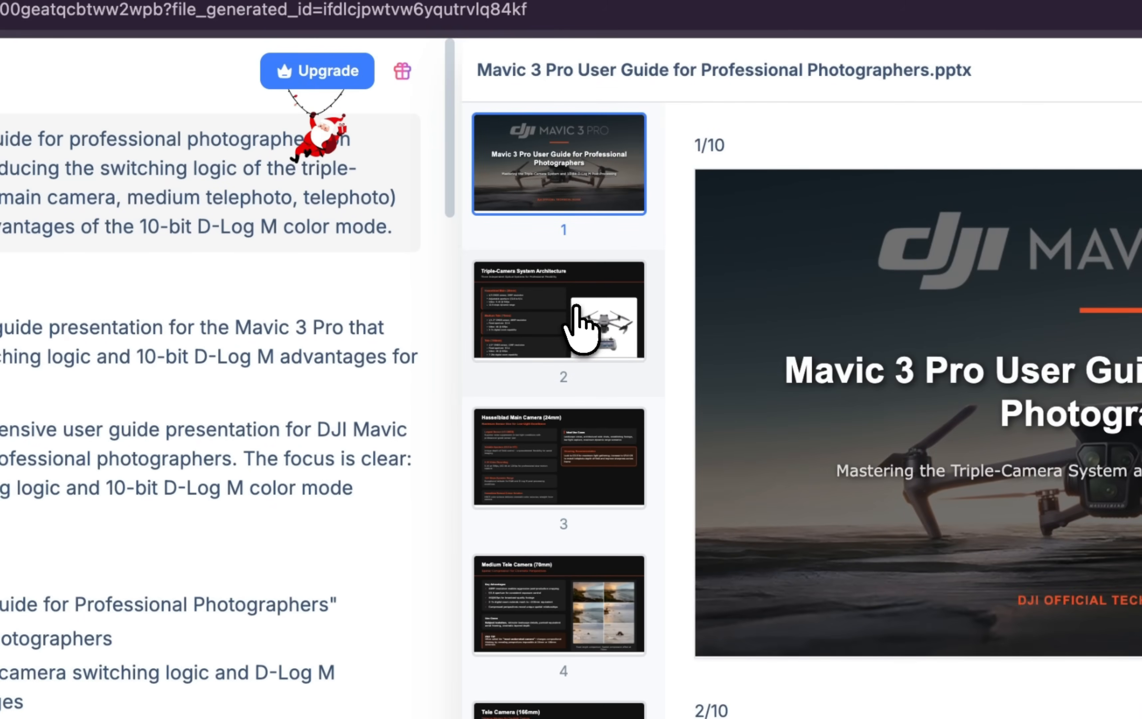
scroll(down, 3)
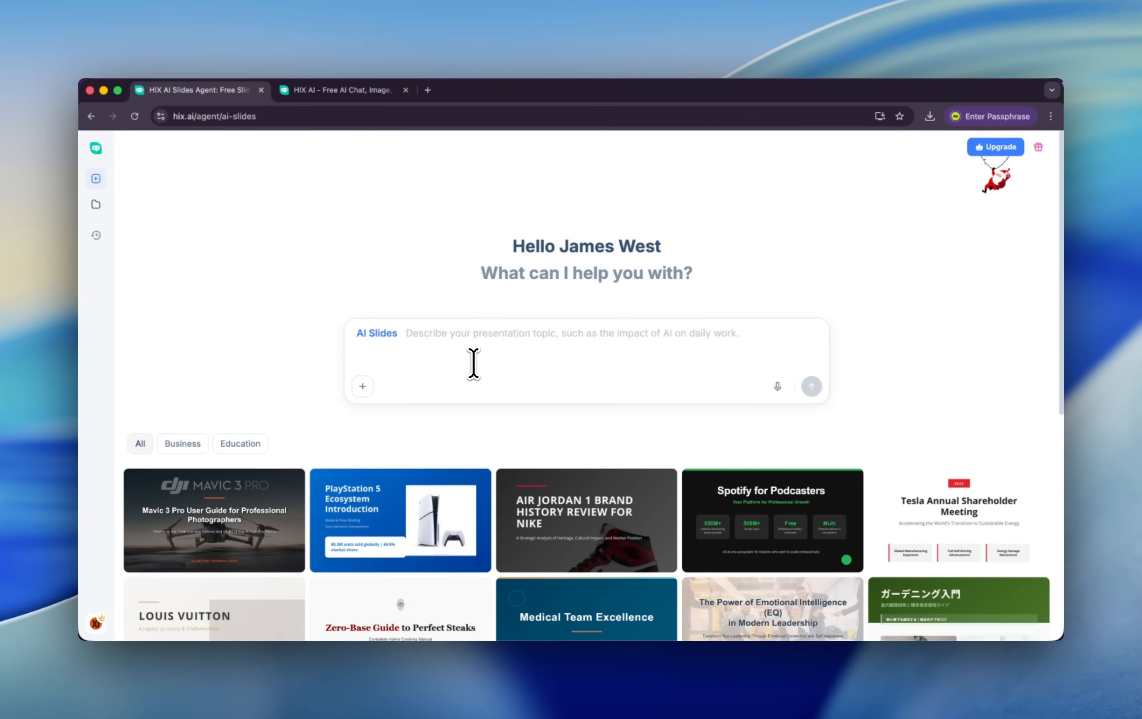
scroll(down, 3)
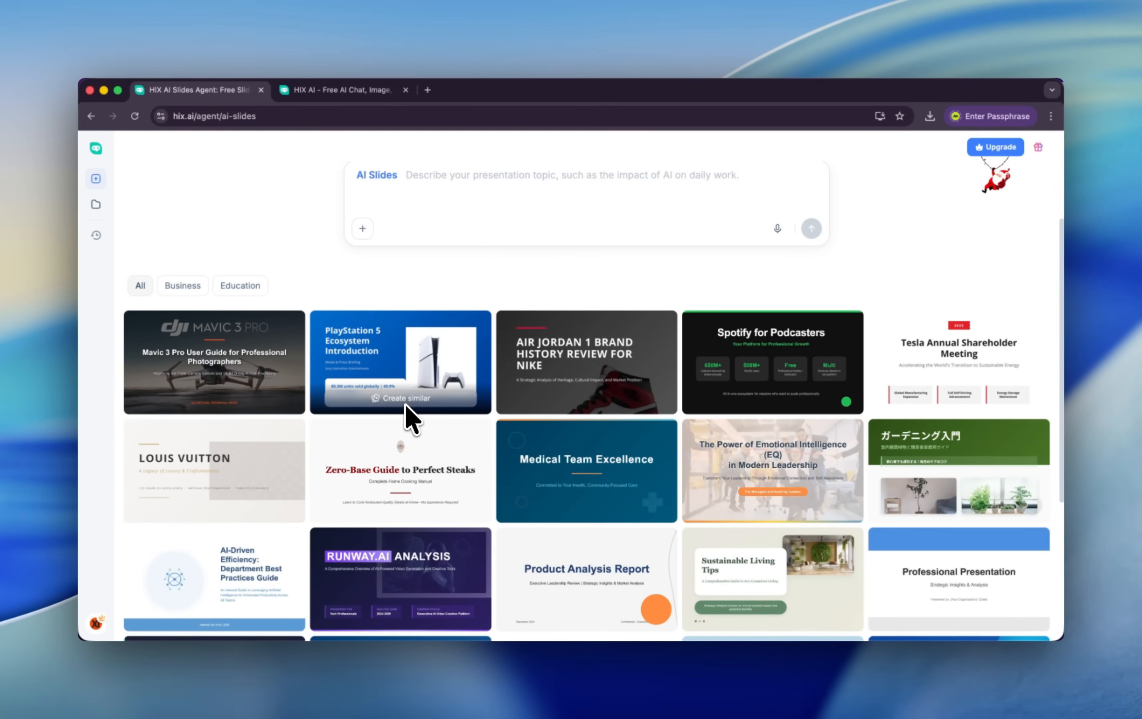
scroll(down, 3)
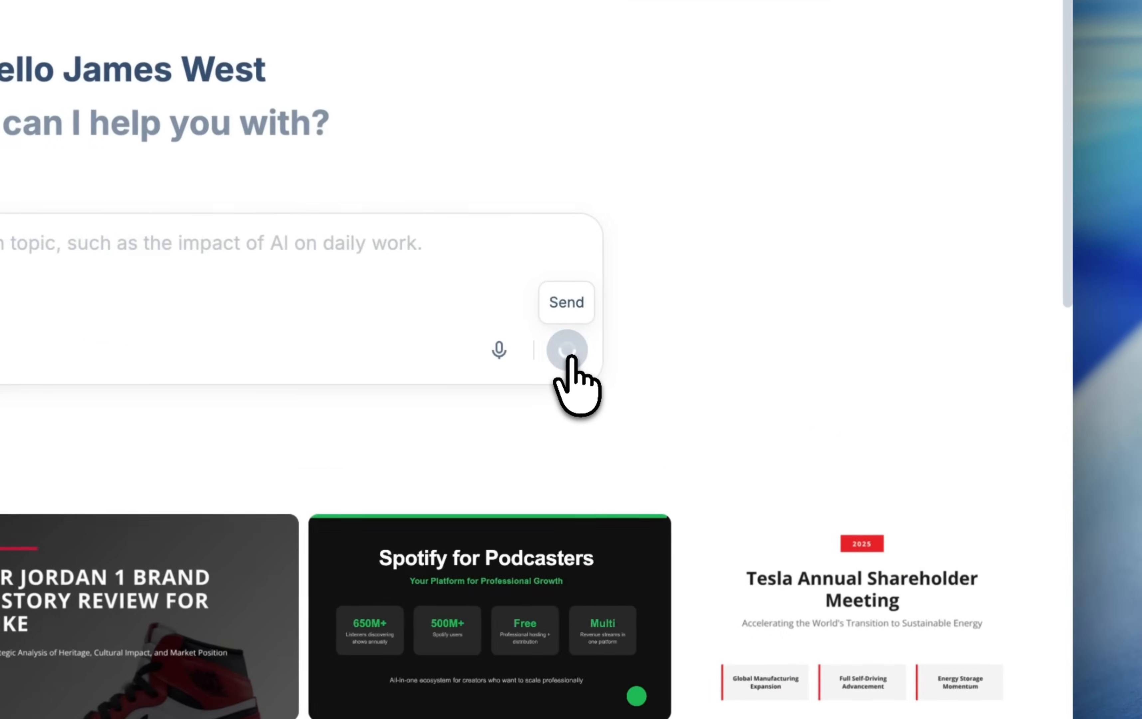
Send the 'How AI Generates Video' topic, add Students & Educators to the audience, and confirm the 10-slide outline
click(565, 349)
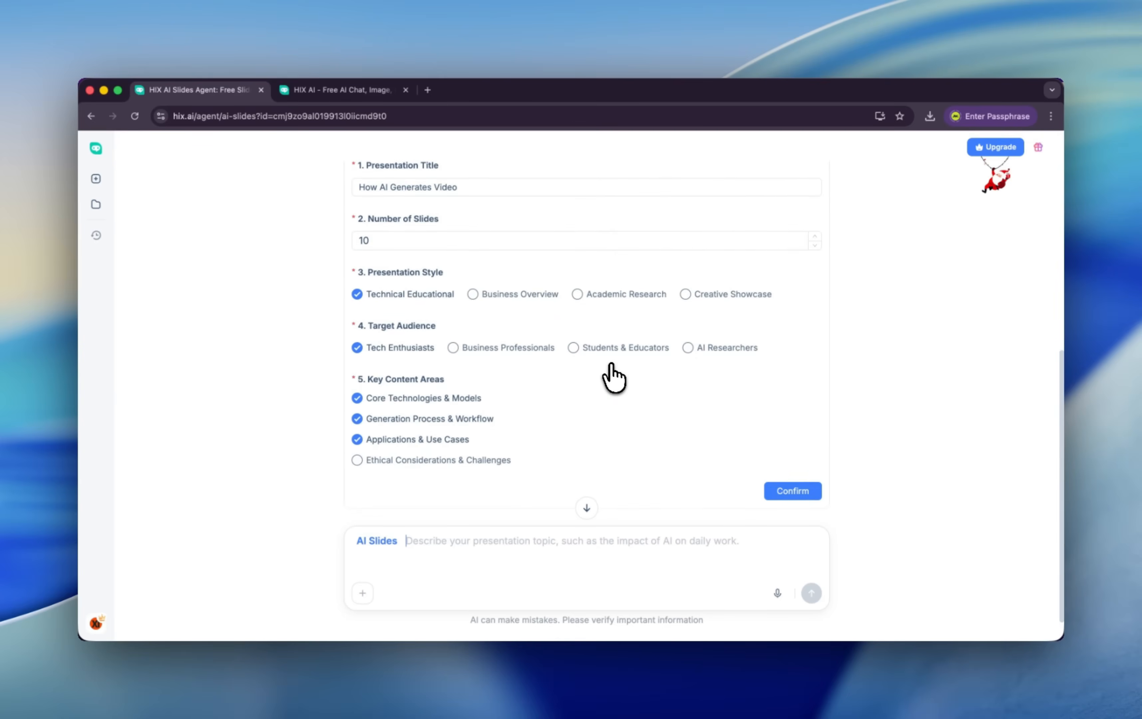
click(792, 490)
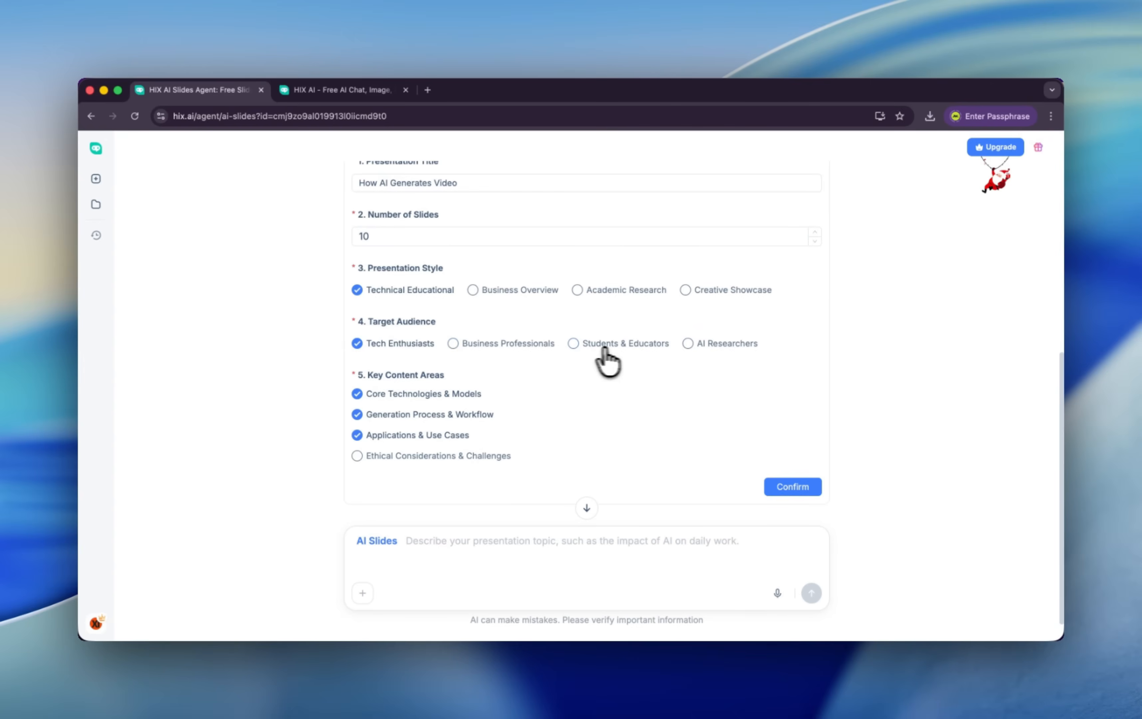
click(575, 343)
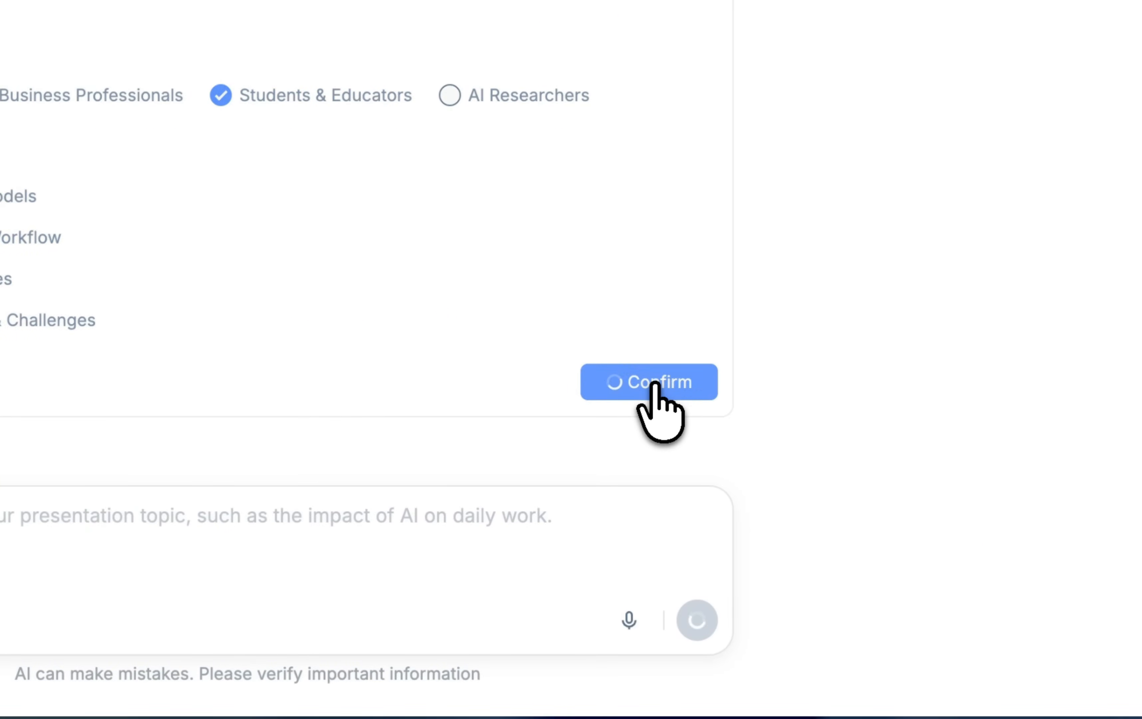
click(648, 382)
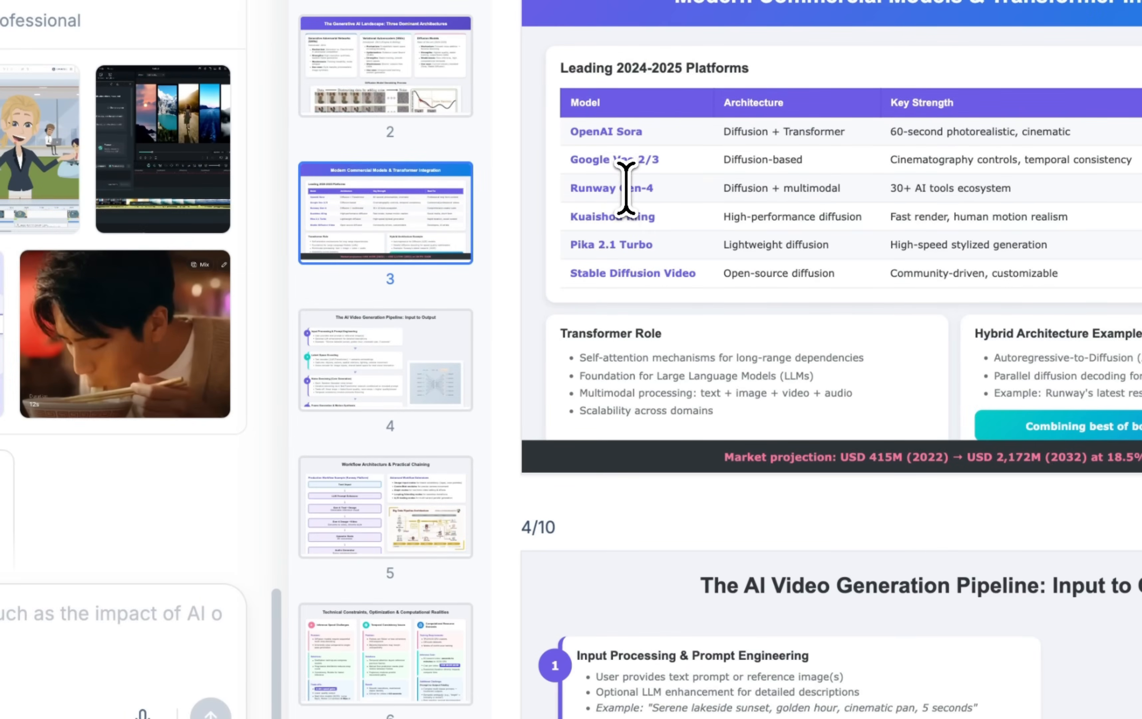
mouse_move(743, 200)
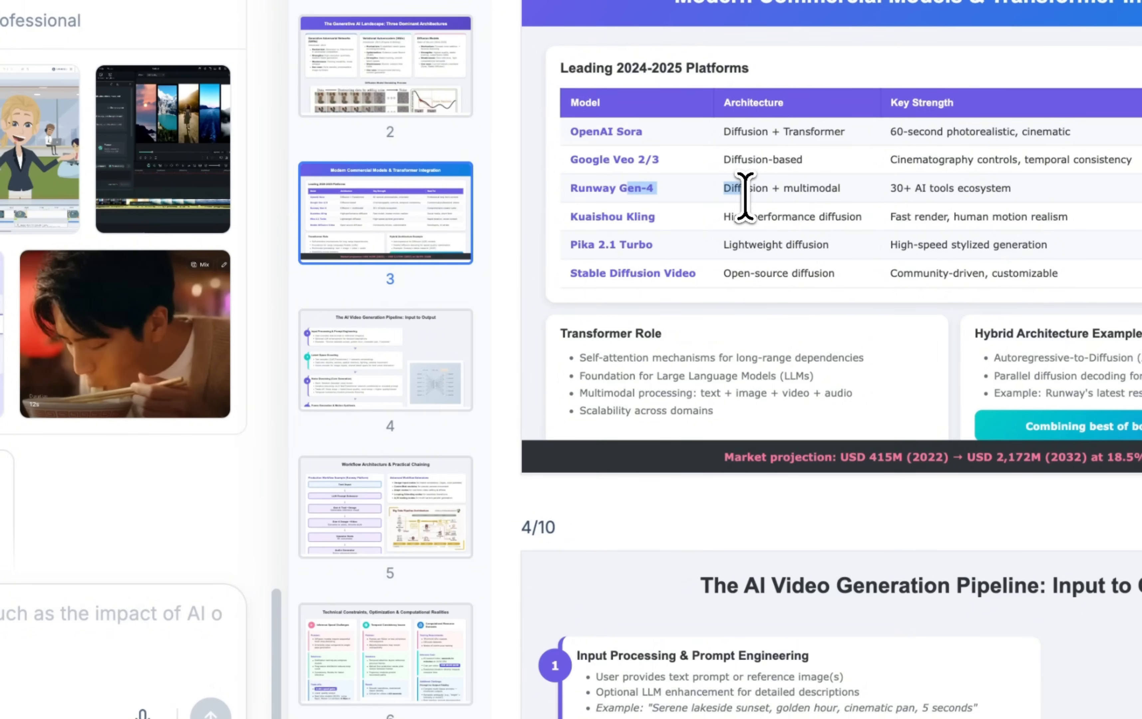
Scroll the deck preview through slide 10, then return to the home page
scroll(down, 3)
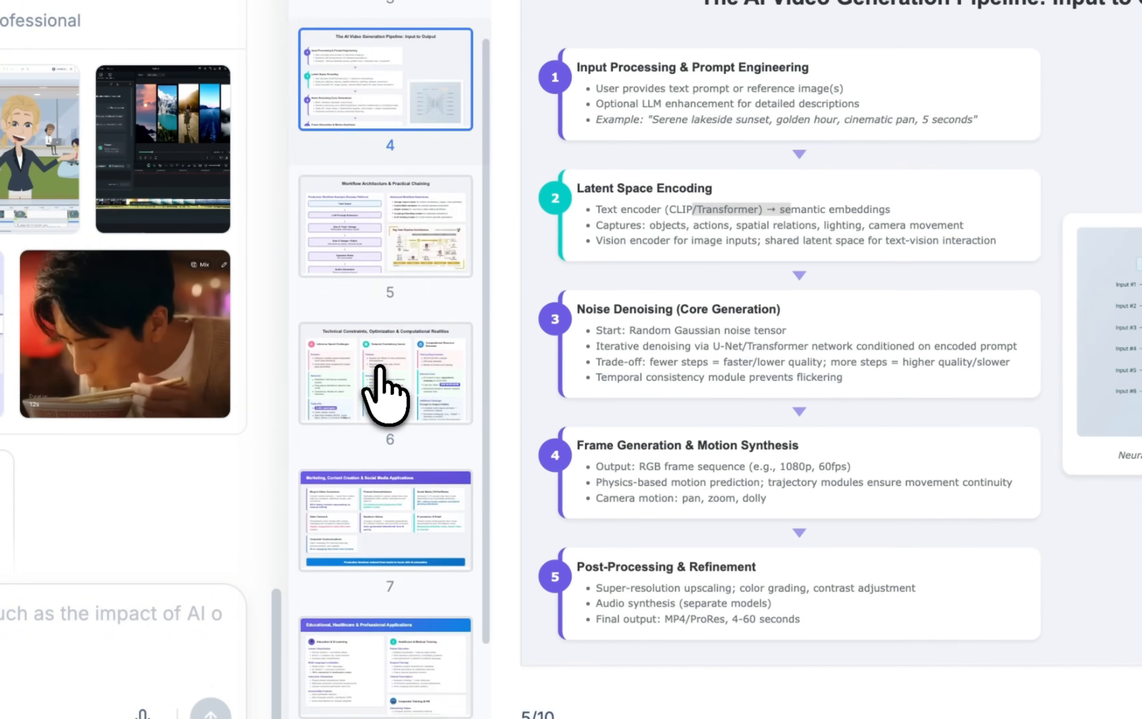
scroll(down, 3)
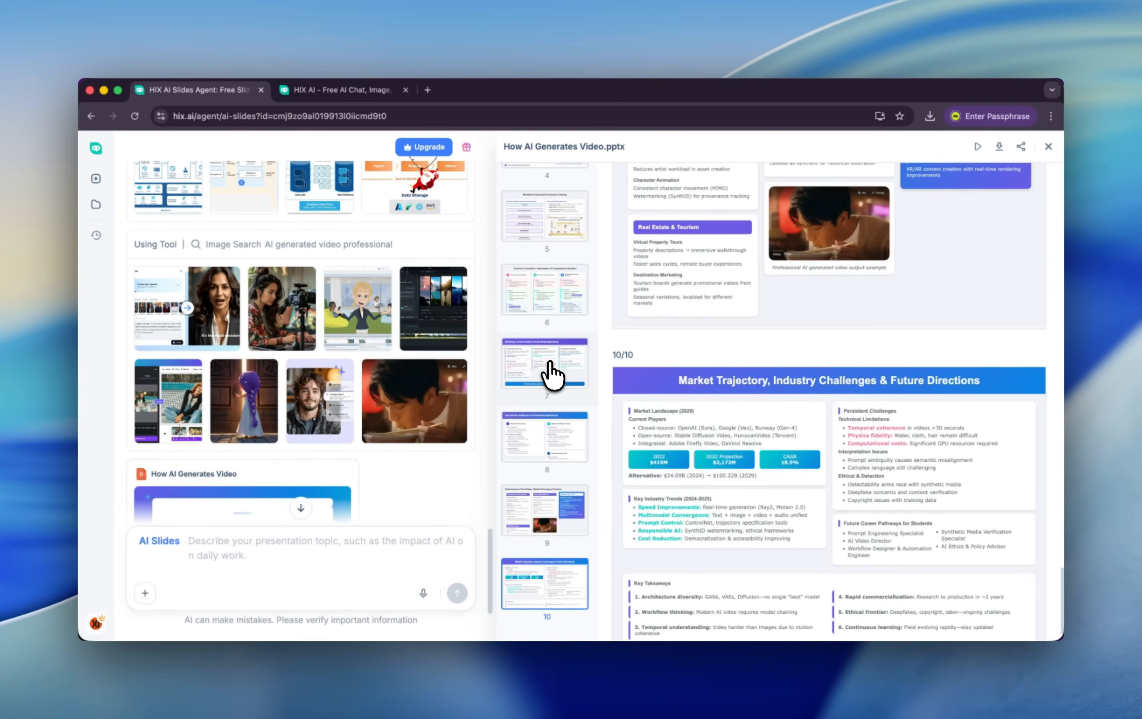
mouse_move(878, 175)
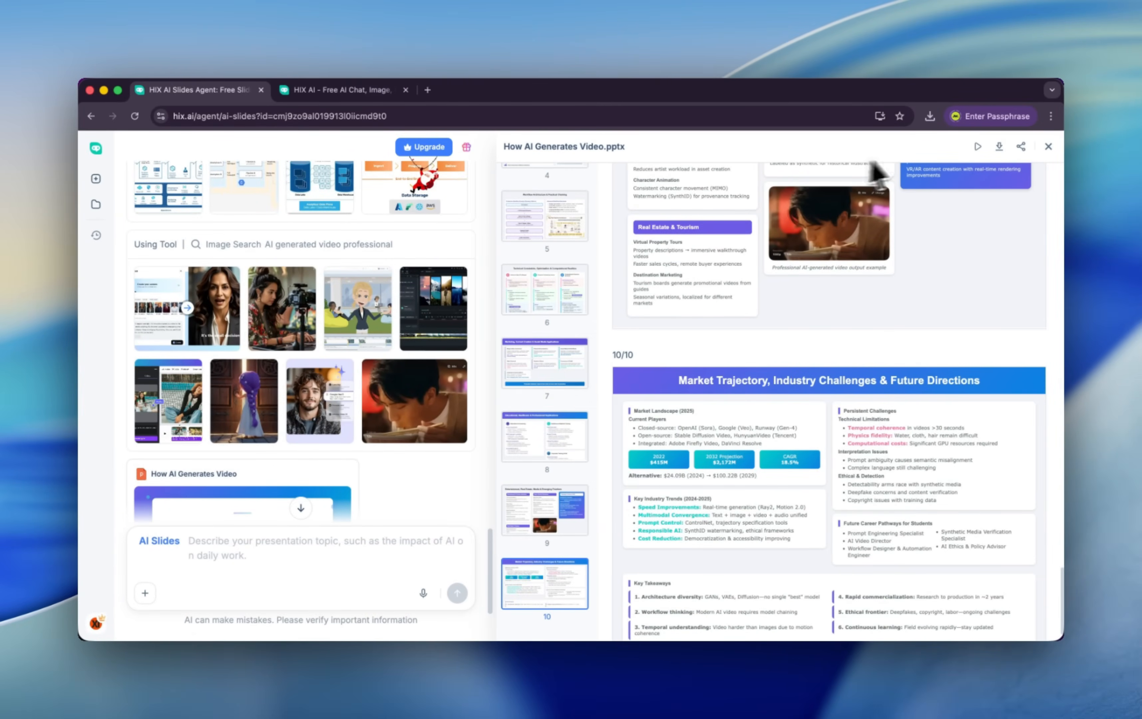
click(95, 178)
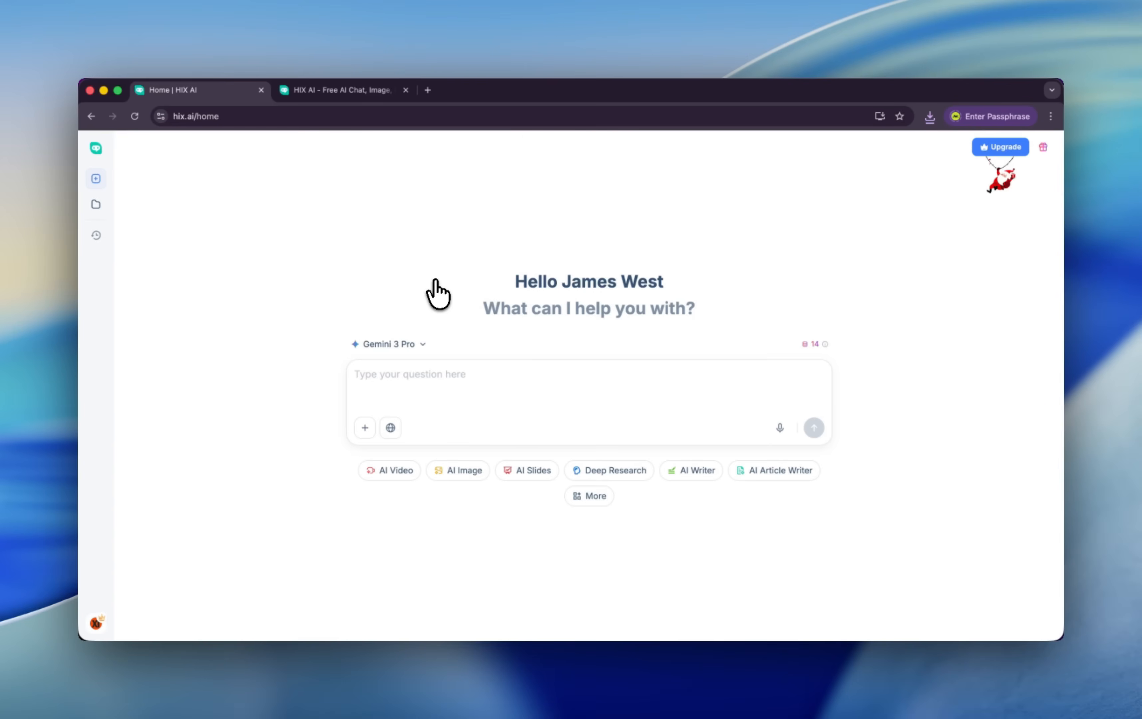
mouse_move(395, 470)
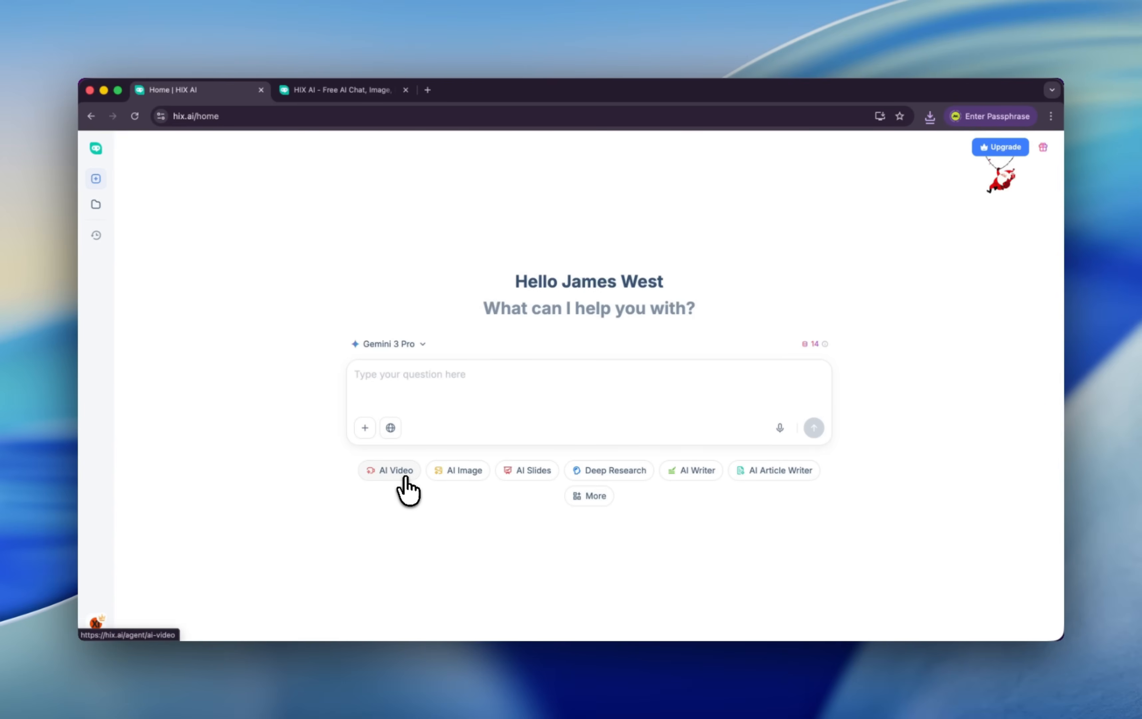
mouse_move(389, 470)
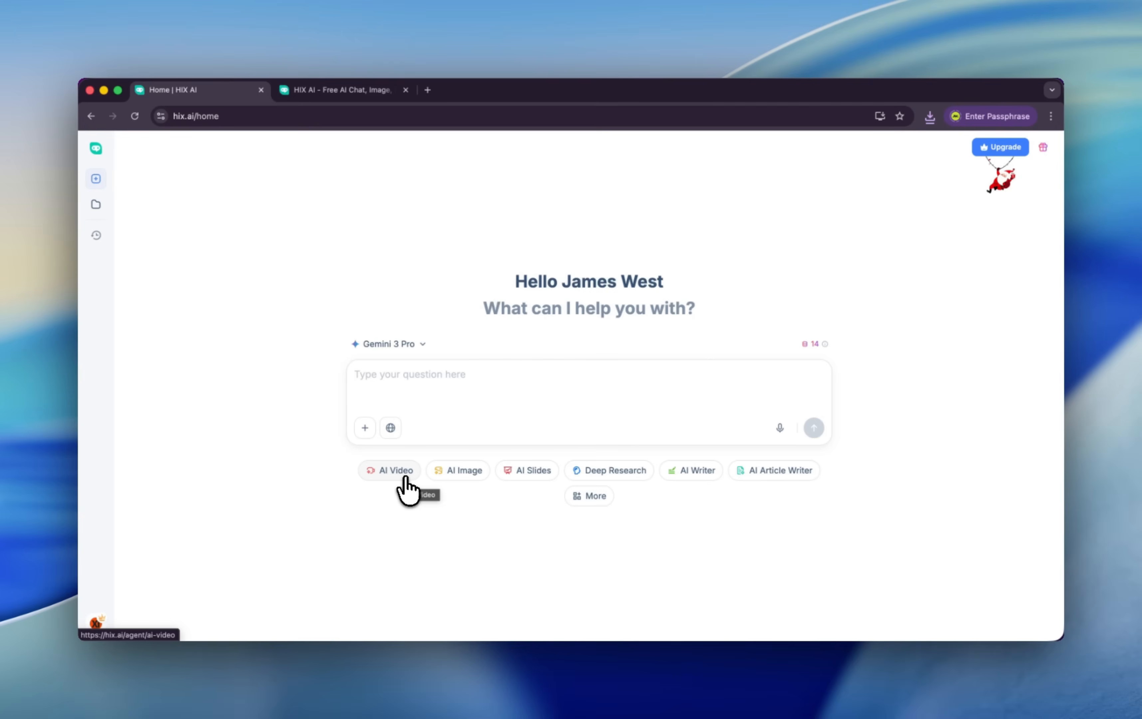